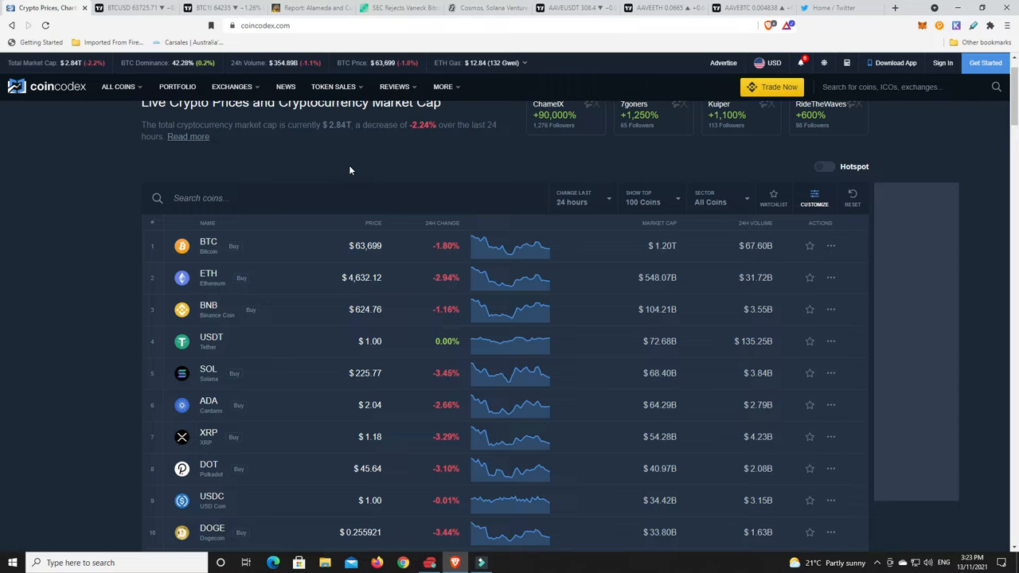
mouse_move(143, 64)
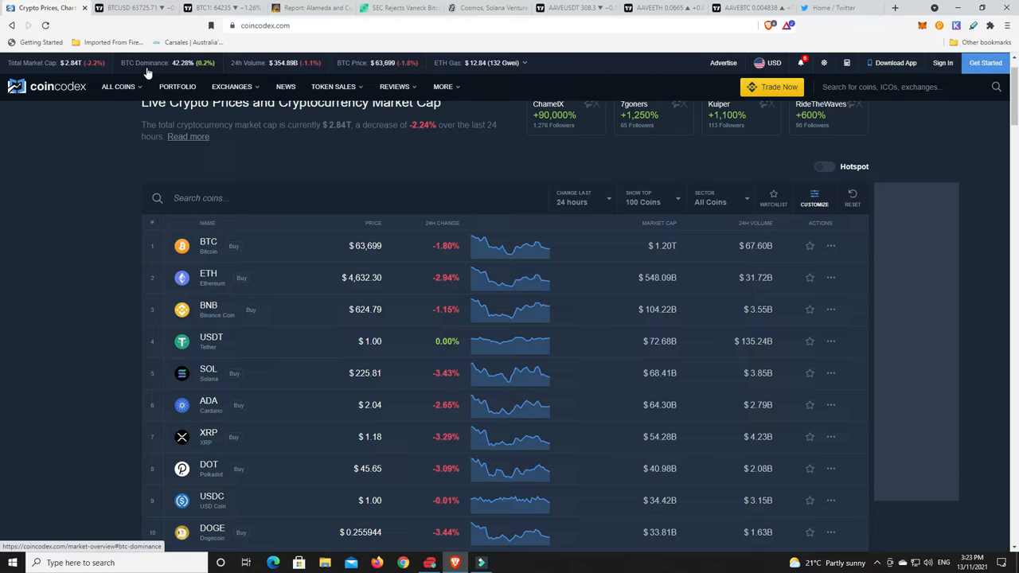
mouse_move(167, 70)
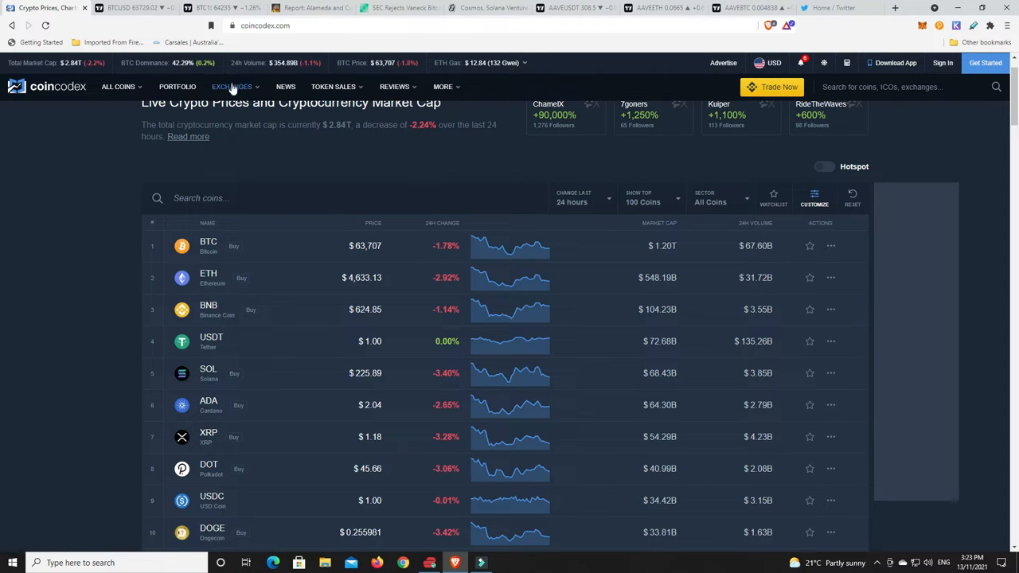
mouse_move(322, 180)
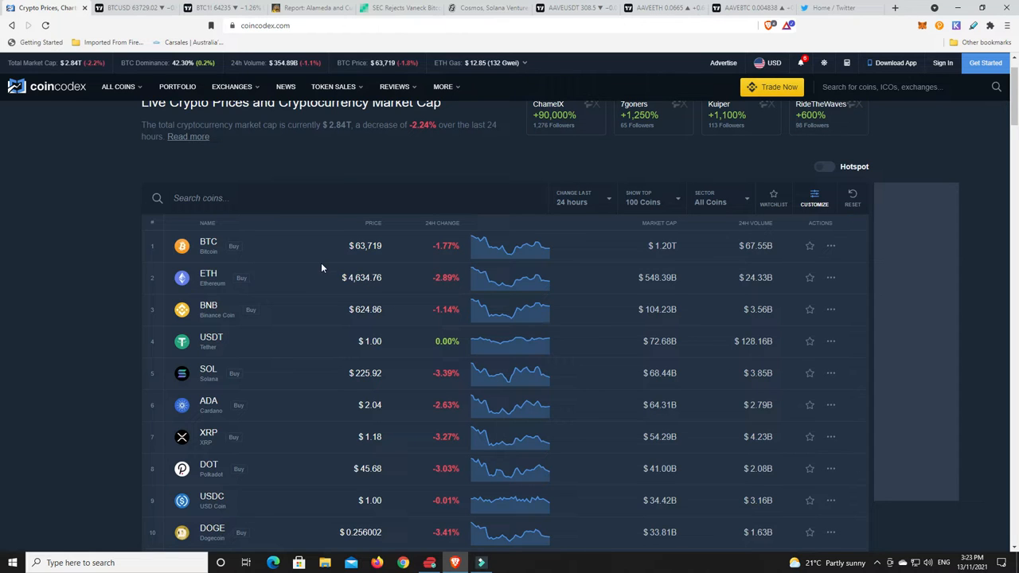
mouse_move(159, 64)
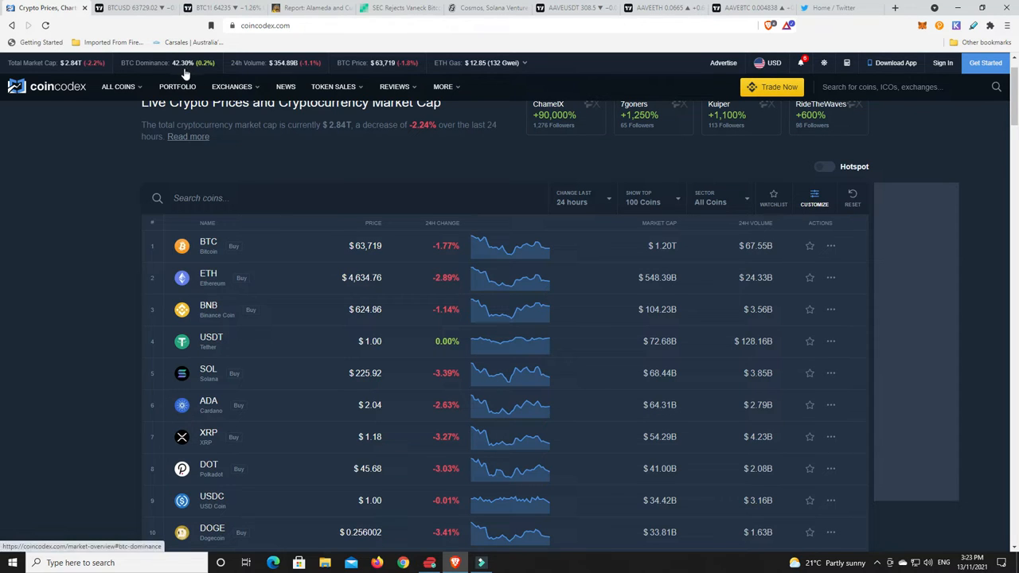
mouse_move(375, 172)
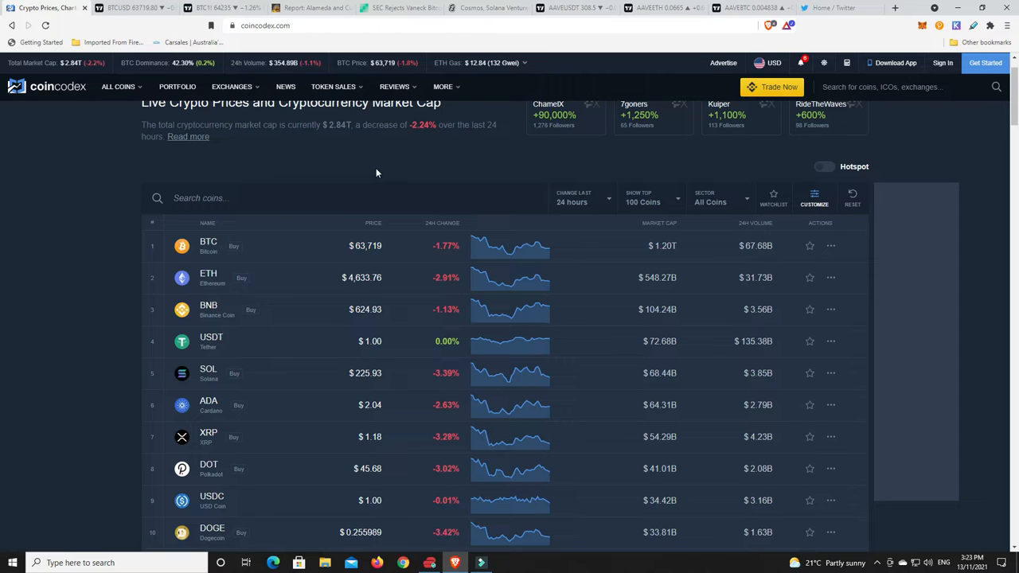
mouse_move(348, 165)
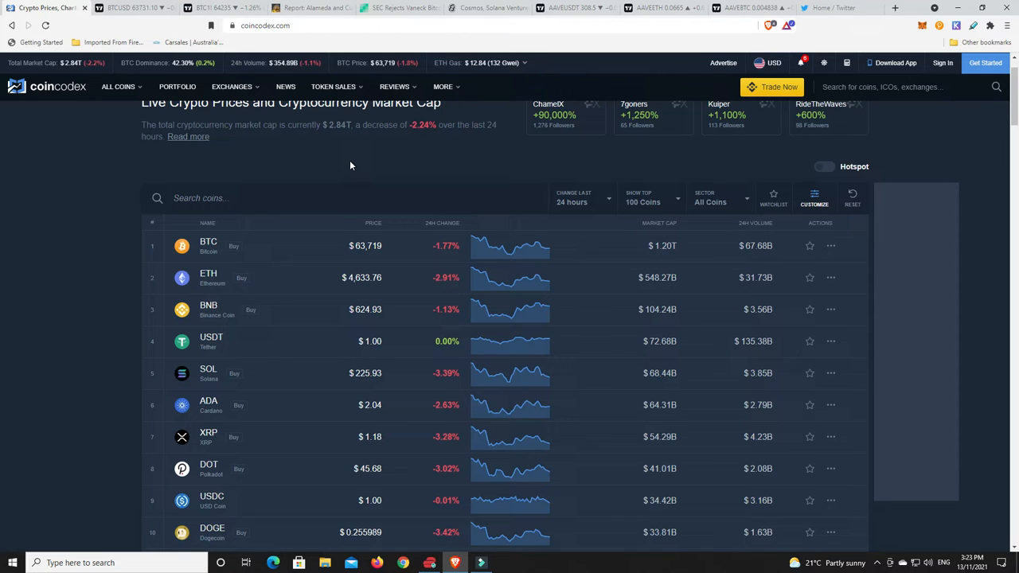
mouse_move(370, 161)
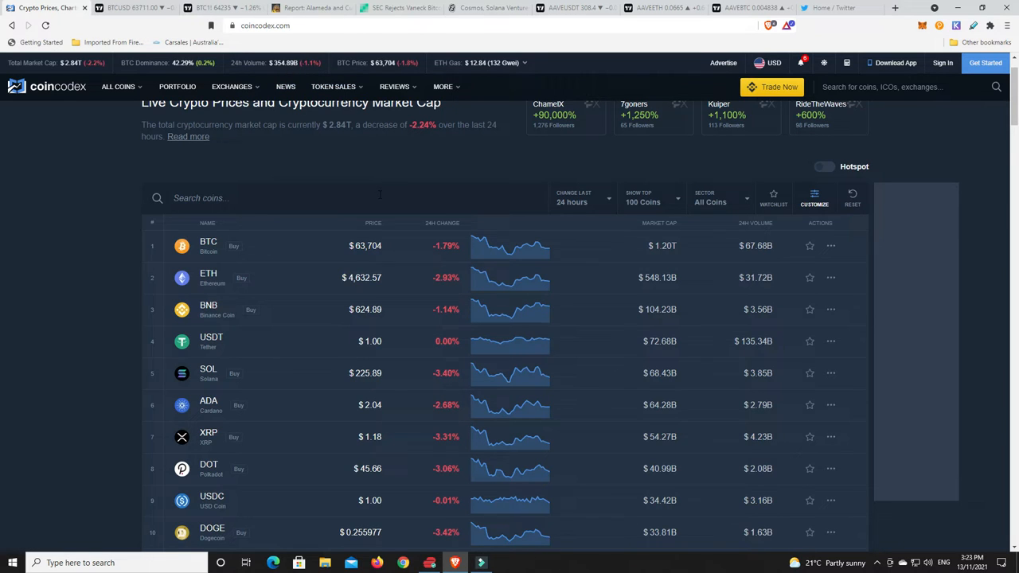
mouse_move(402, 180)
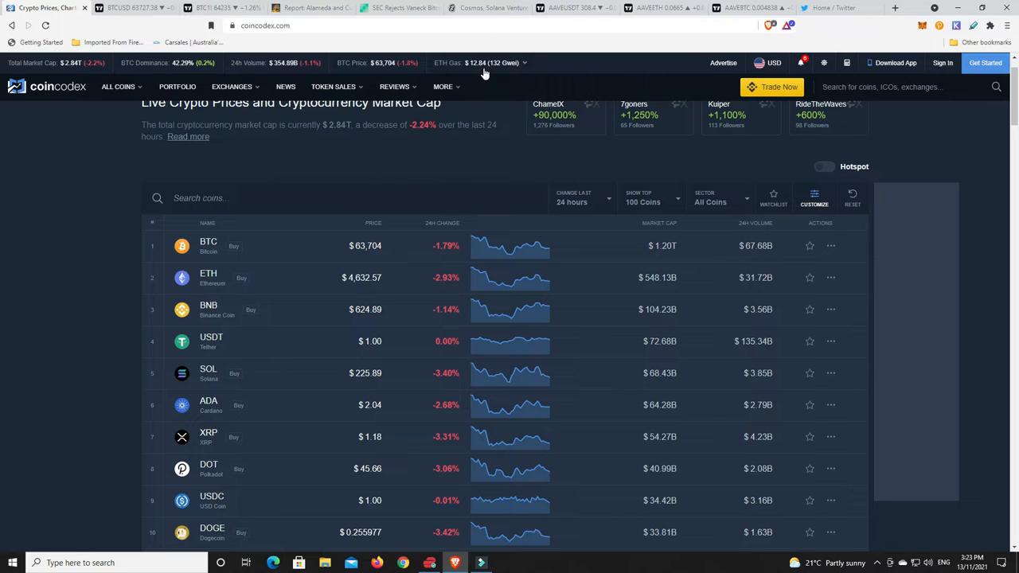
Sort the coin table by the 24h Change column and scan the top gainers led by MANA
scroll("down", 3)
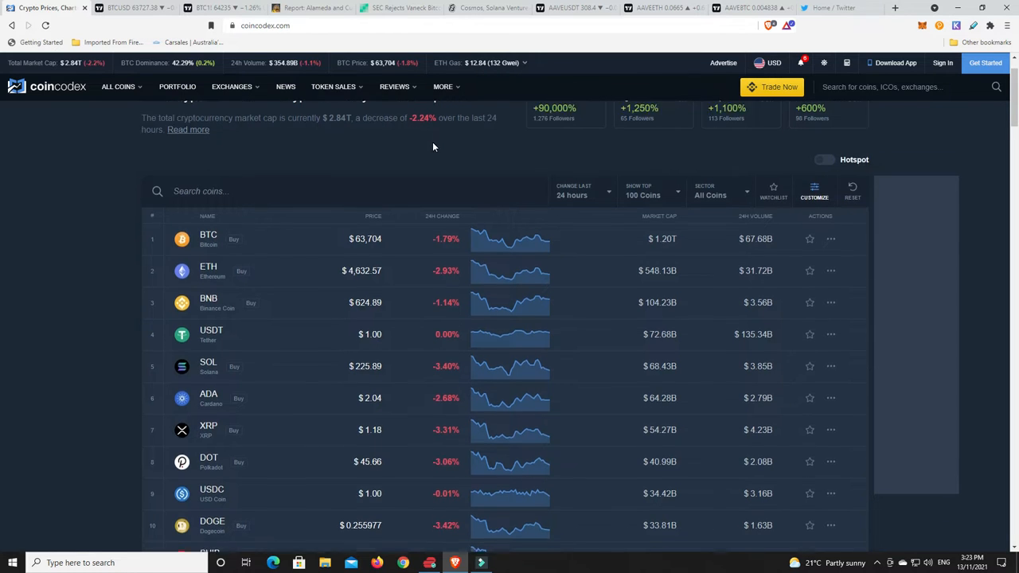
scroll("down", 3)
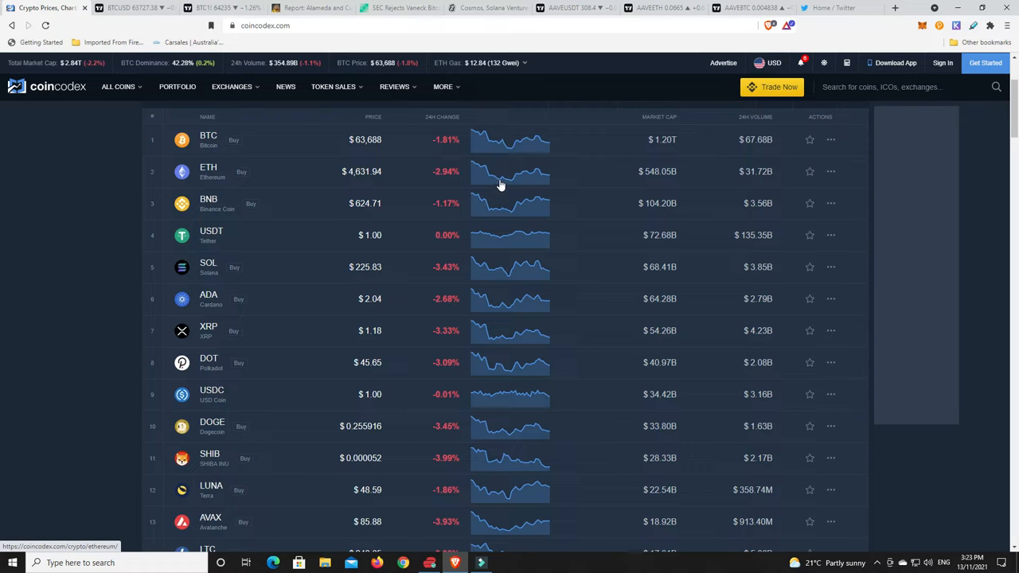
mouse_move(477, 204)
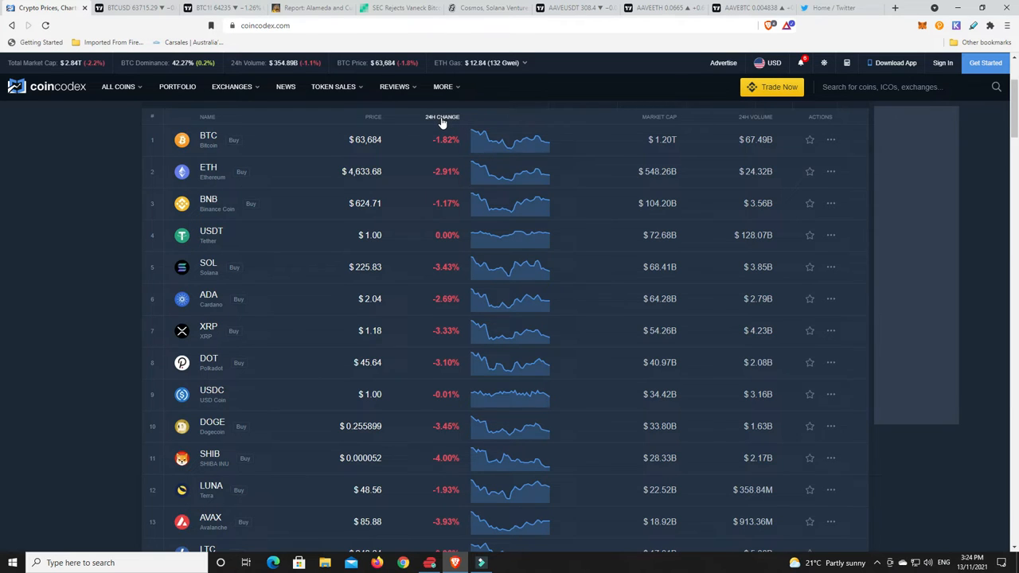
left_click(436, 118)
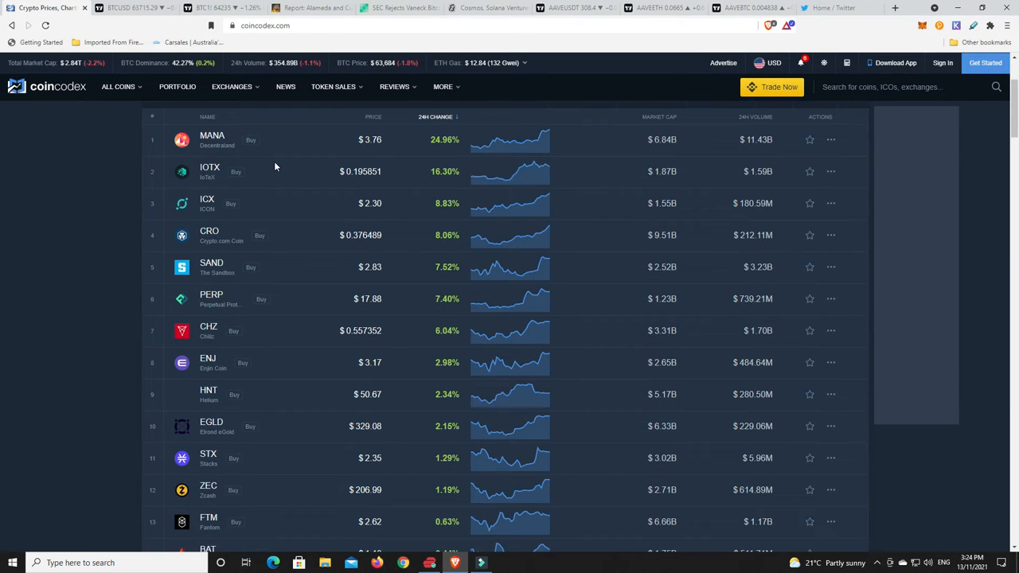
mouse_move(430, 146)
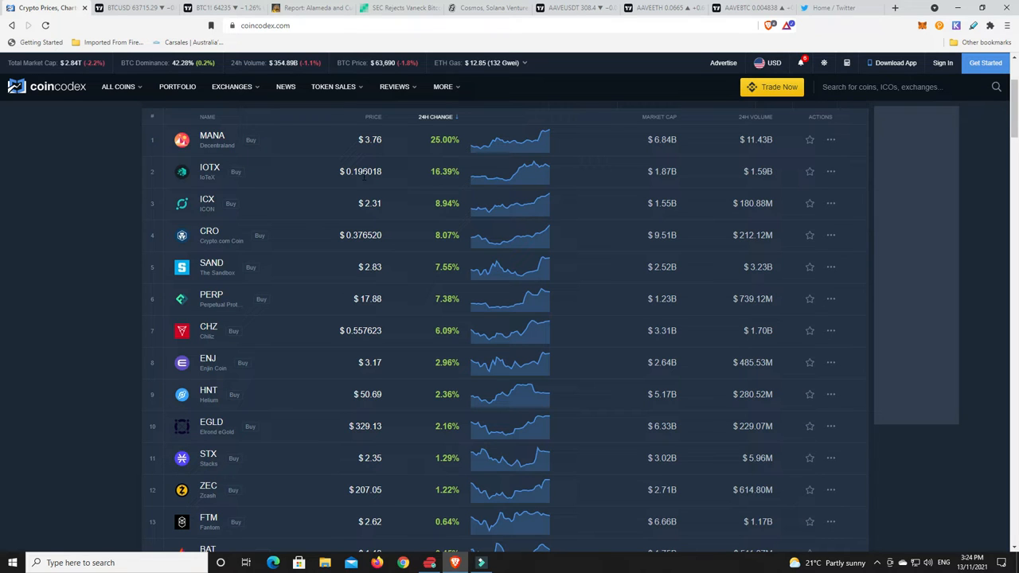
mouse_move(407, 172)
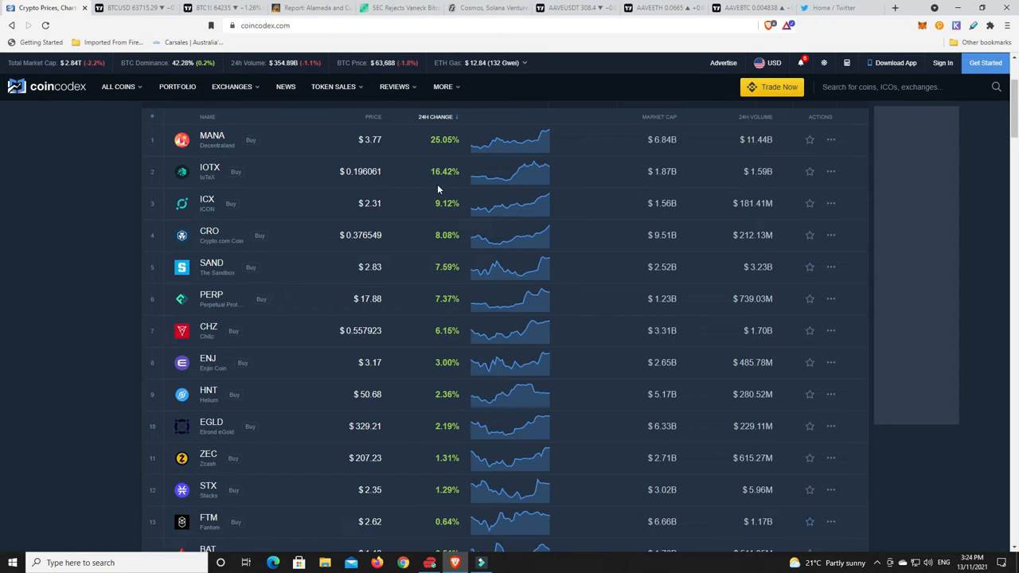
mouse_move(443, 177)
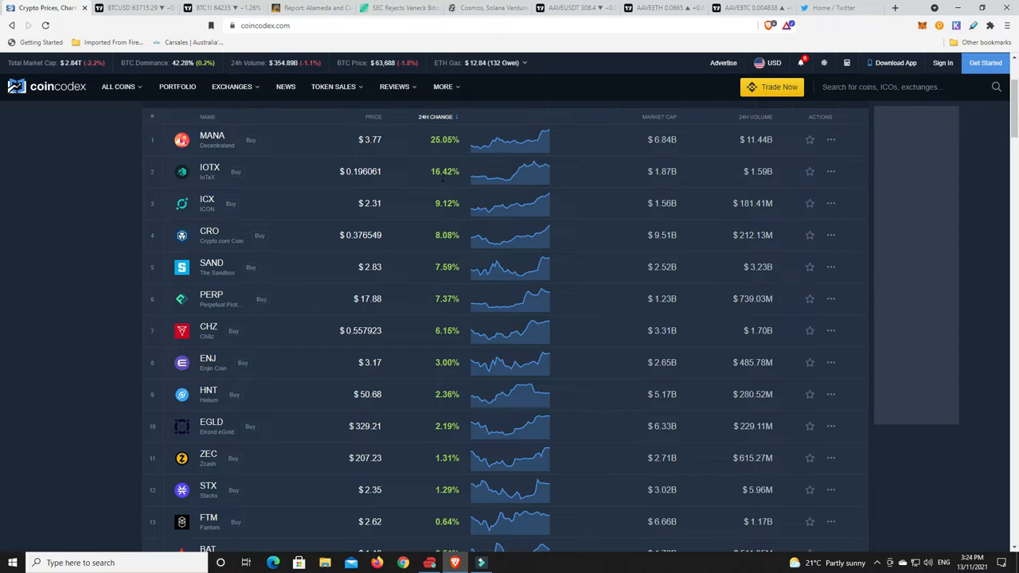
mouse_move(426, 220)
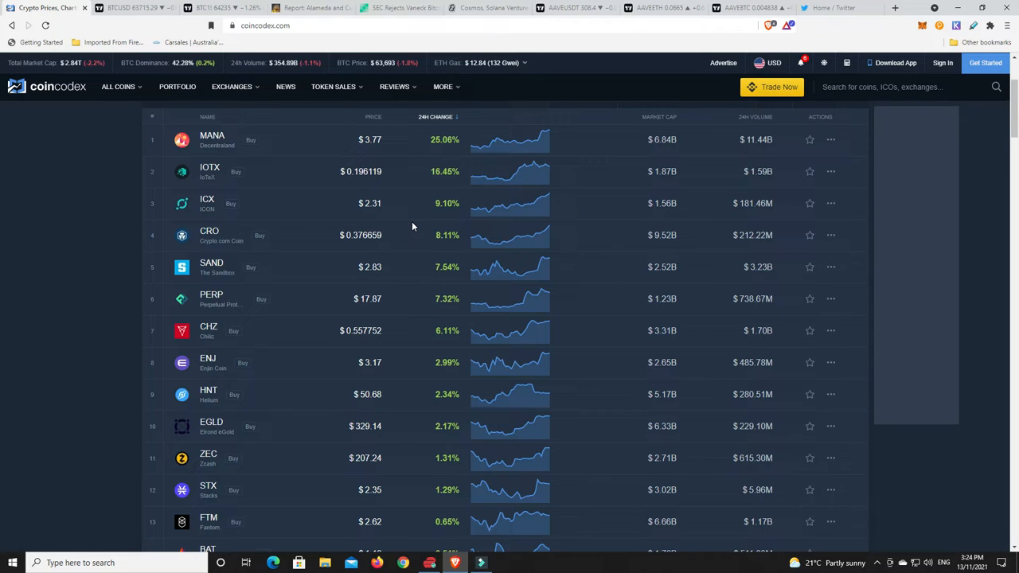
mouse_move(363, 291)
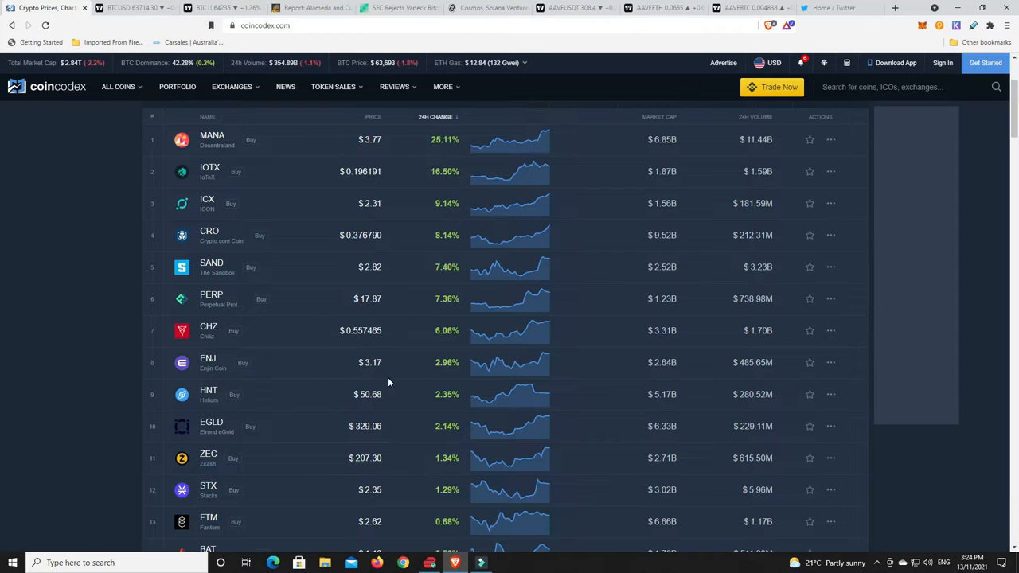
mouse_move(430, 368)
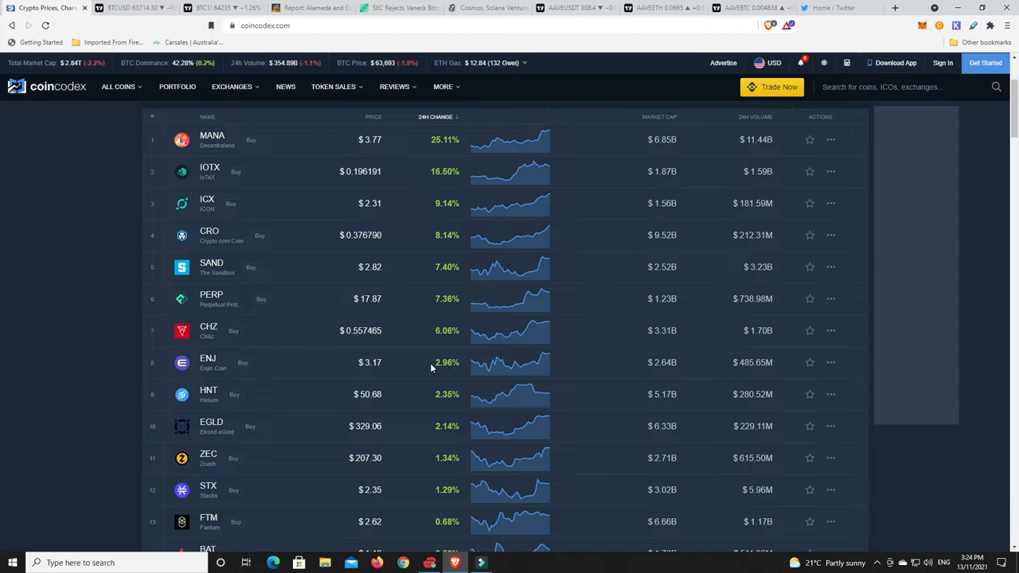
mouse_move(452, 366)
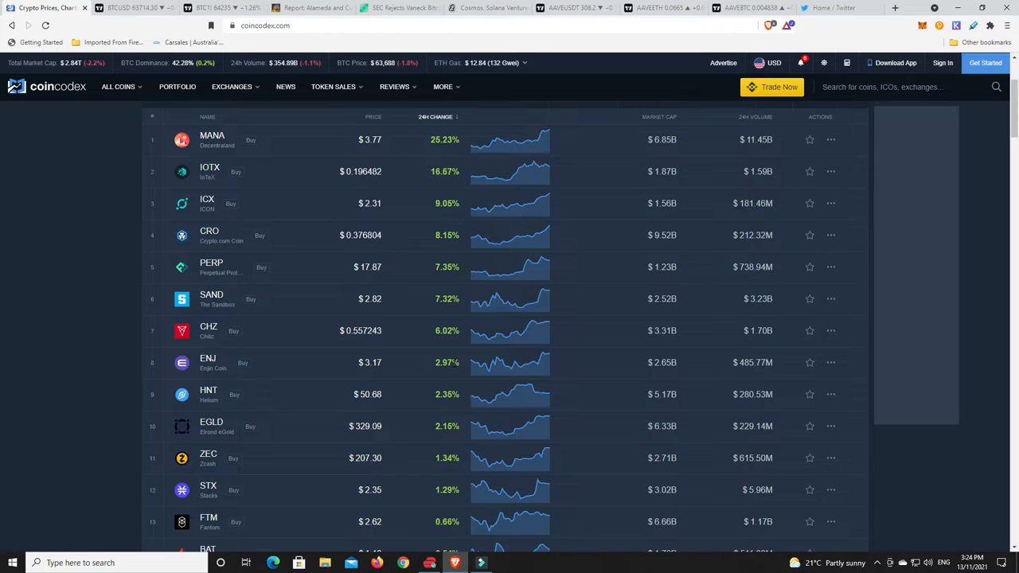
scroll("down", 3)
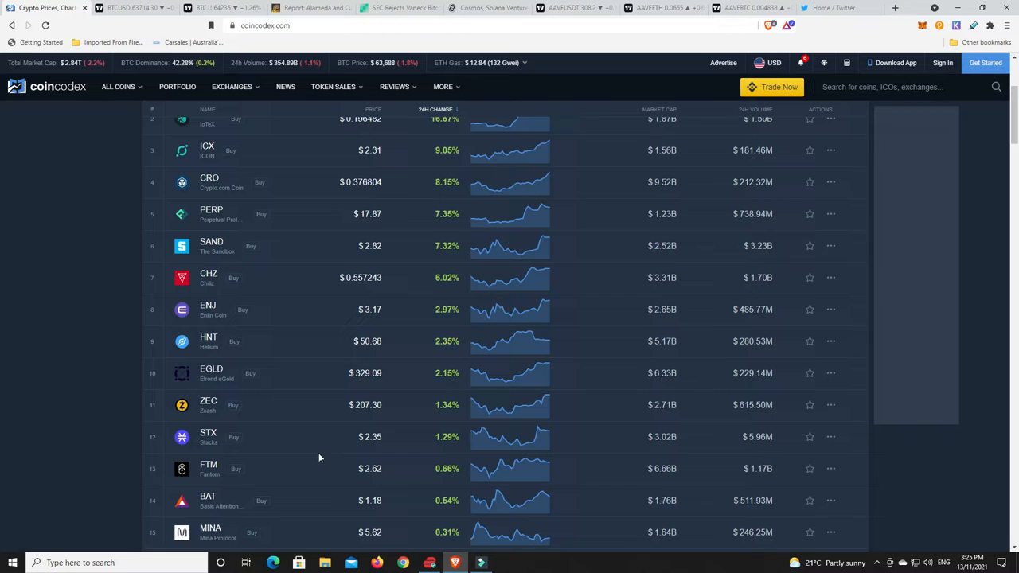
scroll("down", 3)
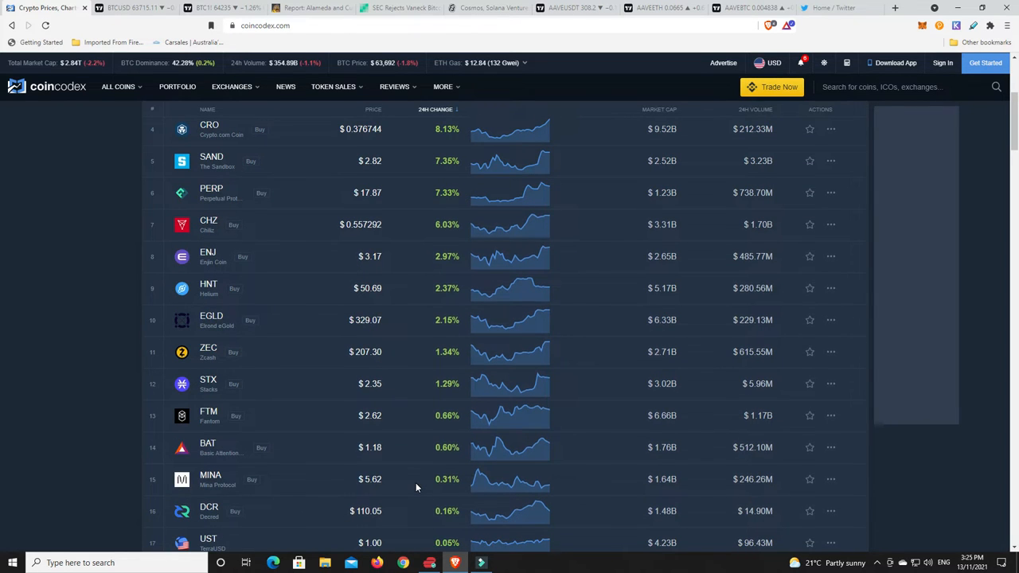
scroll("up", 3)
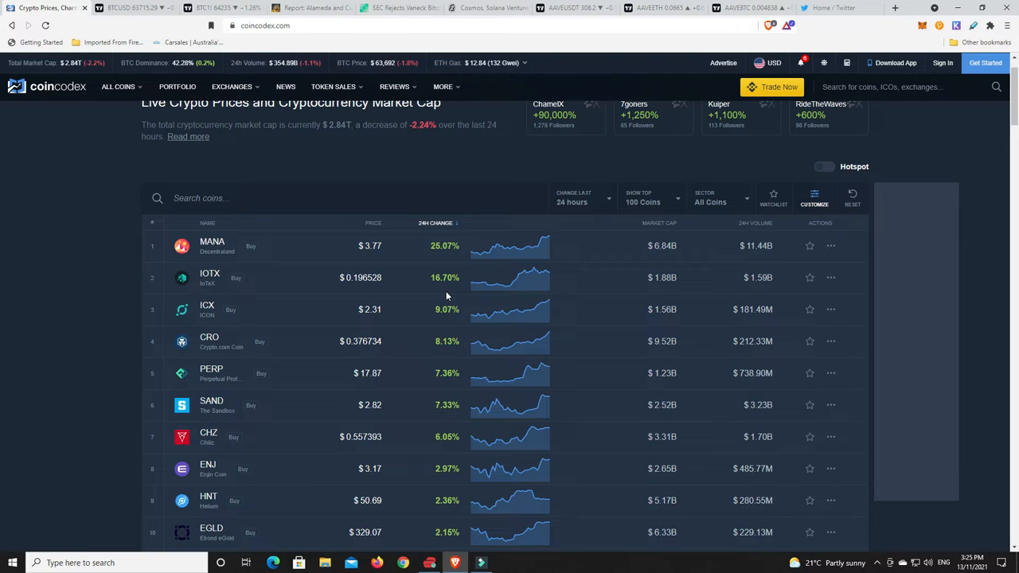
mouse_move(452, 328)
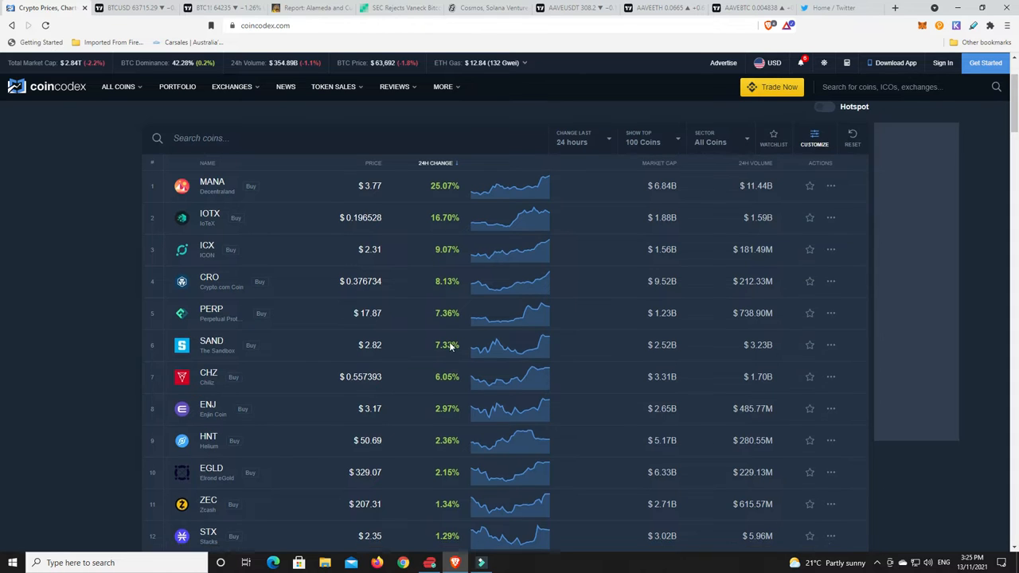
scroll("down", 3)
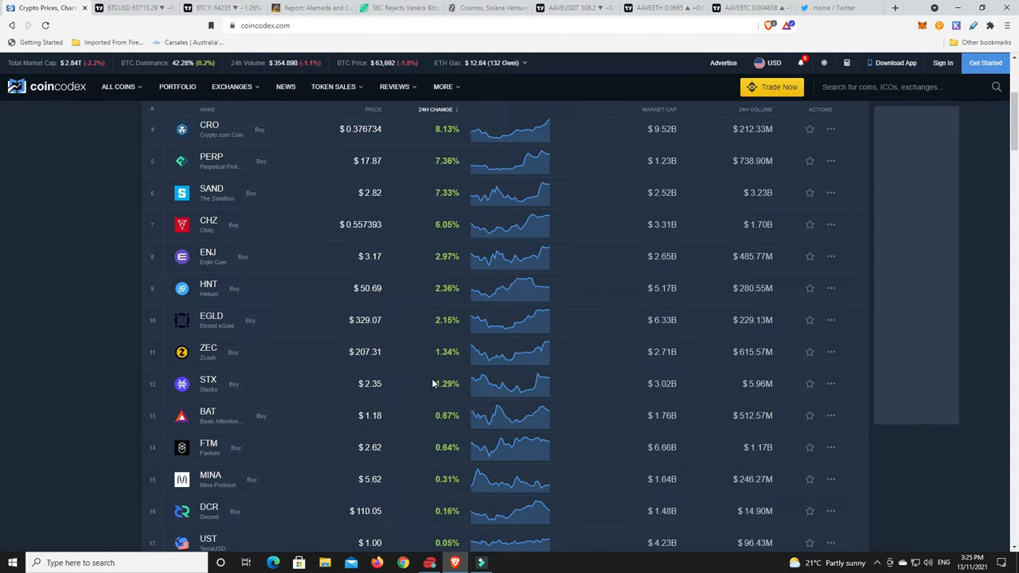
scroll("up", 3)
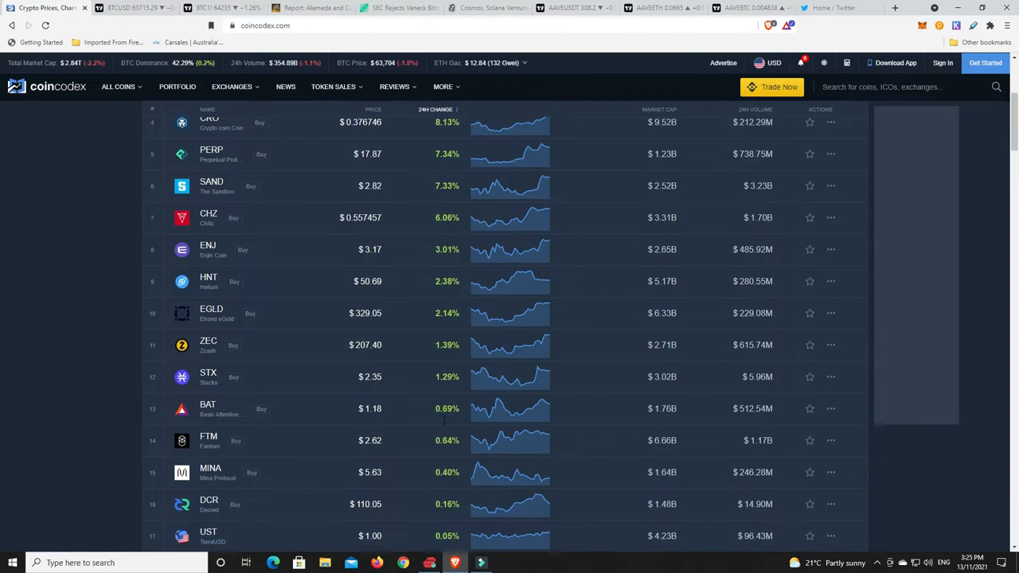
scroll("down", 3)
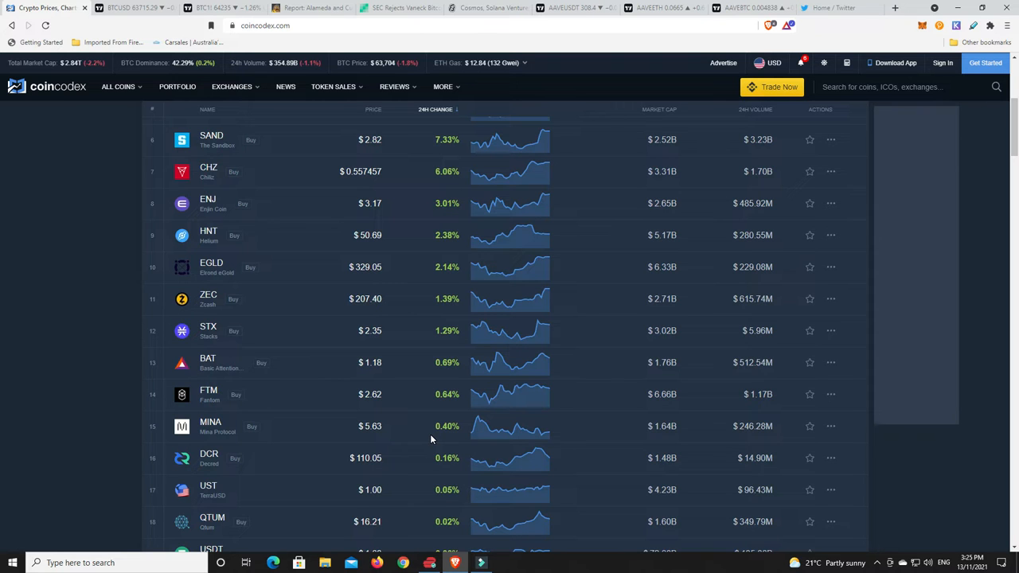
scroll("up", 3)
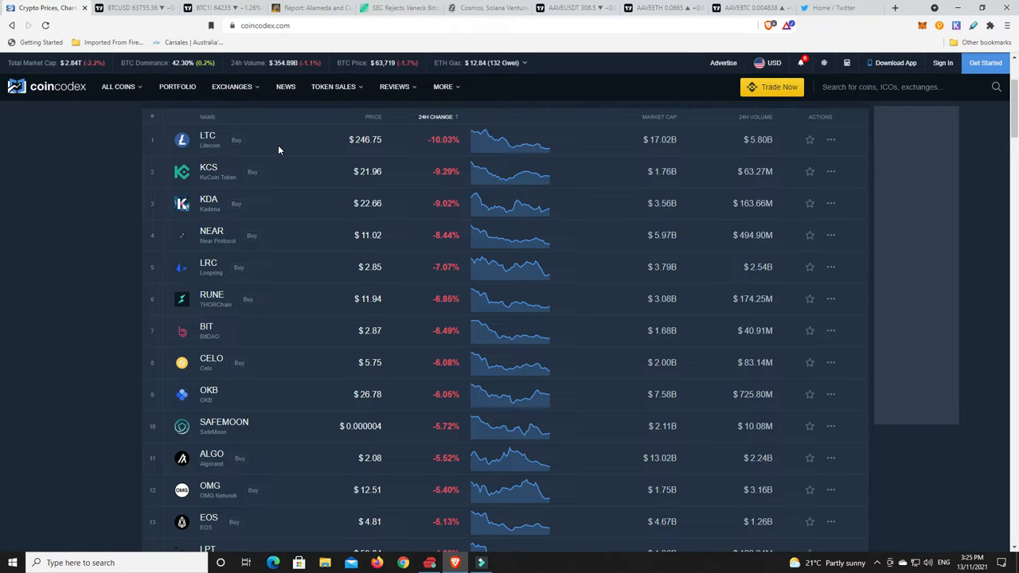
mouse_move(217, 172)
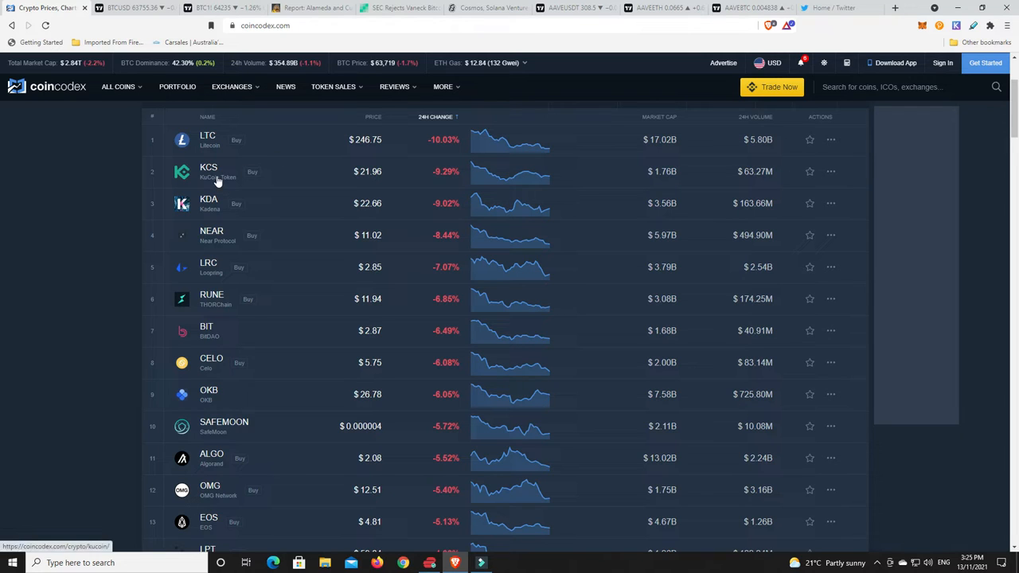
mouse_move(444, 213)
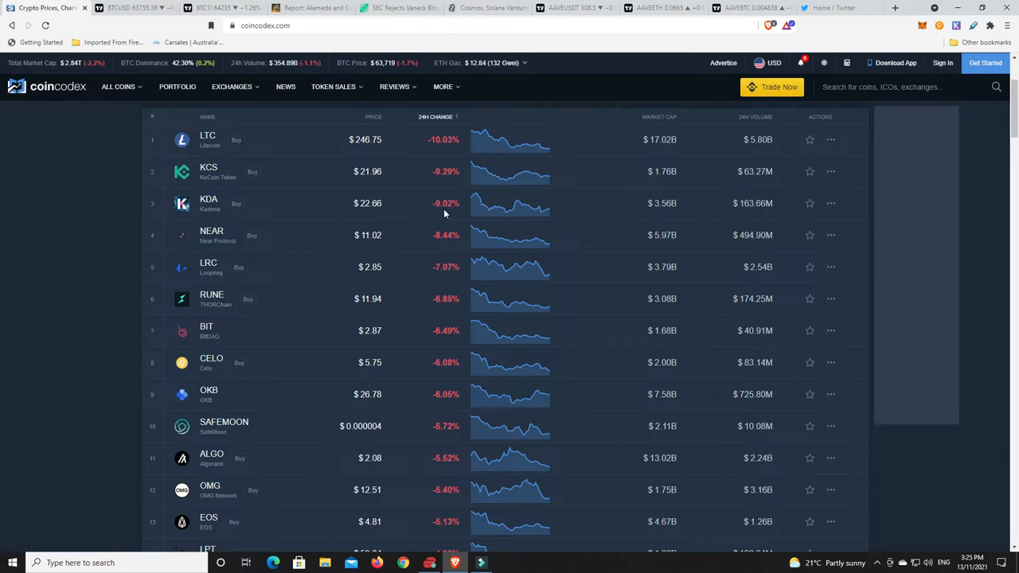
mouse_move(287, 299)
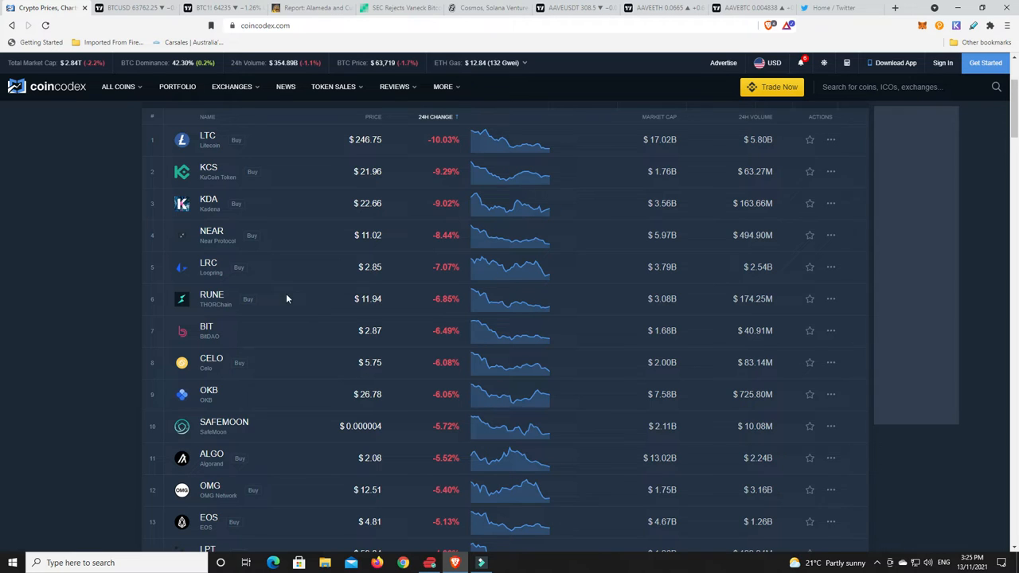
mouse_move(423, 292)
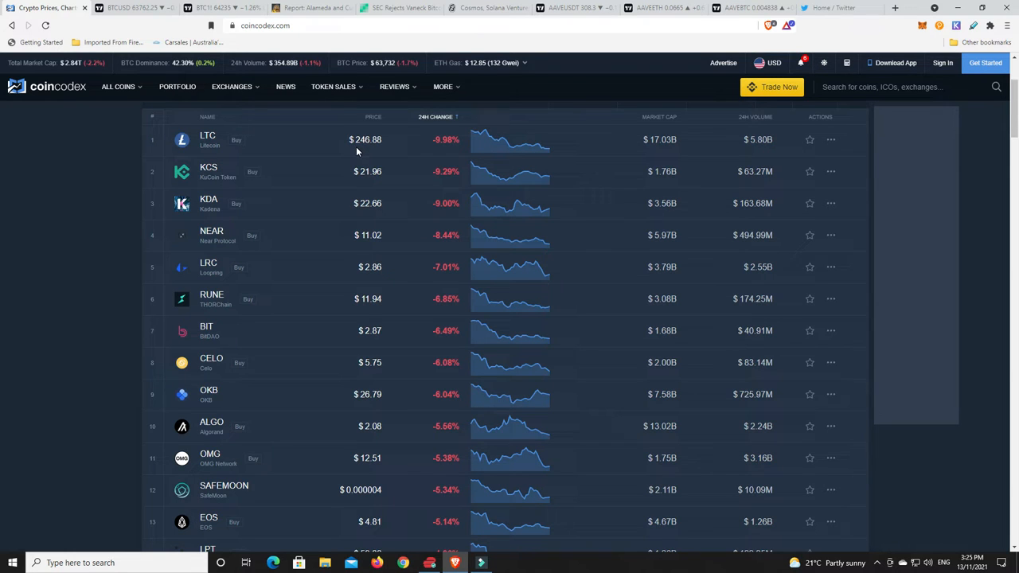
mouse_move(444, 149)
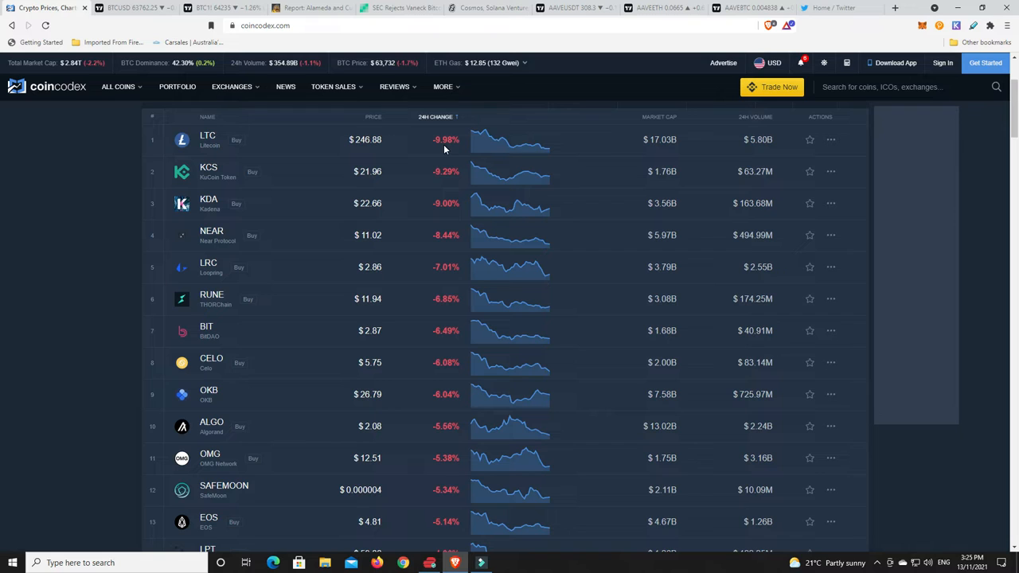
mouse_move(465, 142)
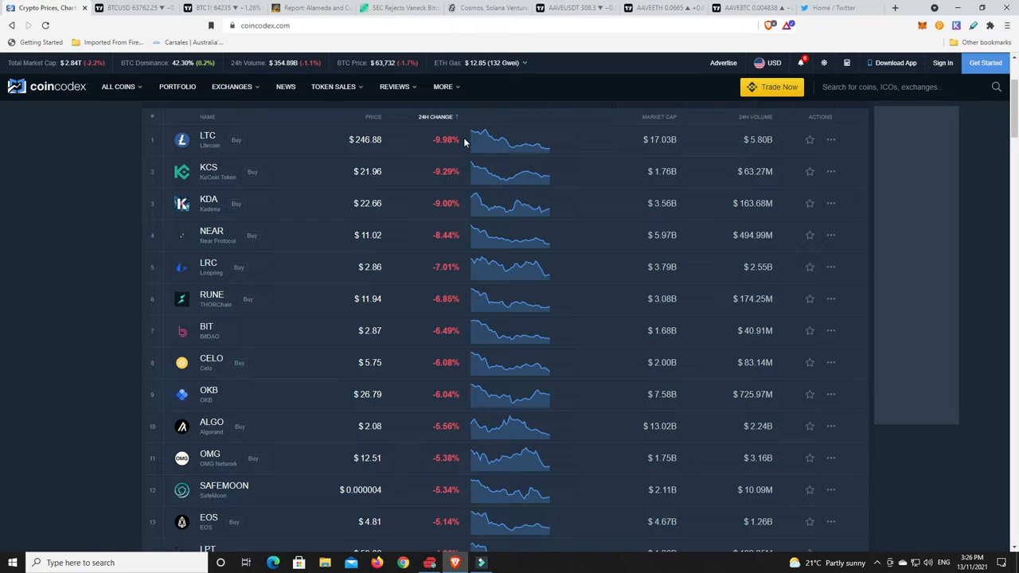
mouse_move(392, 140)
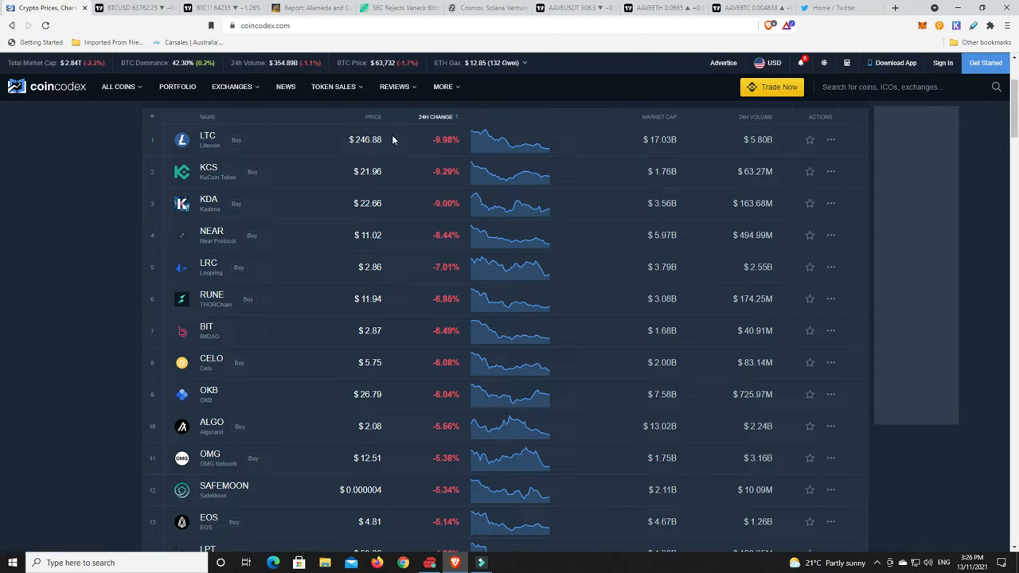
mouse_move(334, 267)
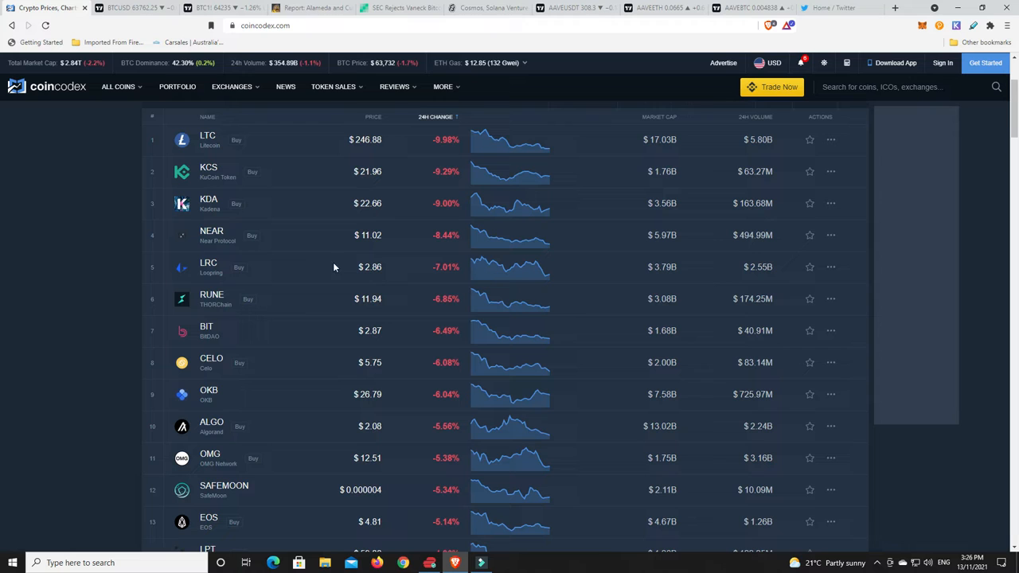
mouse_move(379, 318)
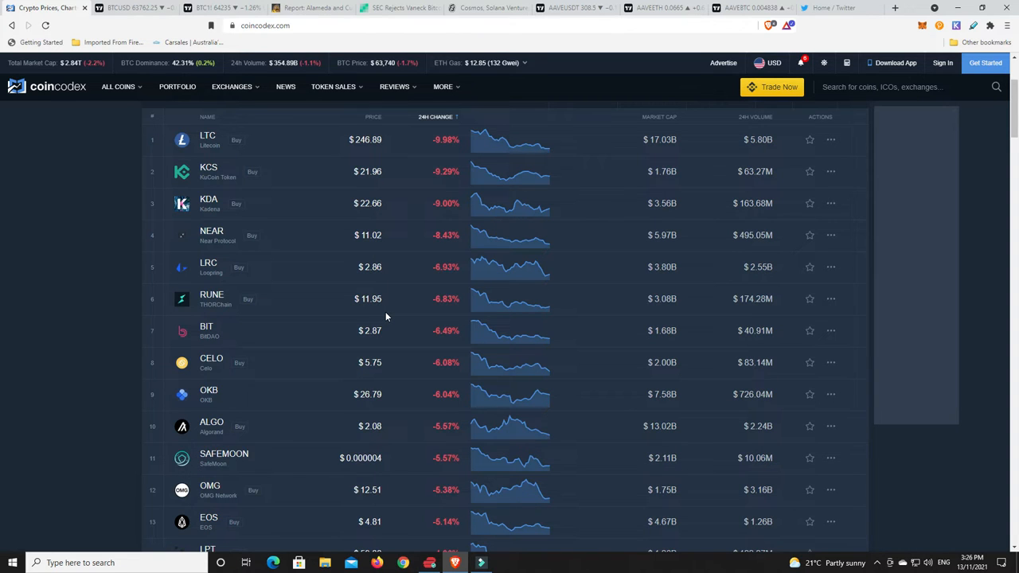
mouse_move(414, 272)
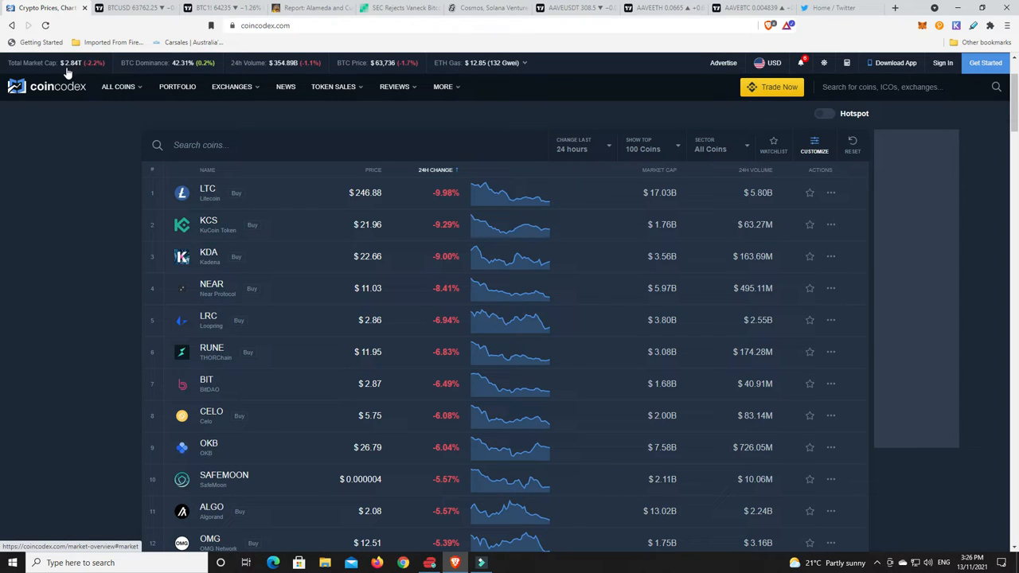
Show the BTCUSD daily chart, then the BTC1! CME futures chart with its buy zone near 64,235
left_click(127, 6)
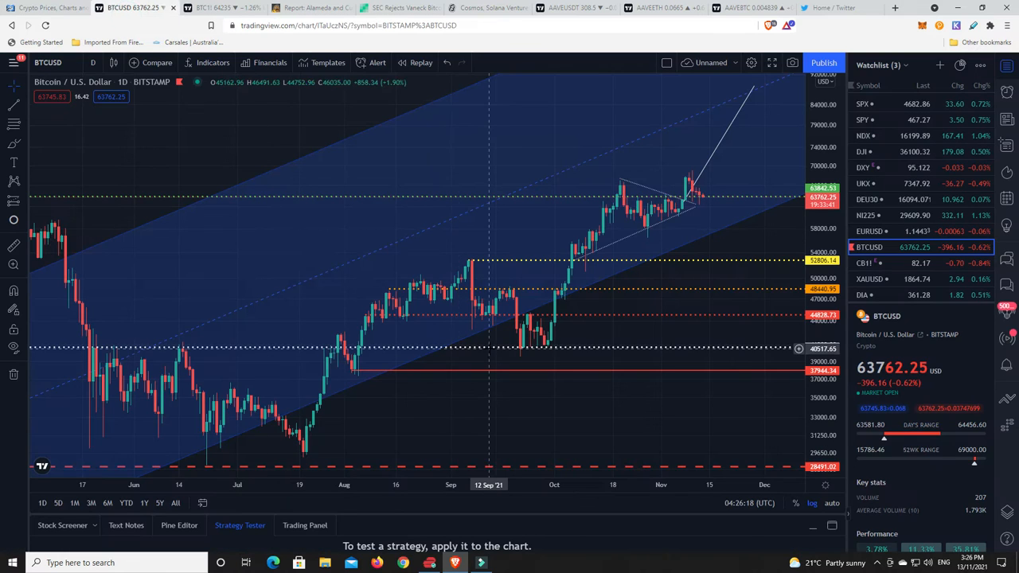
mouse_move(662, 213)
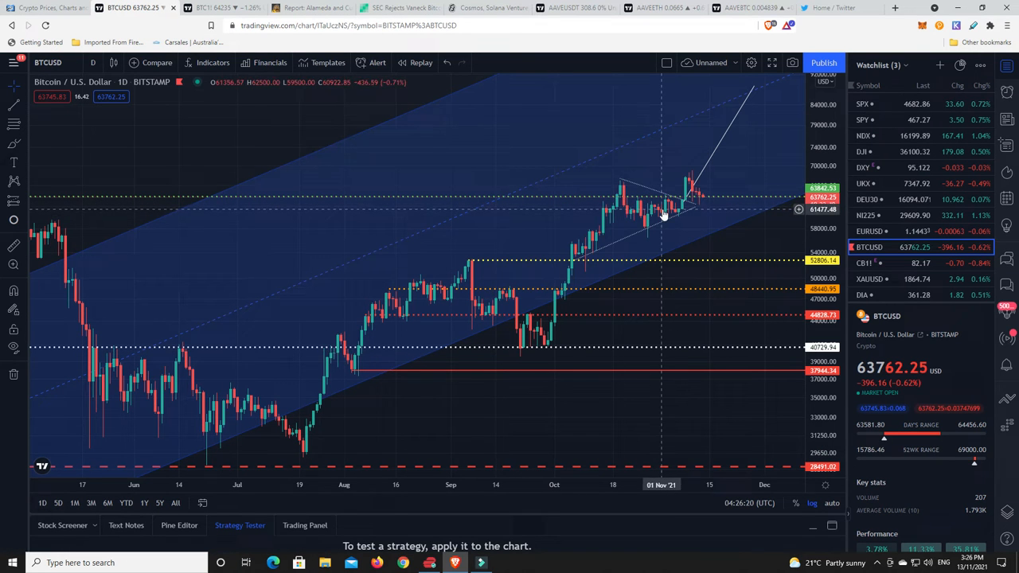
mouse_move(685, 169)
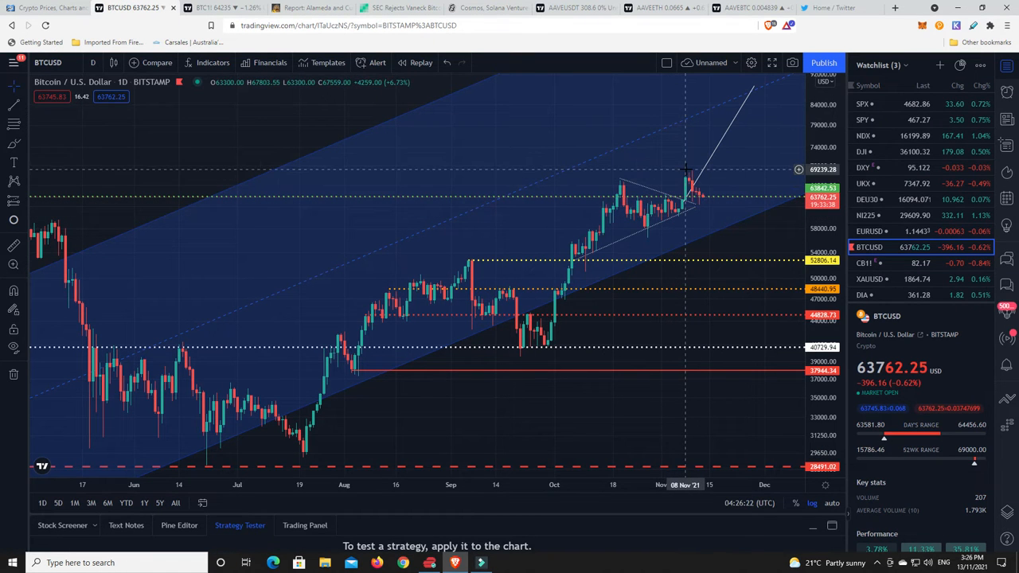
mouse_move(683, 211)
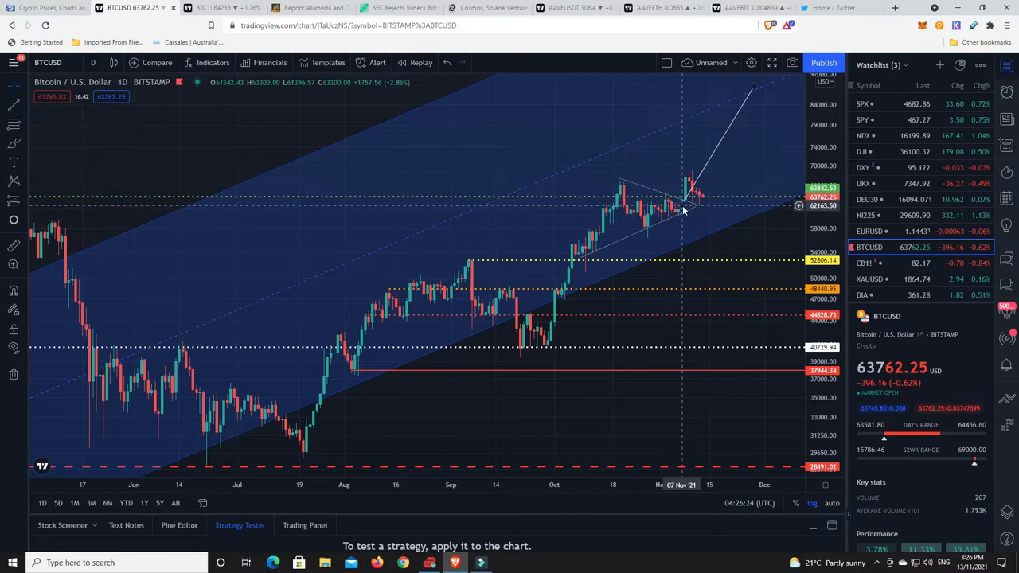
mouse_move(686, 164)
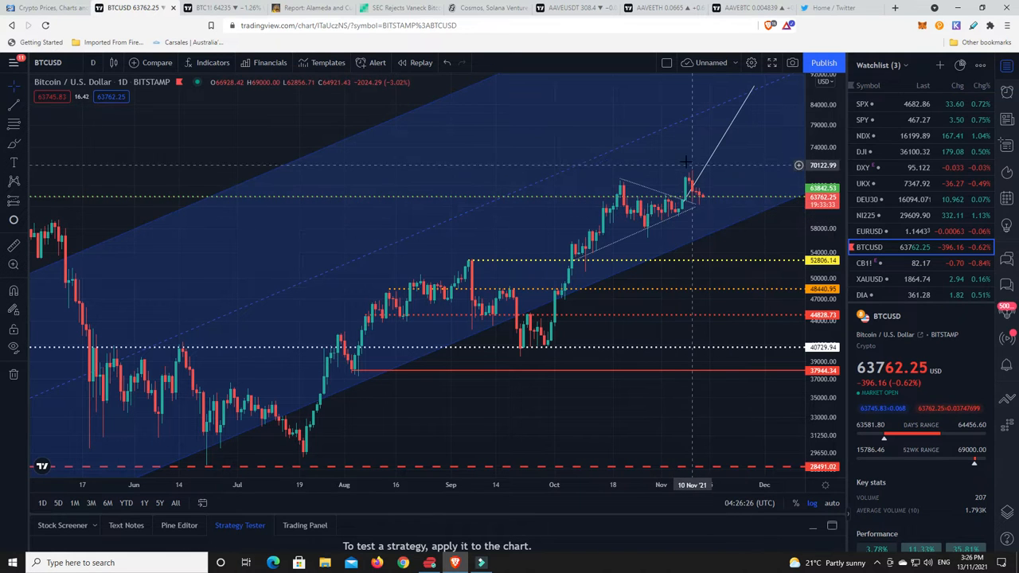
mouse_move(688, 167)
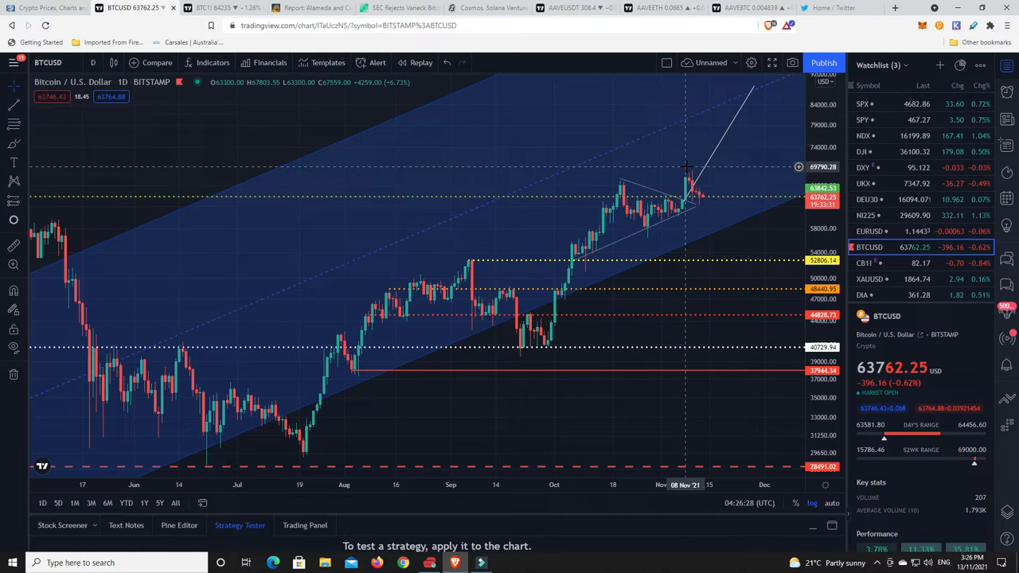
mouse_move(707, 204)
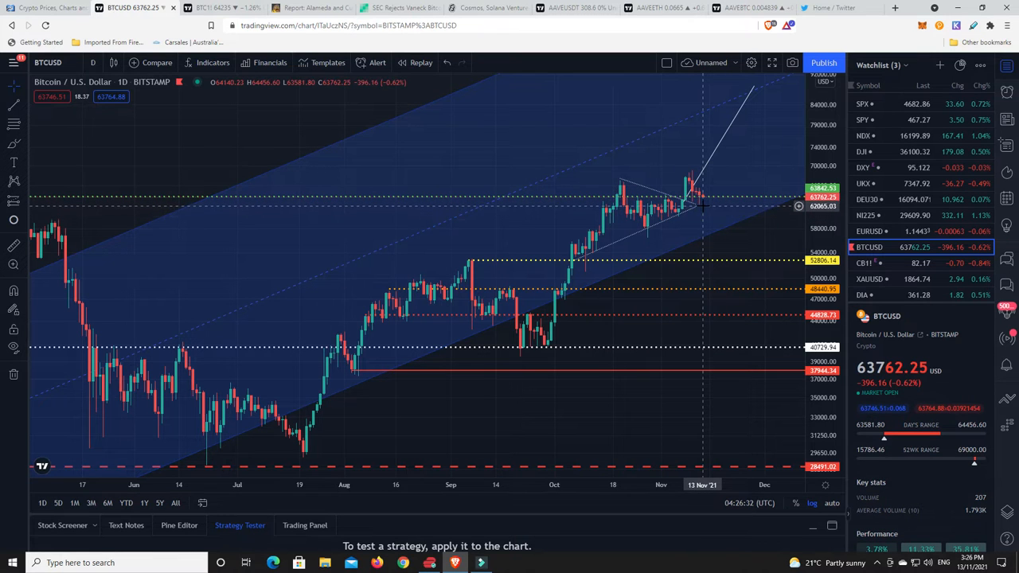
mouse_move(707, 205)
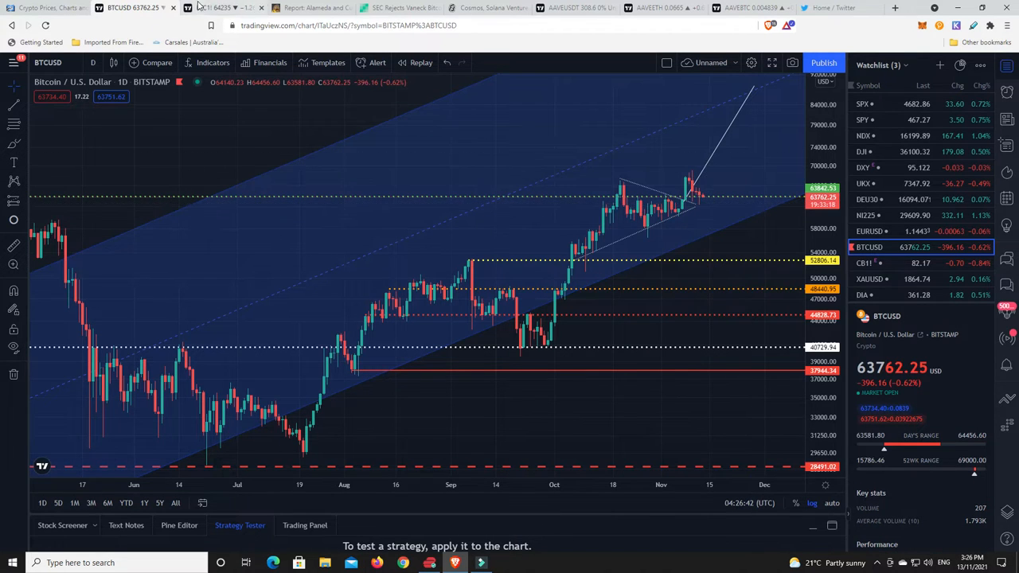
left_click(231, 7)
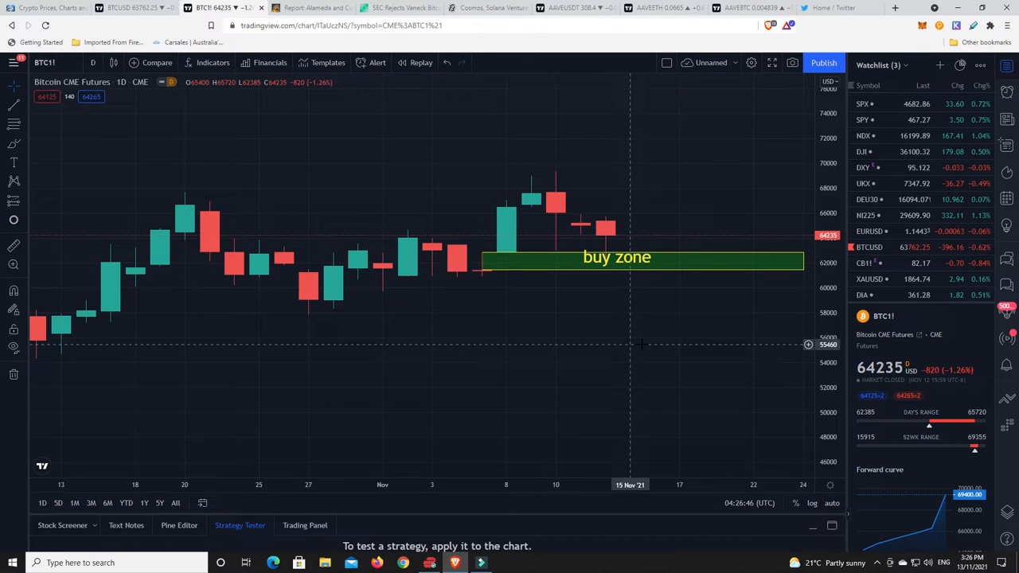
mouse_move(596, 309)
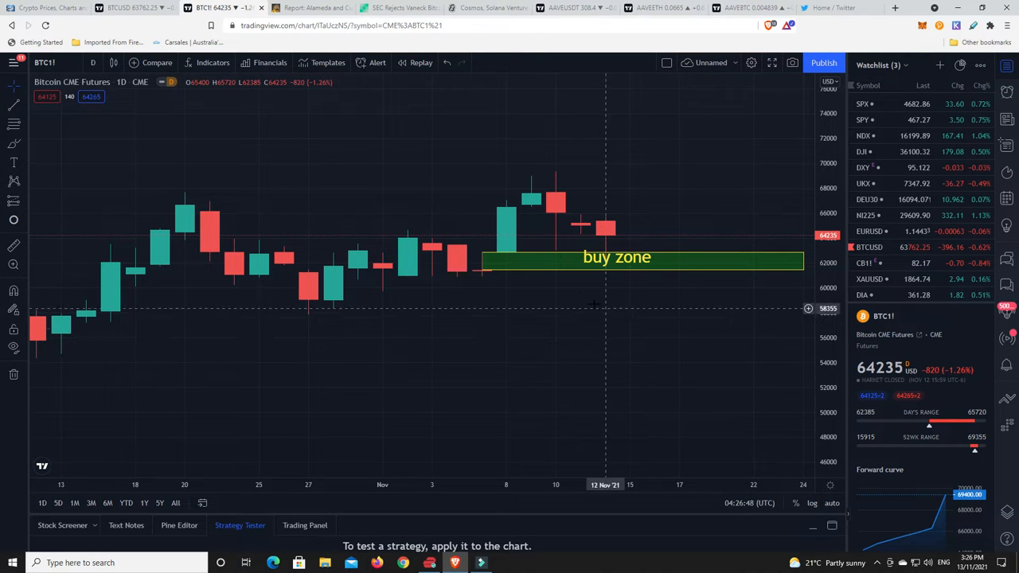
mouse_move(613, 232)
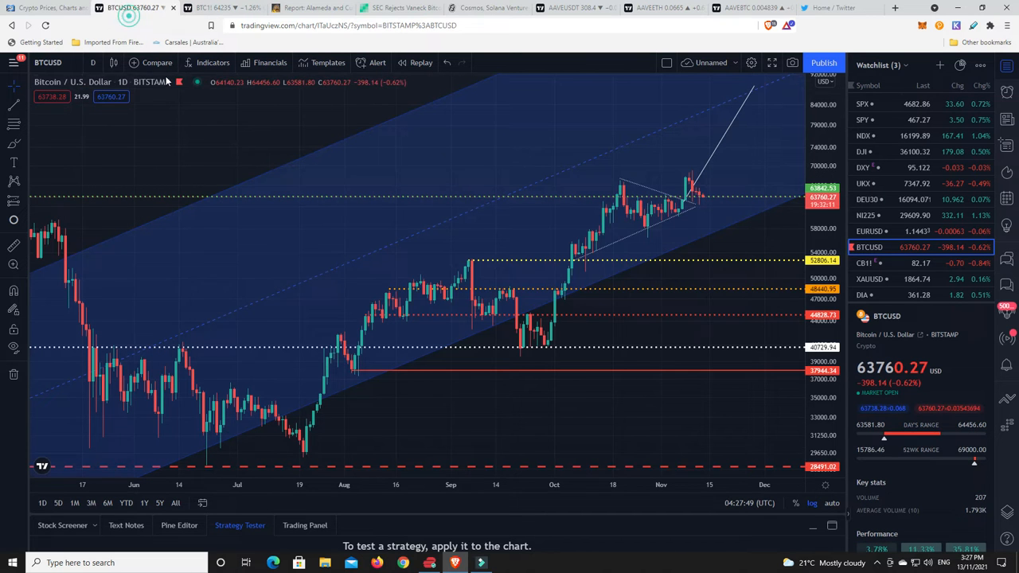
mouse_move(702, 213)
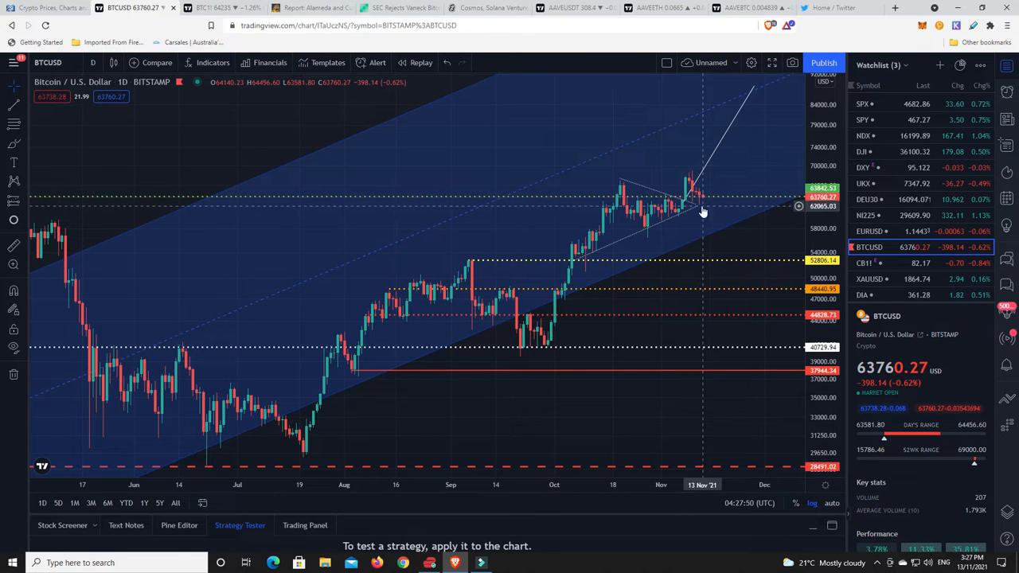
mouse_move(713, 216)
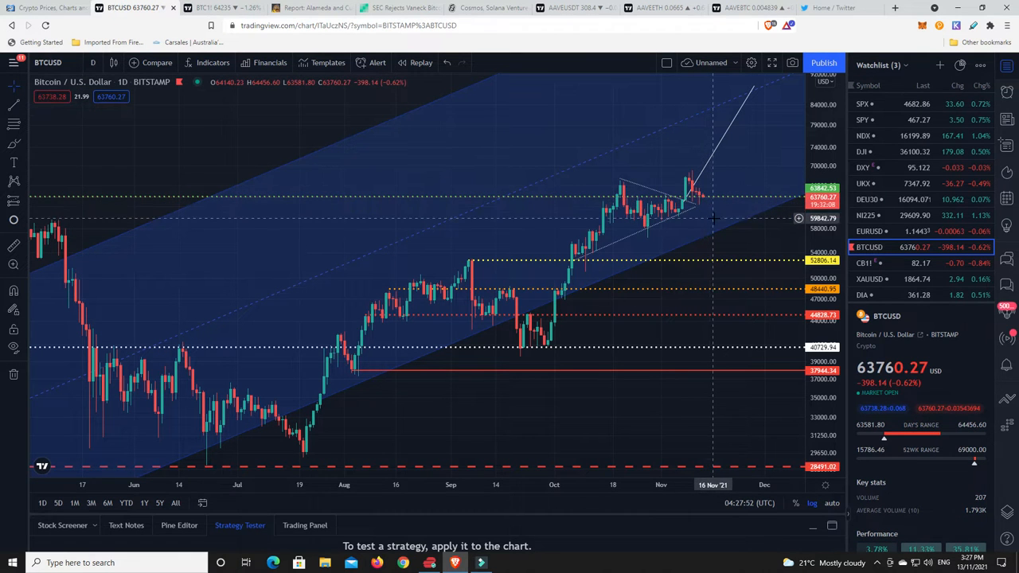
mouse_move(714, 219)
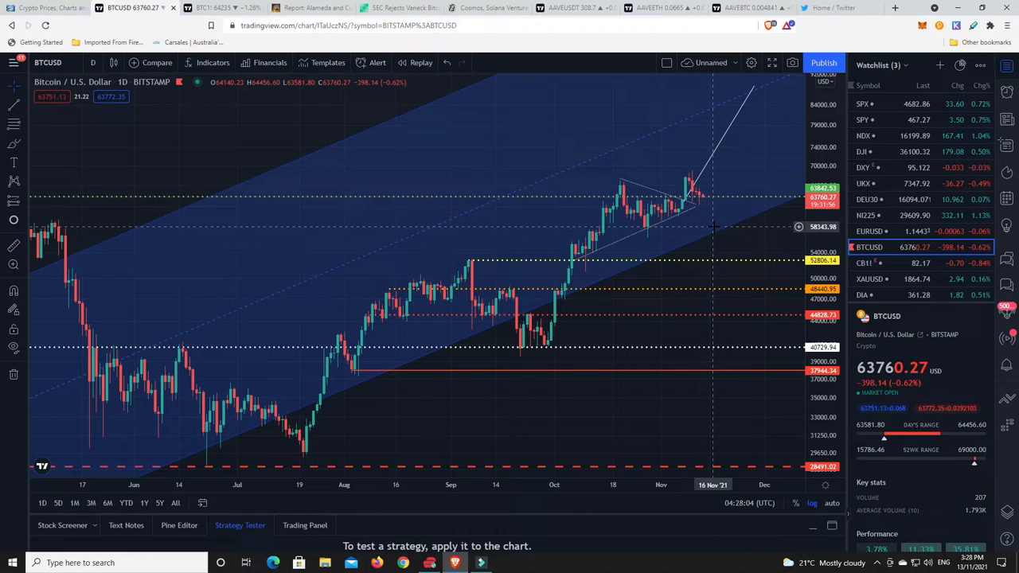
Read through the article on Alameda and Cumberland holding nearly 55% of USDT supply
left_click(311, 6)
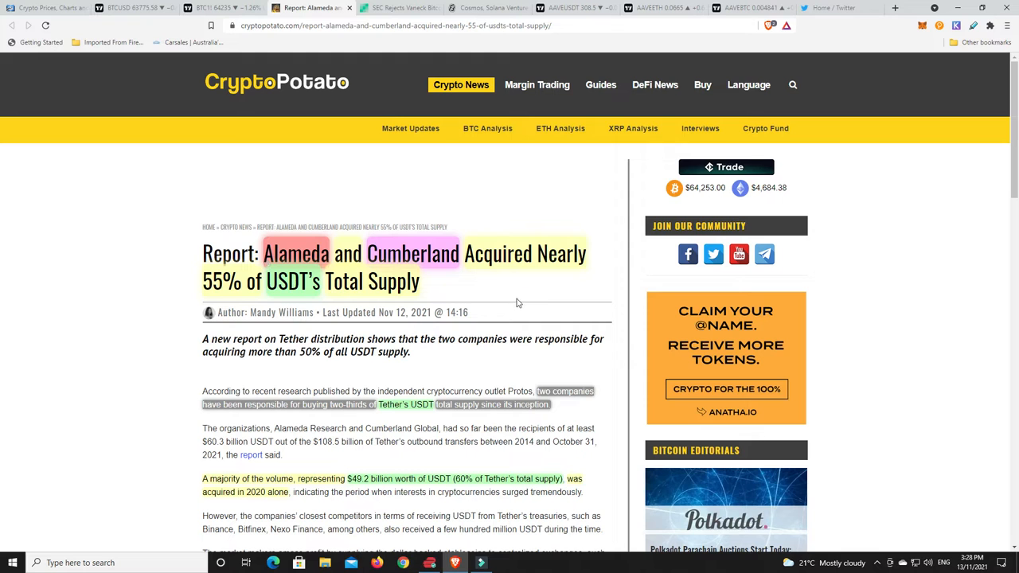
mouse_move(528, 282)
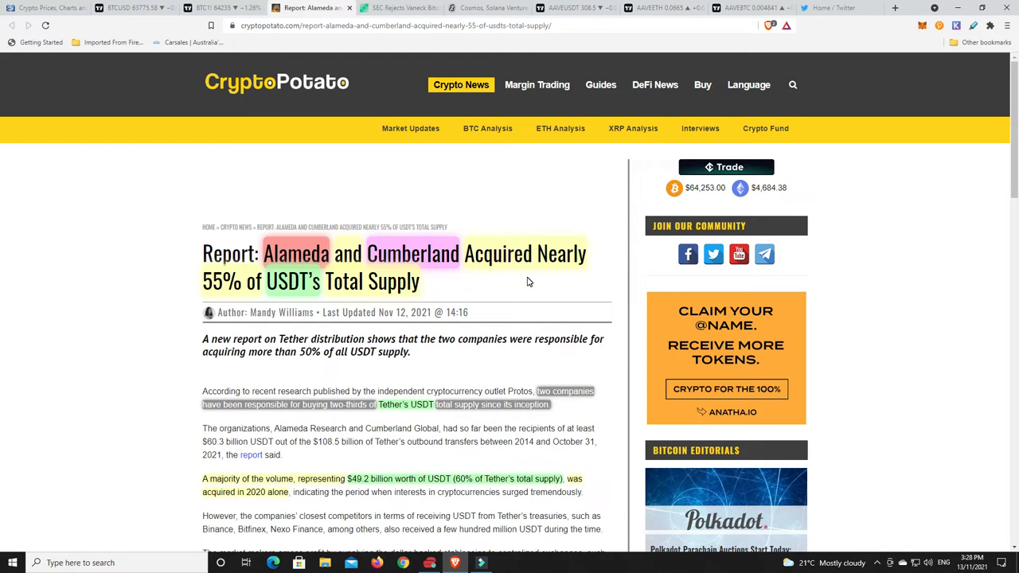
scroll("down", 3)
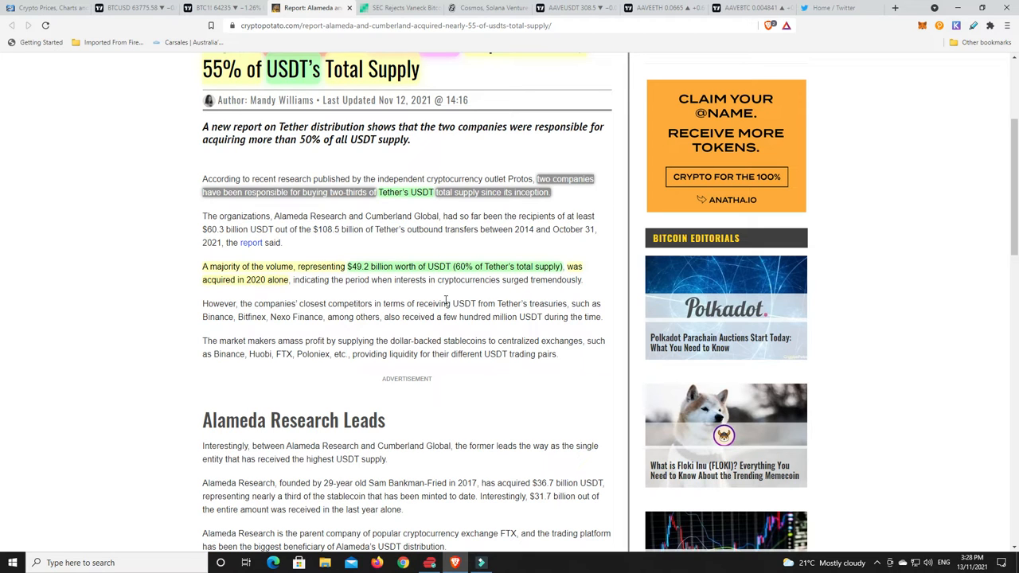
mouse_move(401, 293)
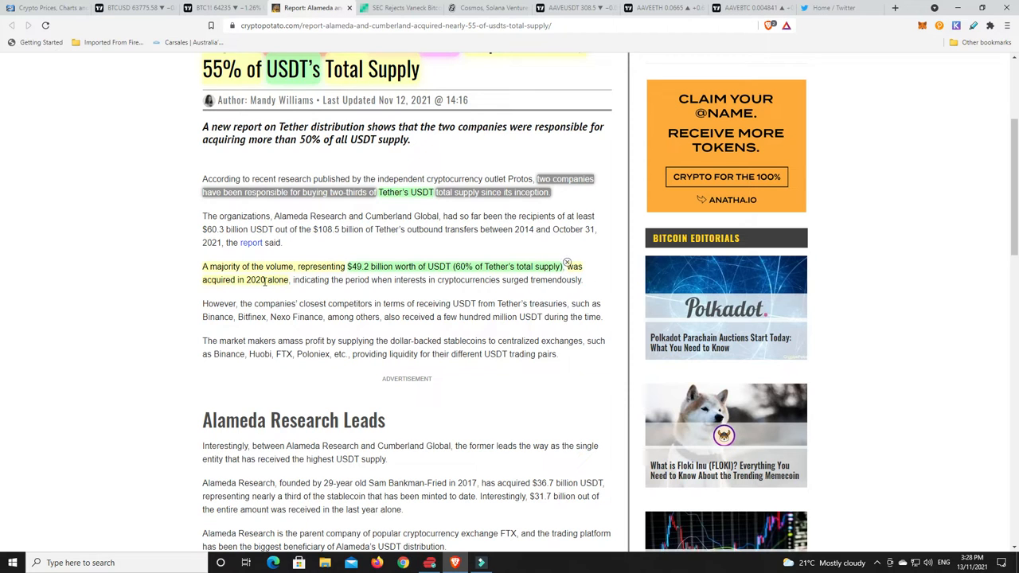
mouse_move(278, 290)
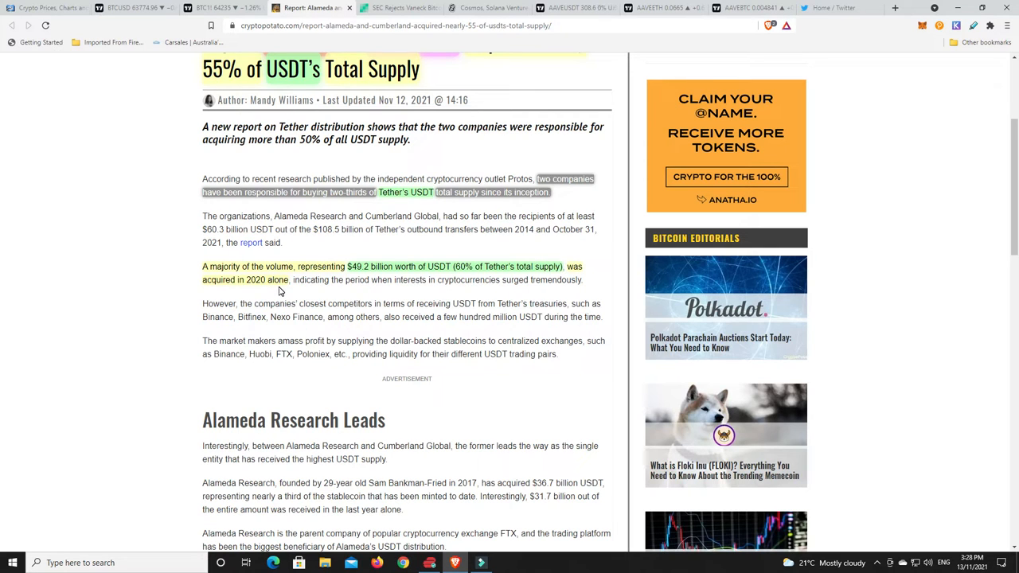
mouse_move(439, 280)
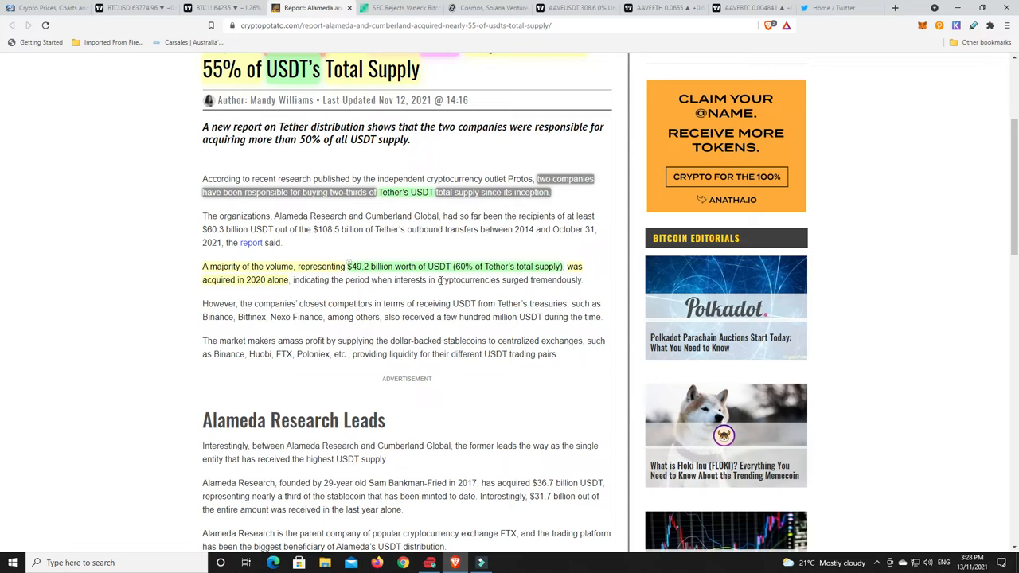
scroll("up", 3)
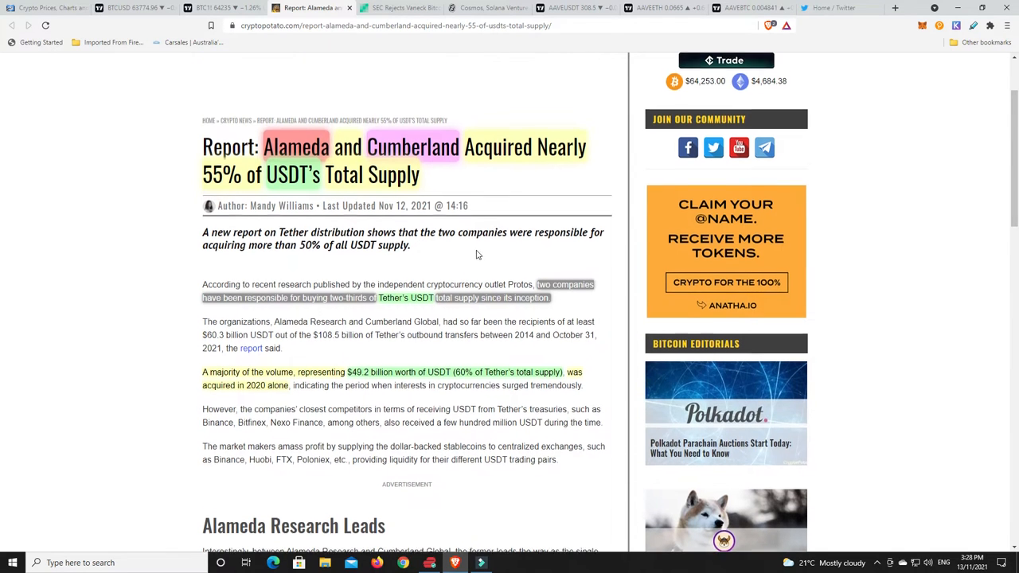
scroll("down", 3)
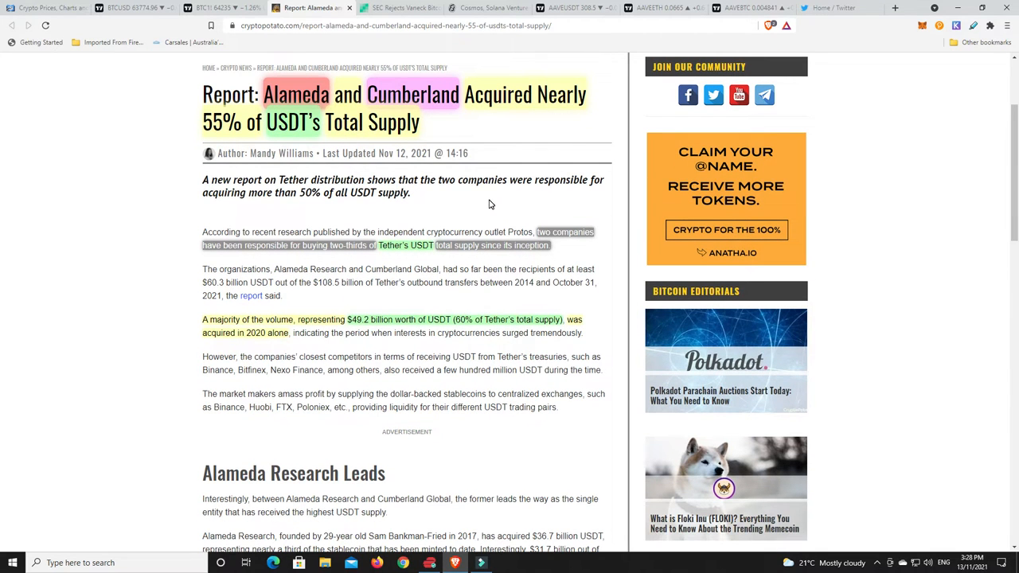
mouse_move(332, 407)
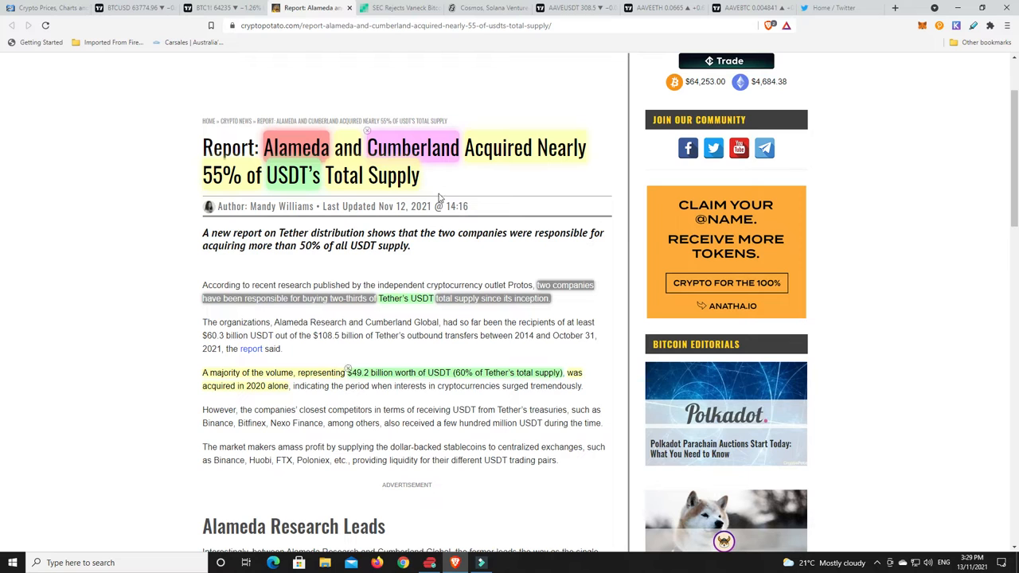
scroll("up", 3)
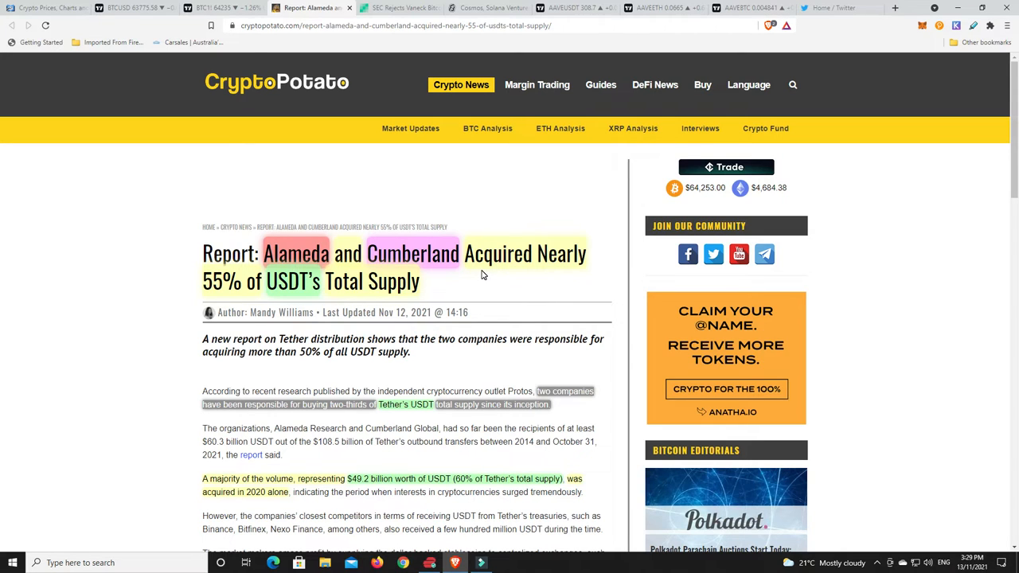
mouse_move(266, 264)
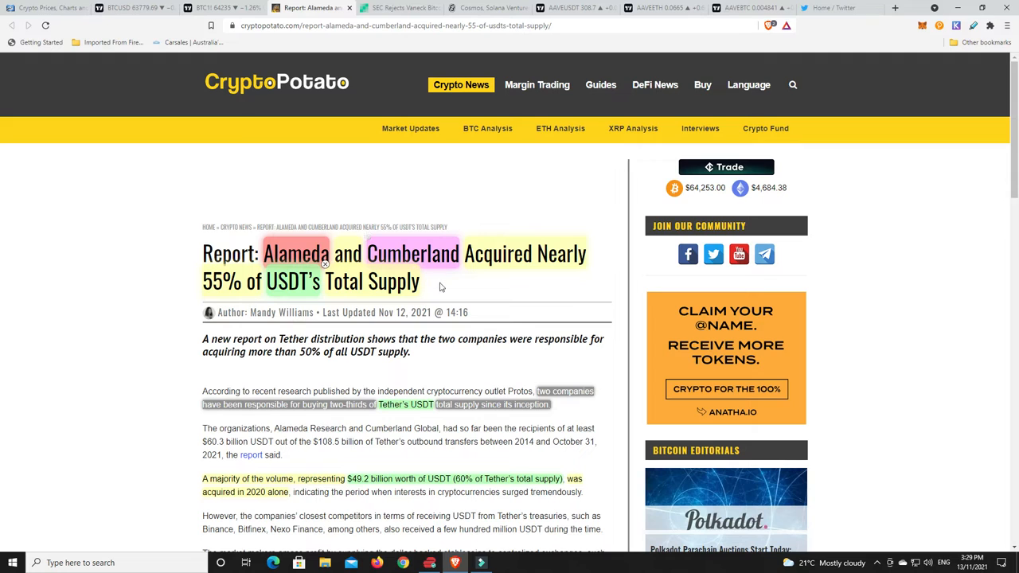
mouse_move(470, 274)
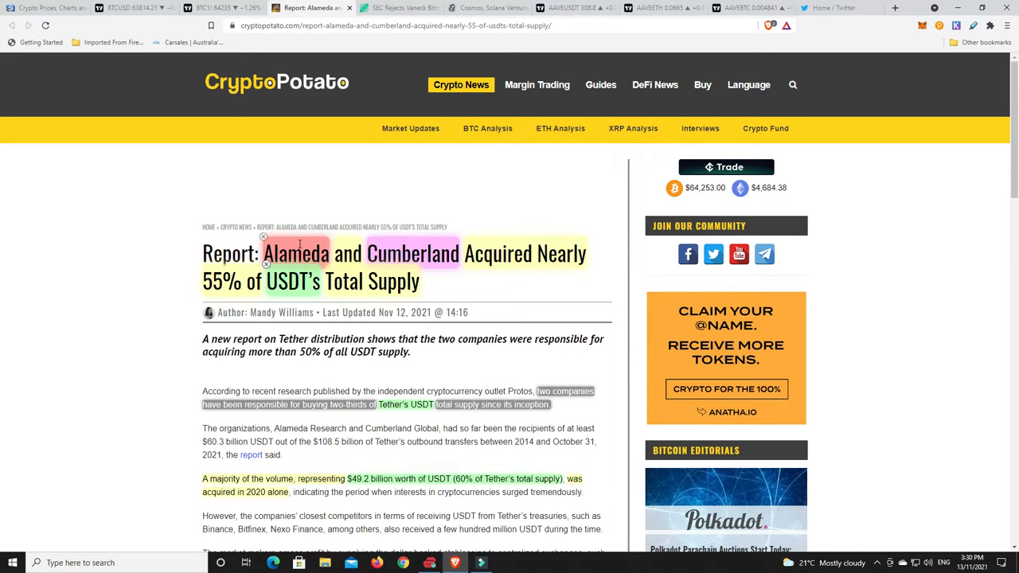
mouse_move(476, 293)
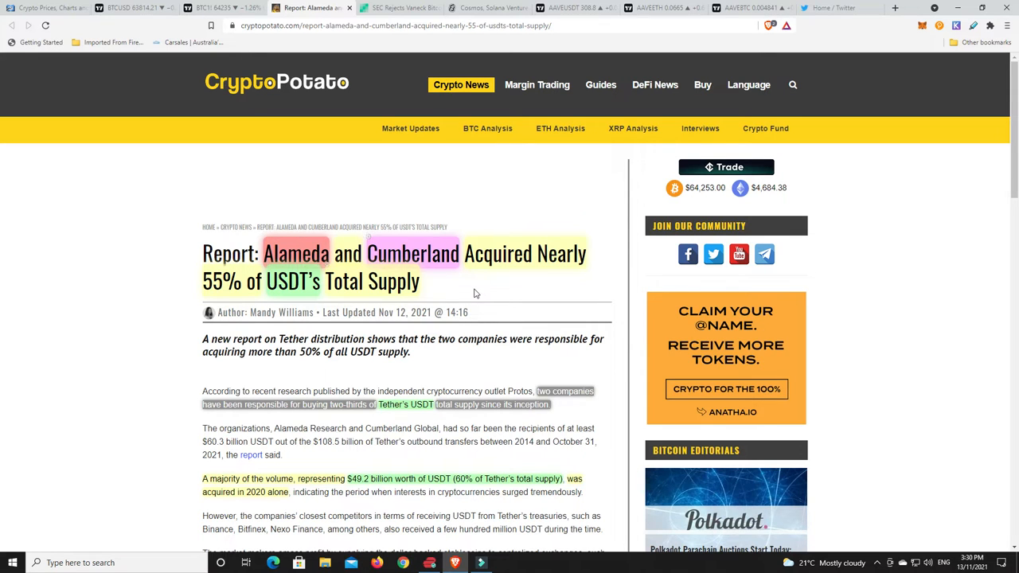
mouse_move(398, 8)
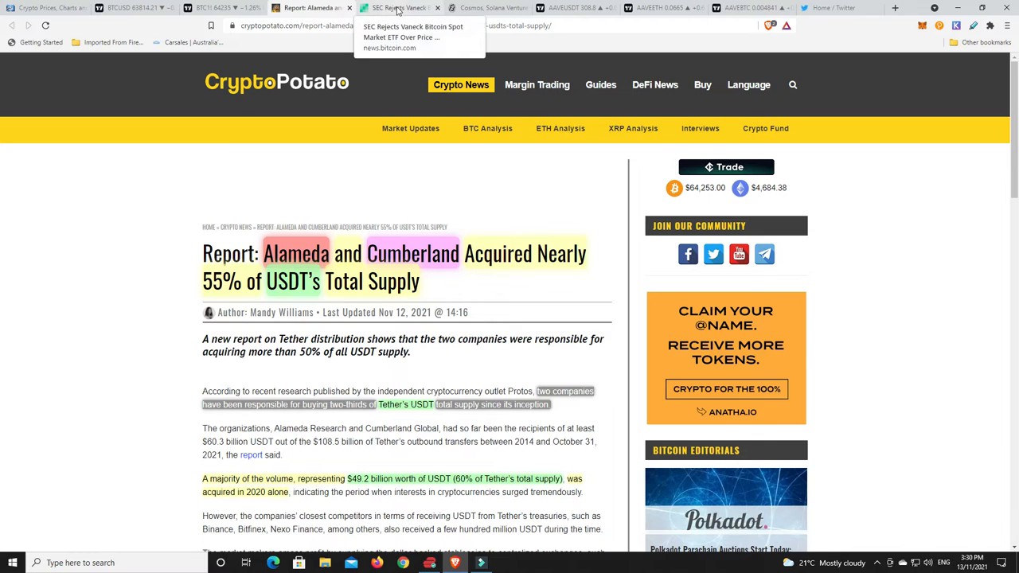
Show the Bitcoin.com article on the SEC rejecting VanEck's spot Bitcoin ETF from its headline
left_click(412, 26)
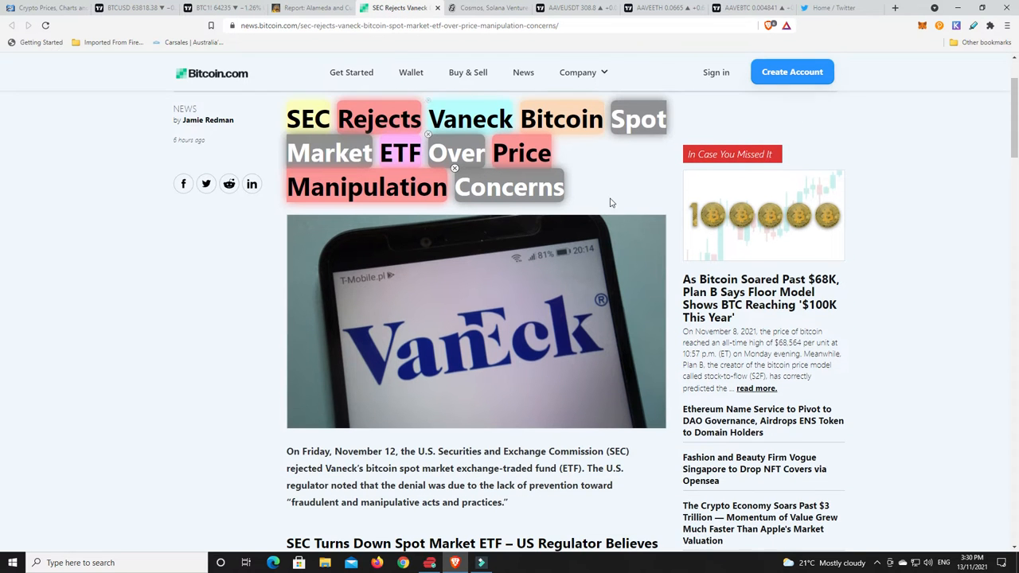
scroll("up", 3)
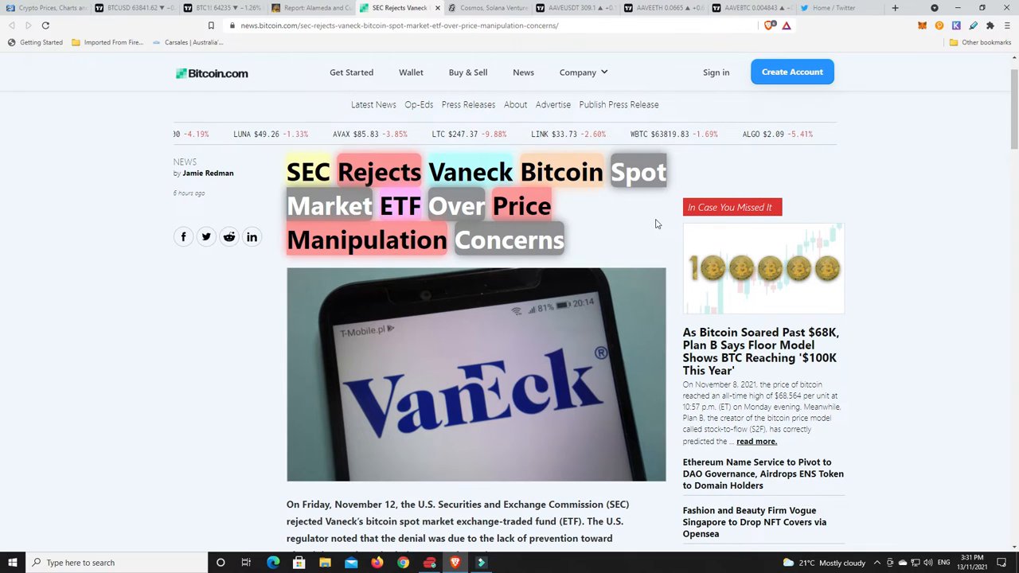
mouse_move(601, 233)
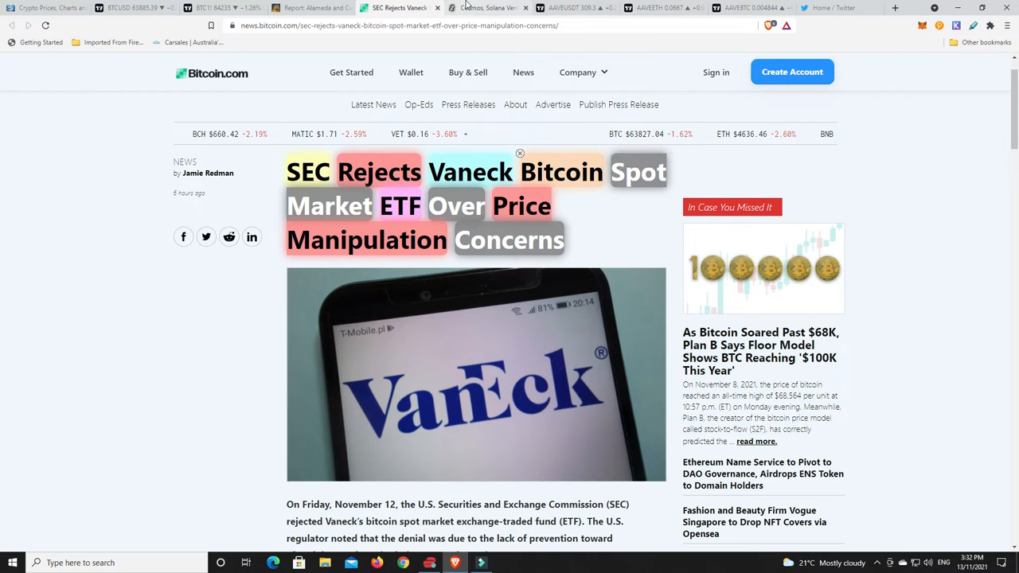
Read the Decrypt article on Forte's $725M Series B, then switch to the AAVE/USDT chart
left_click(486, 6)
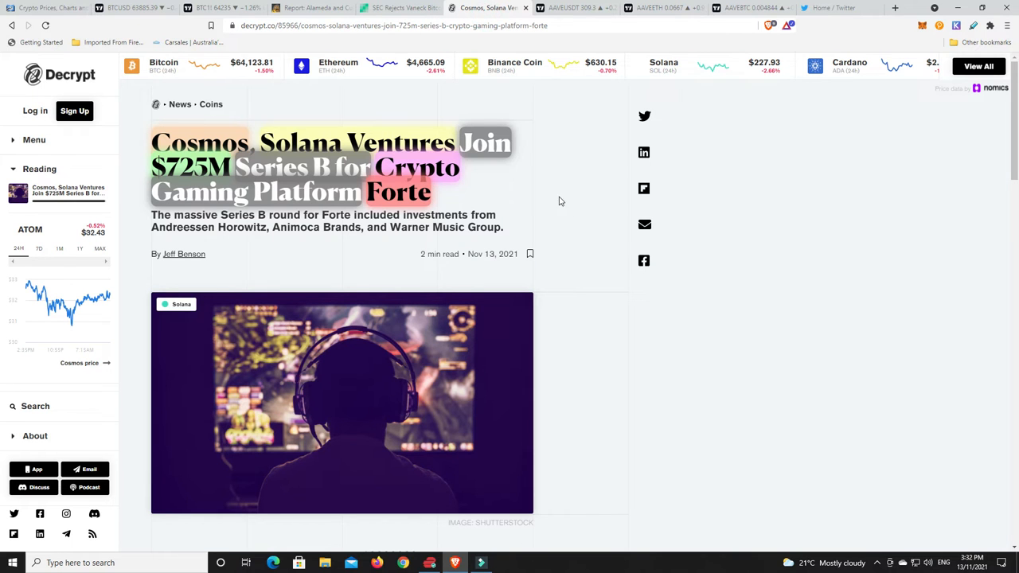
mouse_move(557, 184)
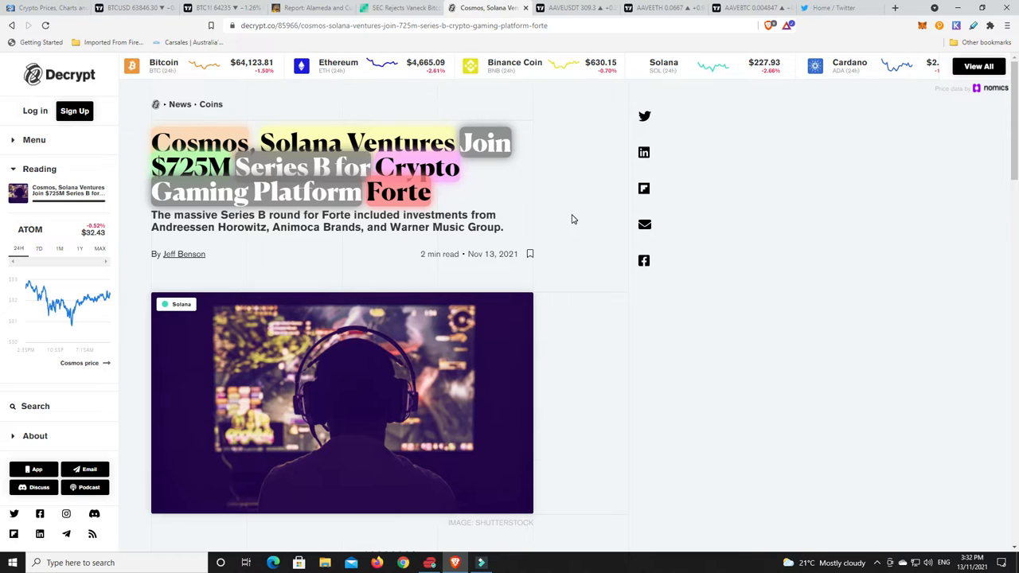
mouse_move(544, 197)
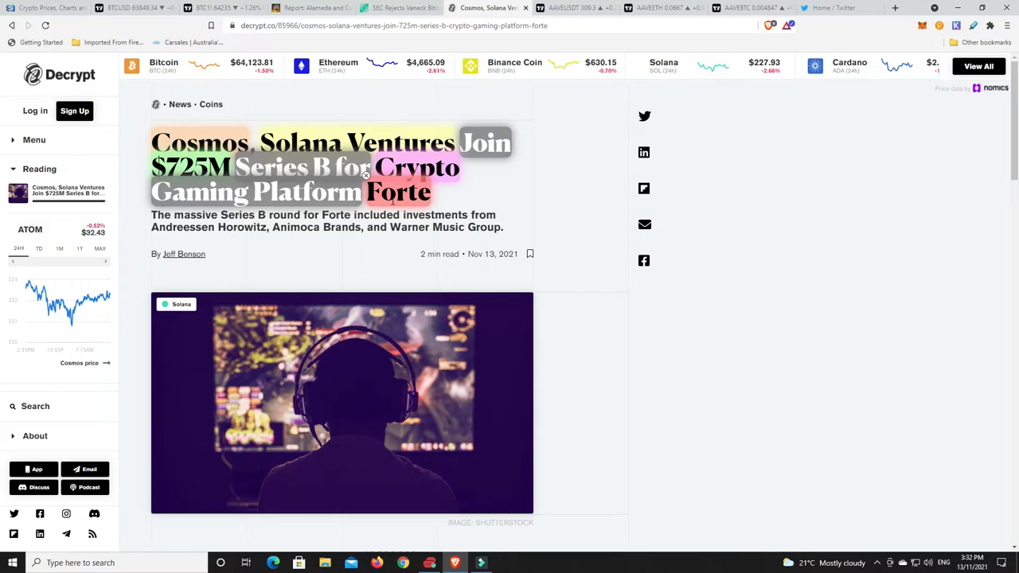
scroll("down", 3)
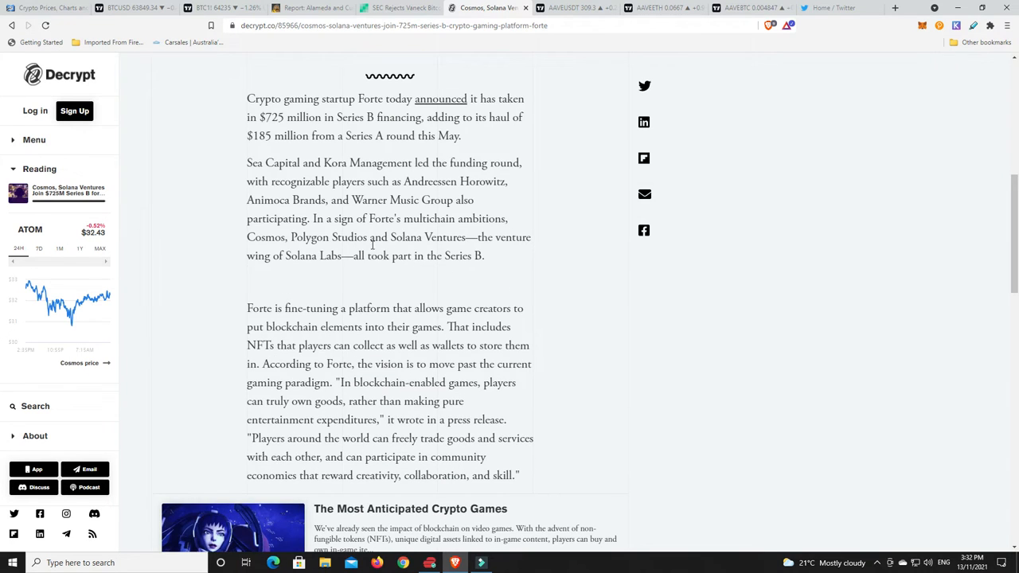
scroll("up", 3)
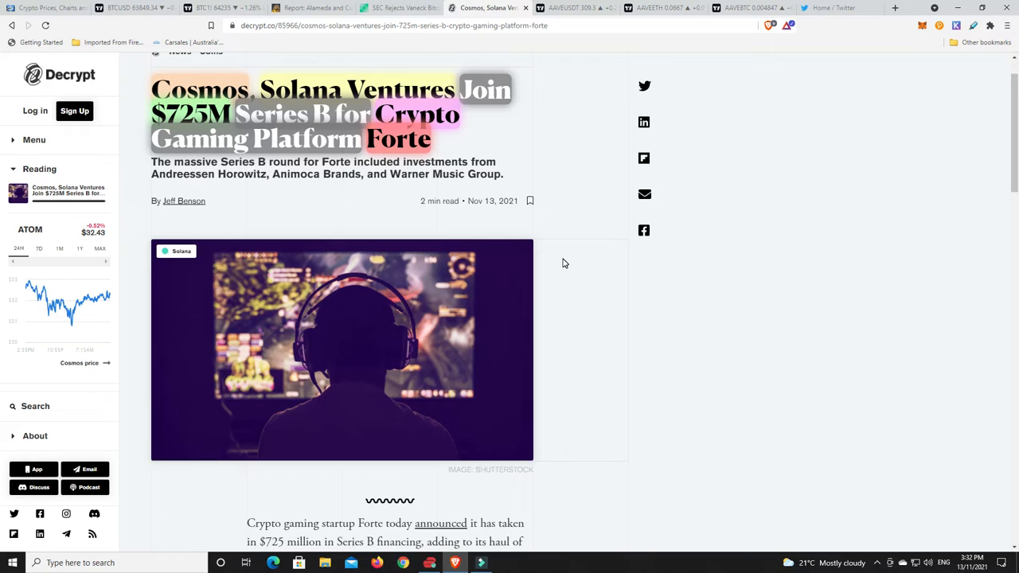
scroll("up", 3)
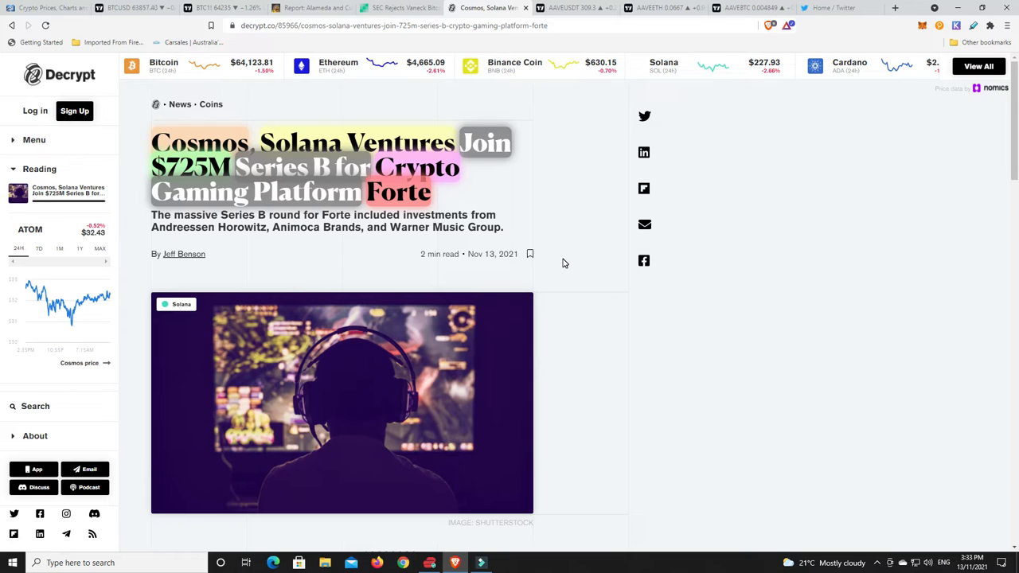
mouse_move(570, 226)
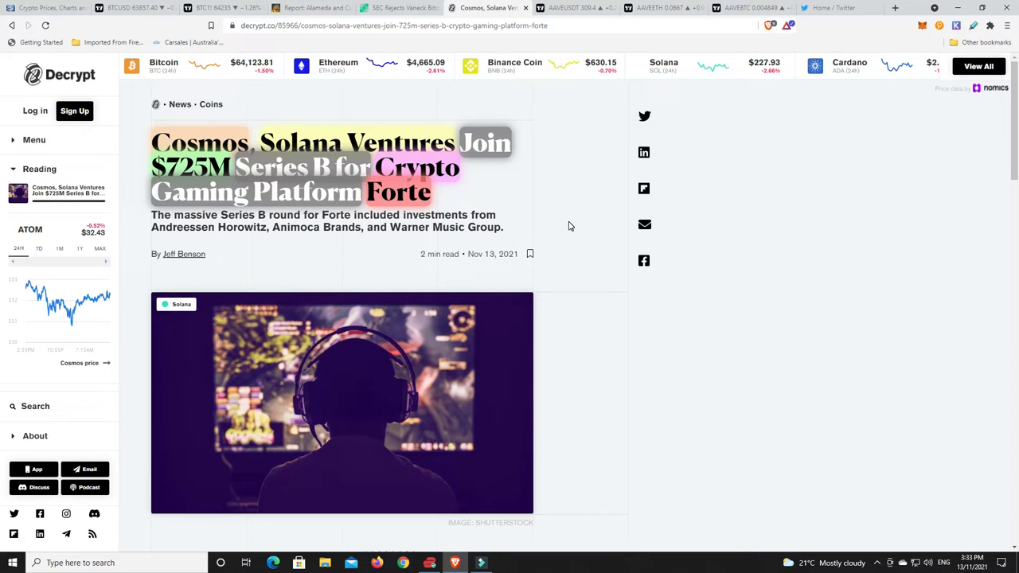
mouse_move(541, 232)
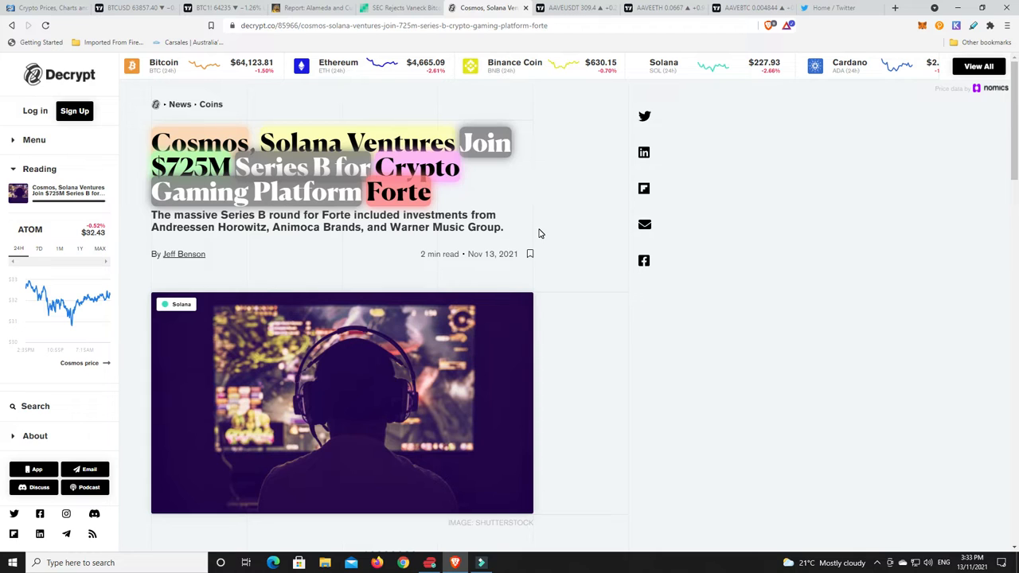
mouse_move(570, 243)
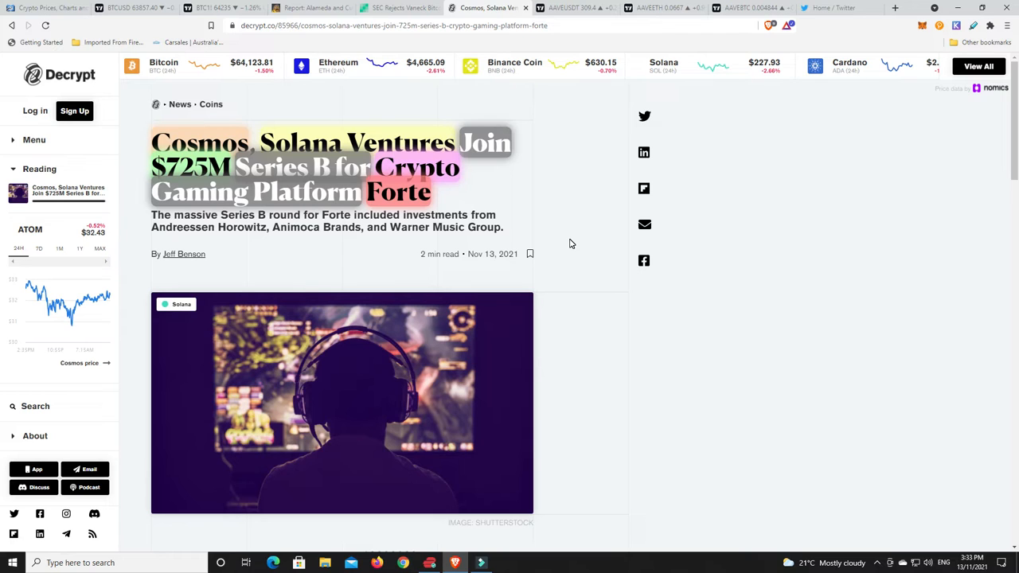
mouse_move(557, 205)
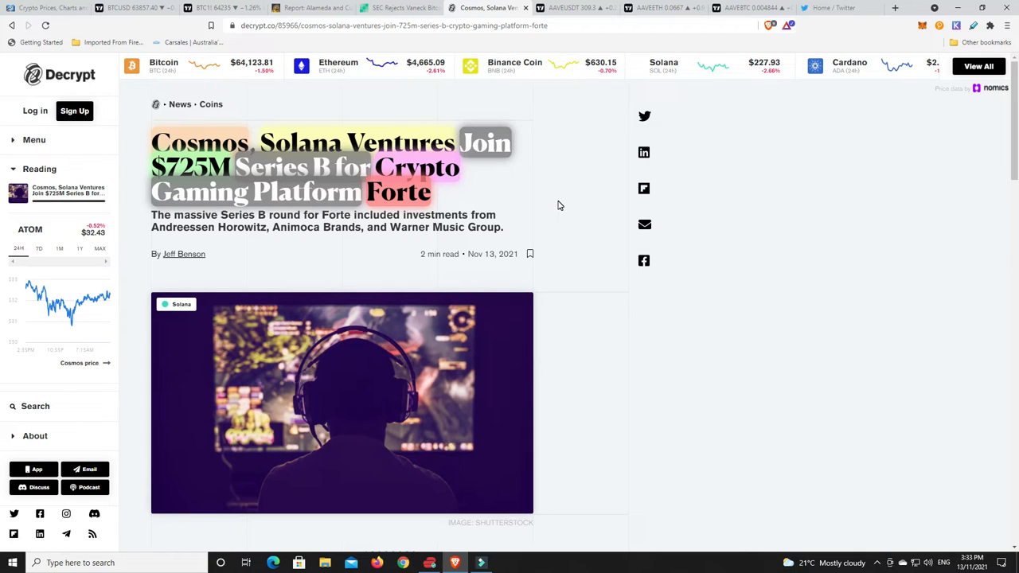
mouse_move(585, 207)
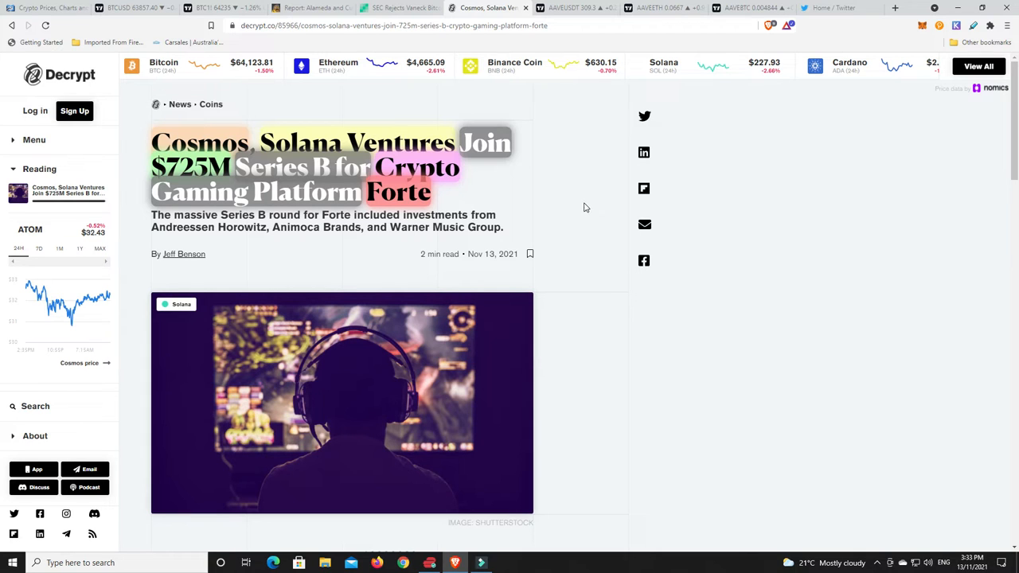
mouse_move(579, 229)
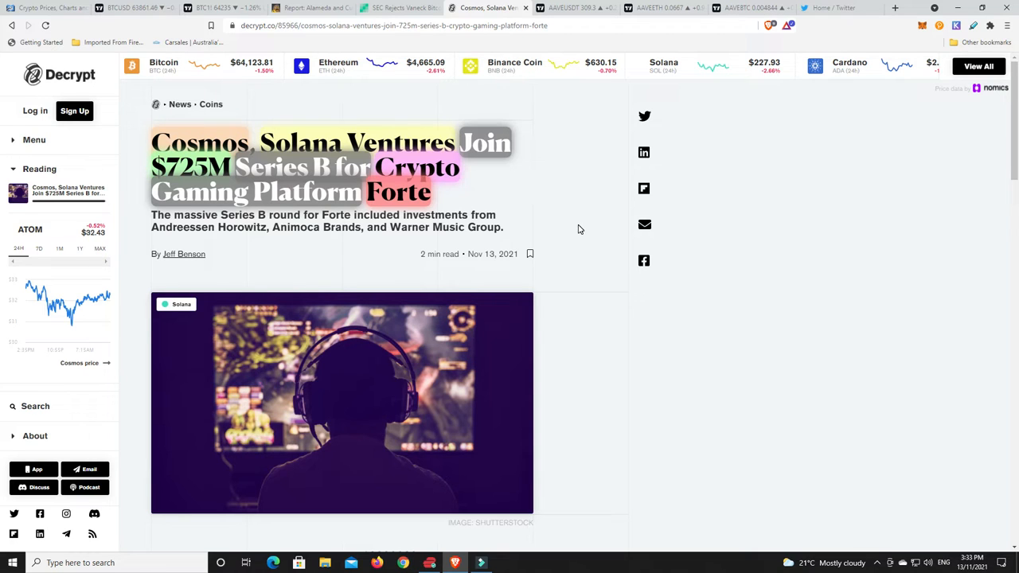
mouse_move(567, 223)
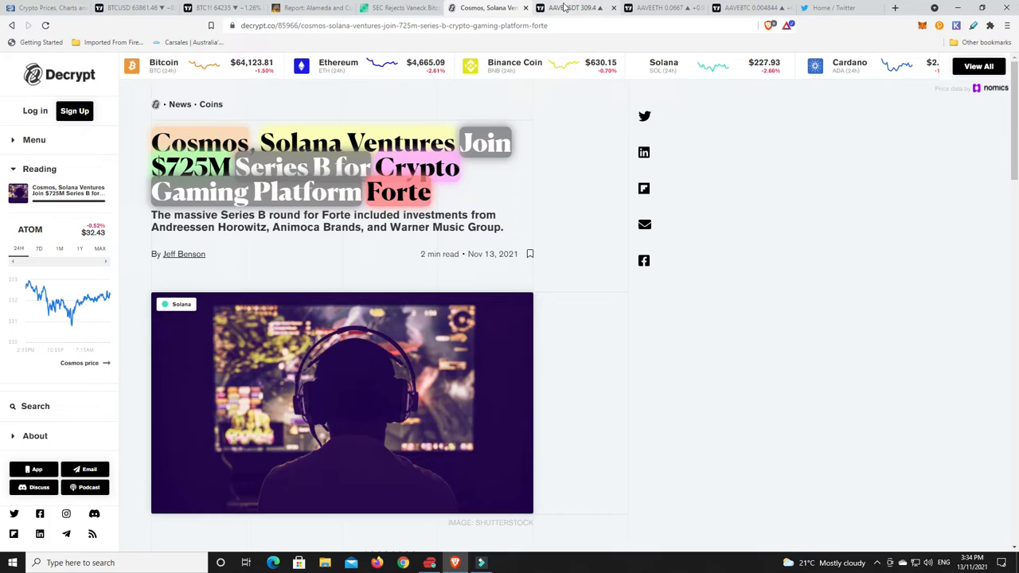
left_click(573, 6)
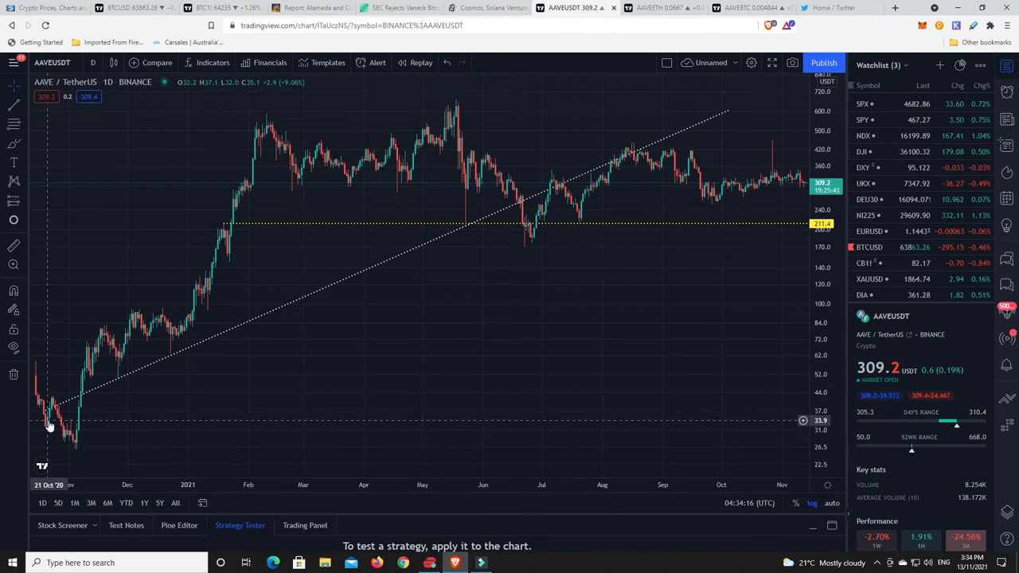
mouse_move(76, 445)
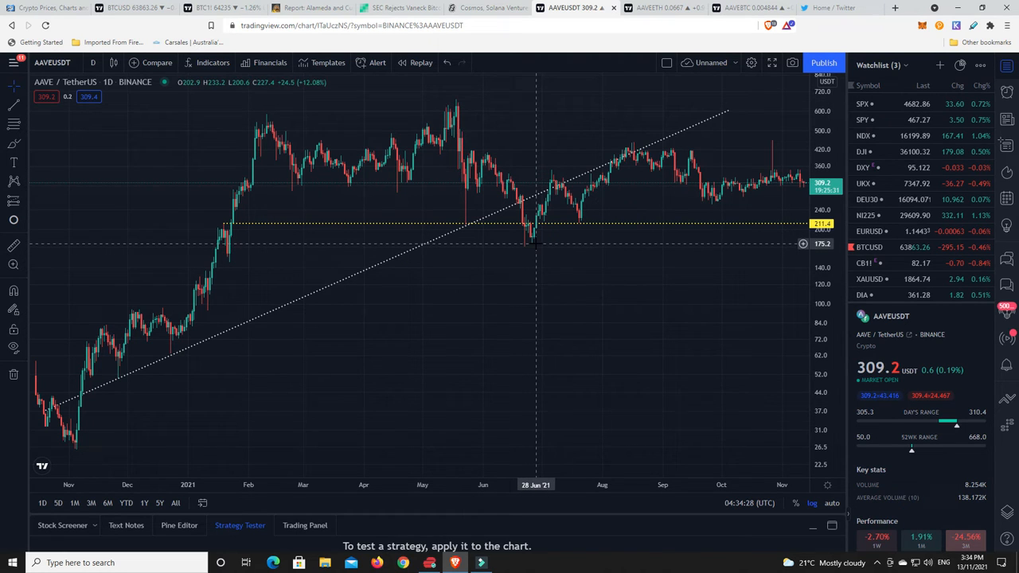
mouse_move(533, 247)
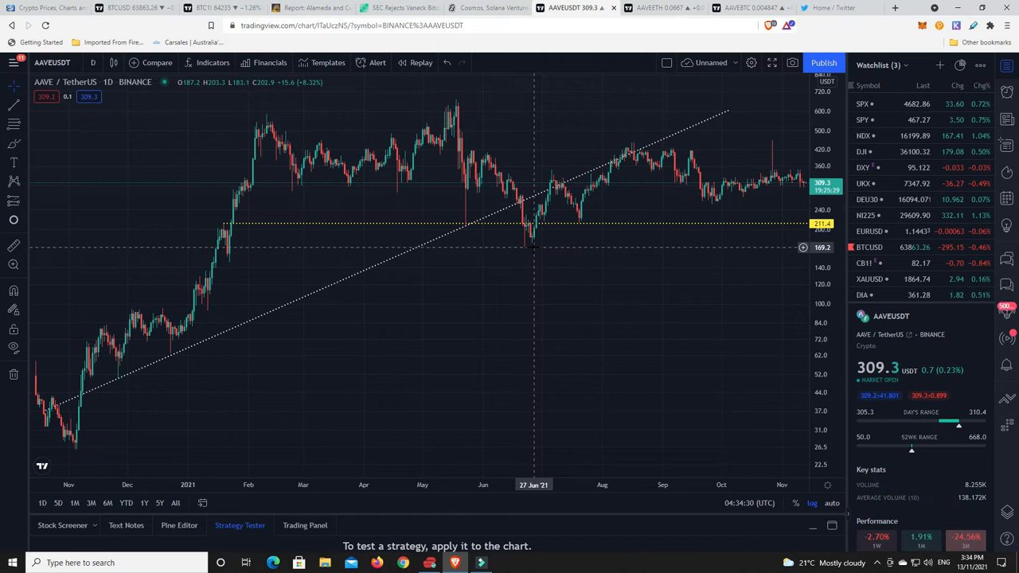
mouse_move(535, 242)
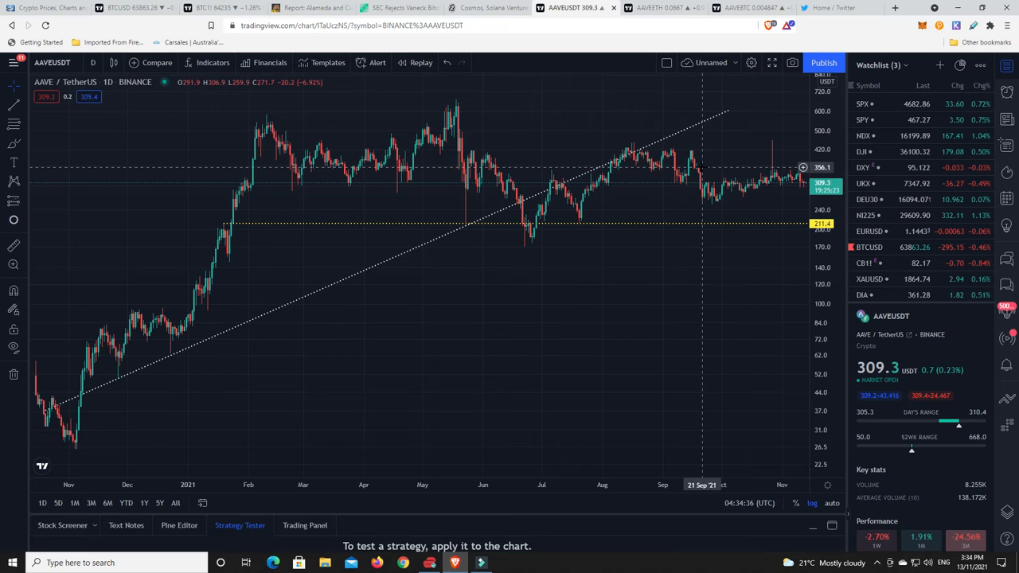
mouse_move(602, 187)
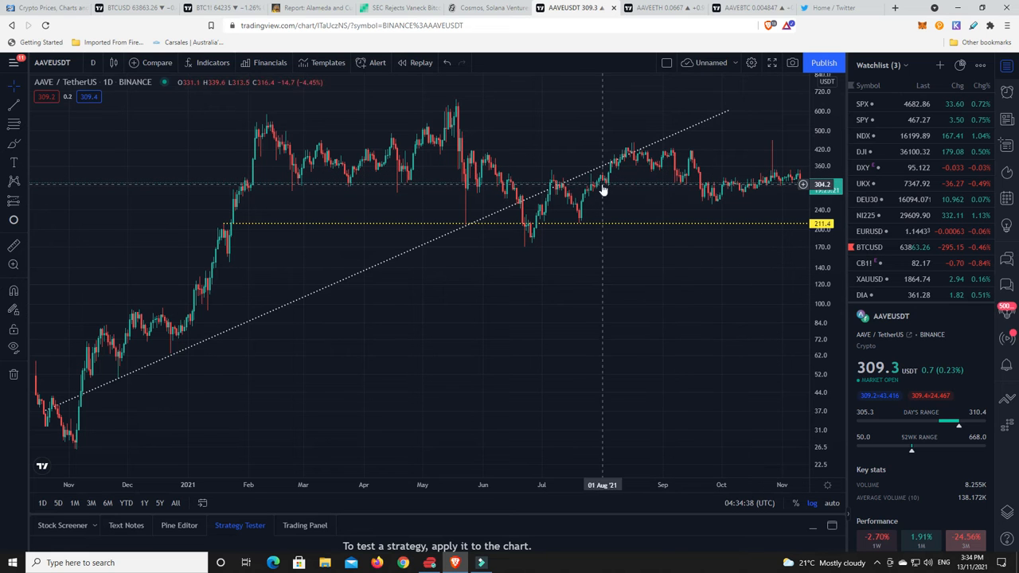
mouse_move(254, 183)
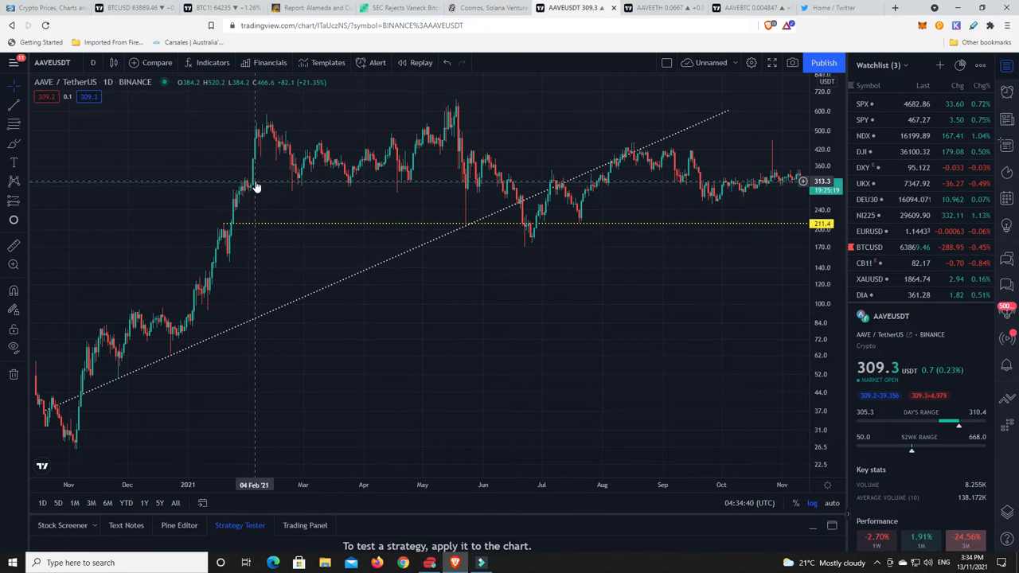
mouse_move(788, 184)
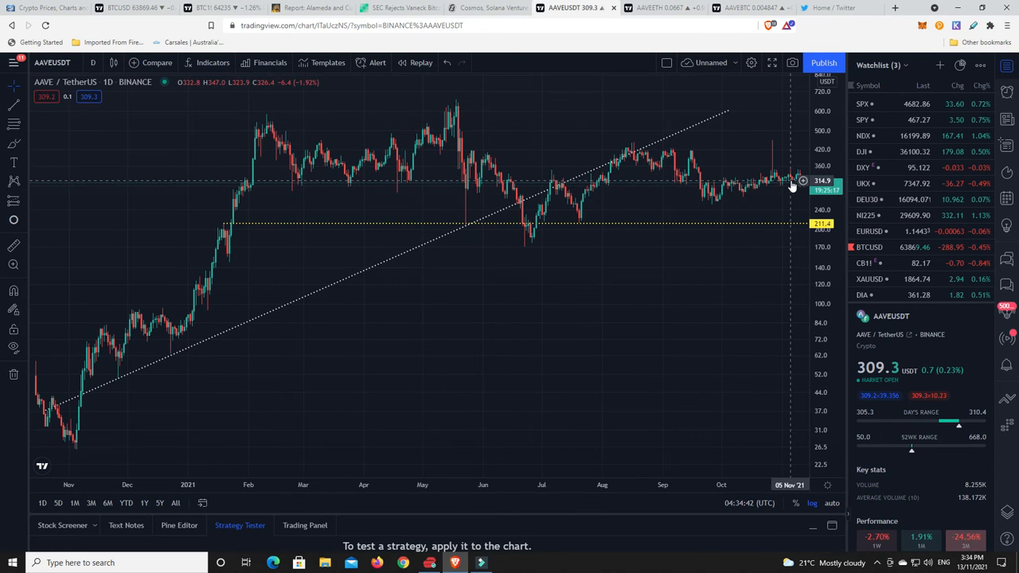
mouse_move(709, 194)
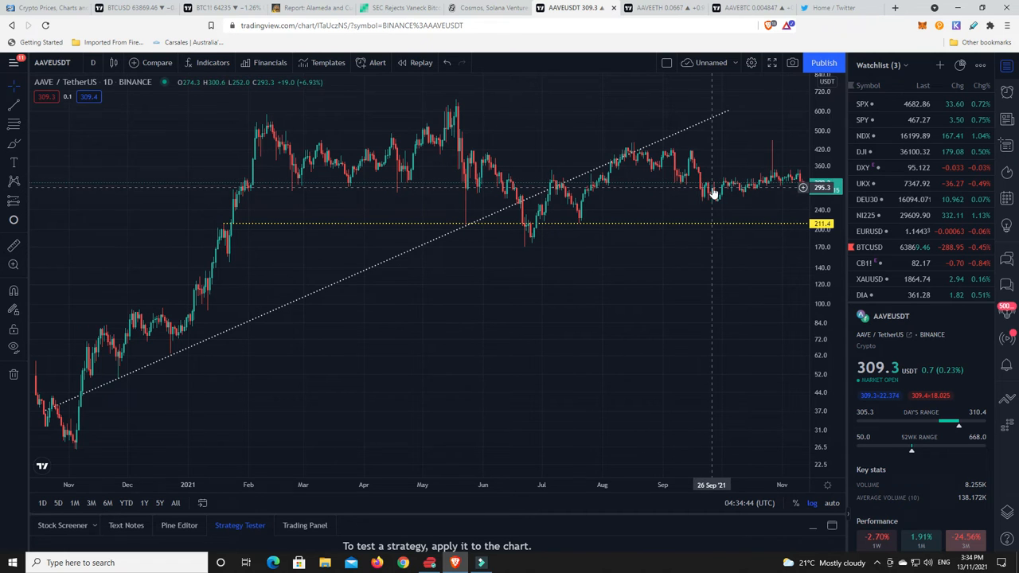
mouse_move(682, 200)
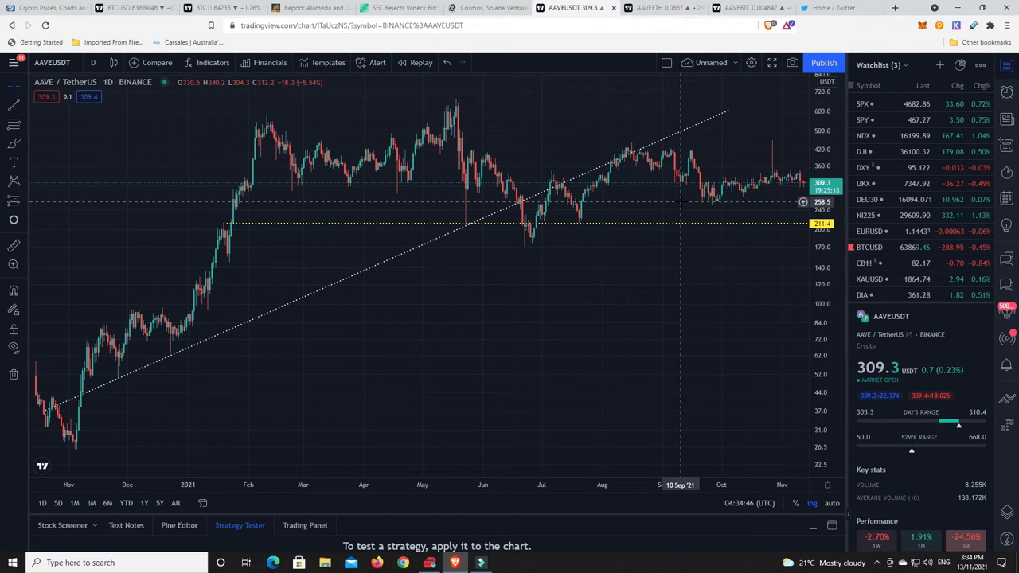
mouse_move(747, 198)
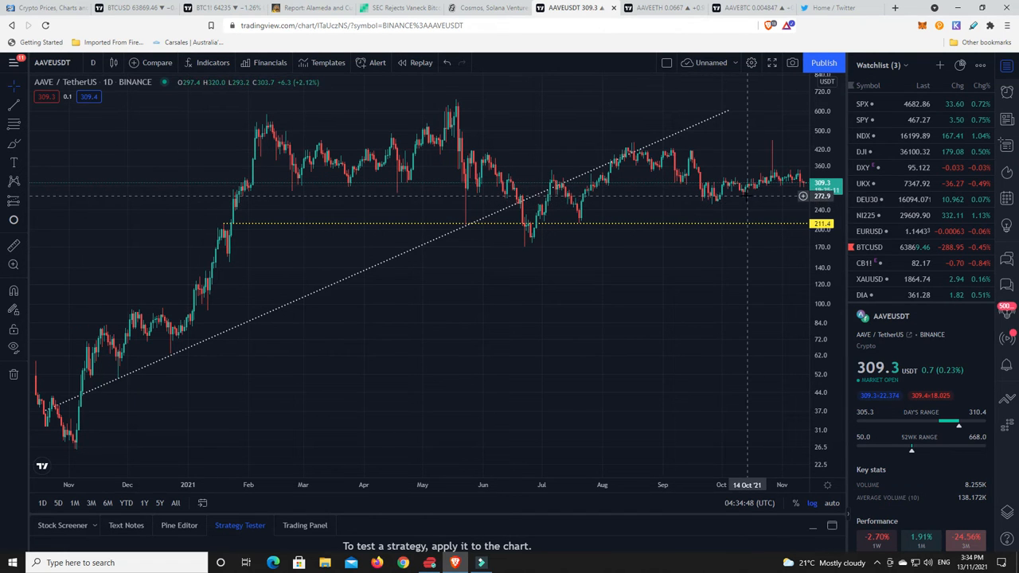
mouse_move(738, 197)
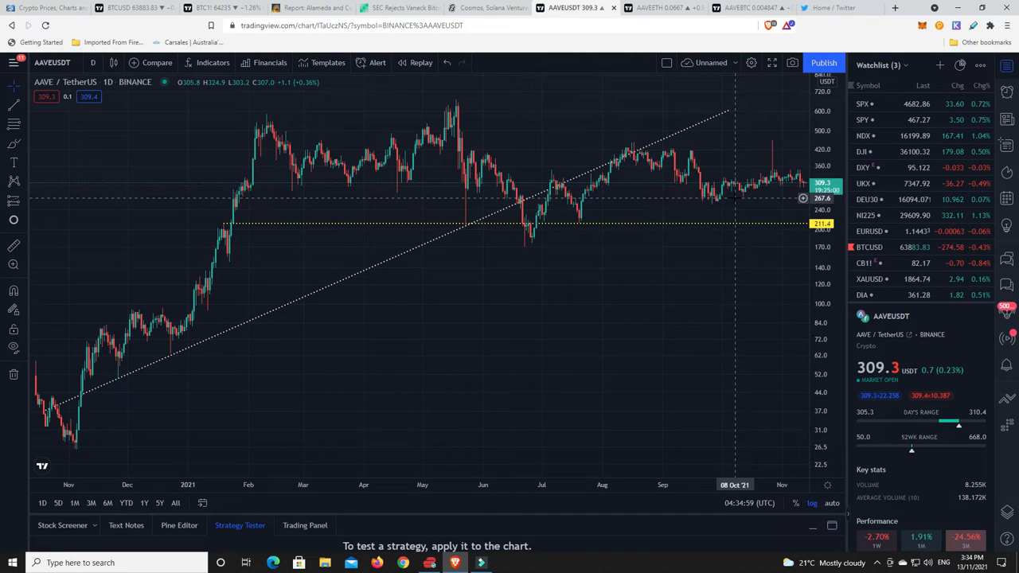
mouse_move(603, 191)
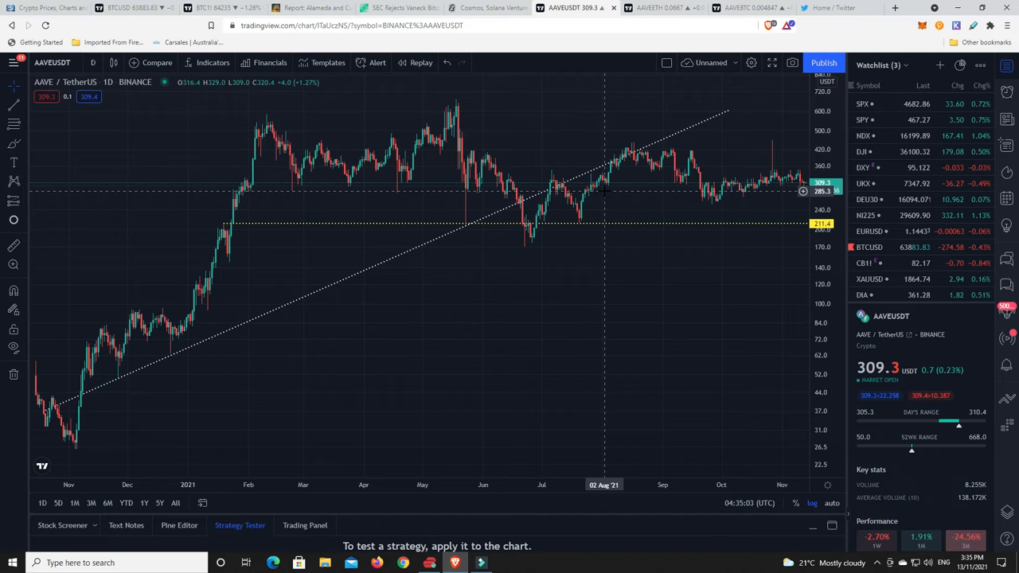
mouse_move(667, 197)
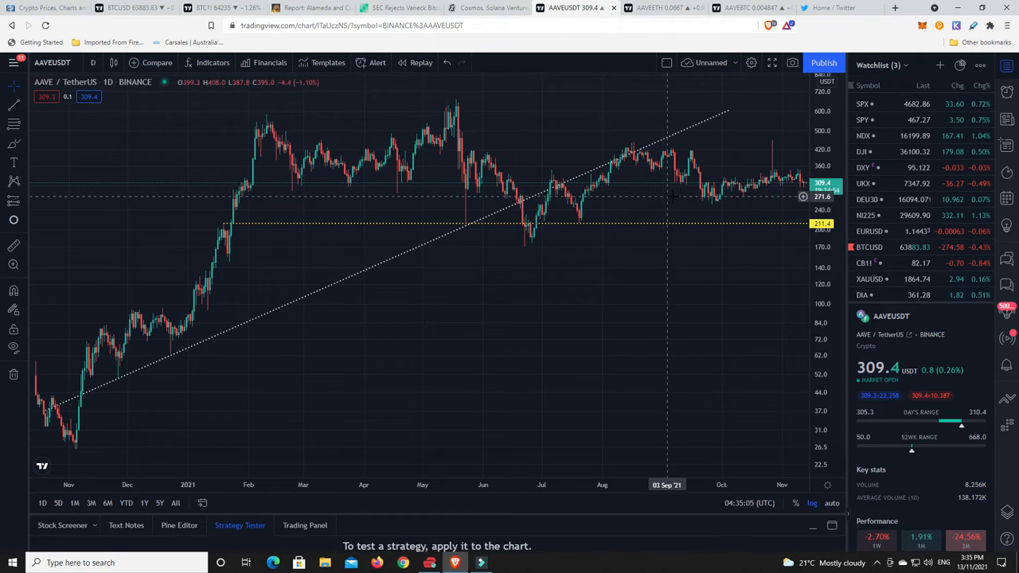
mouse_move(724, 199)
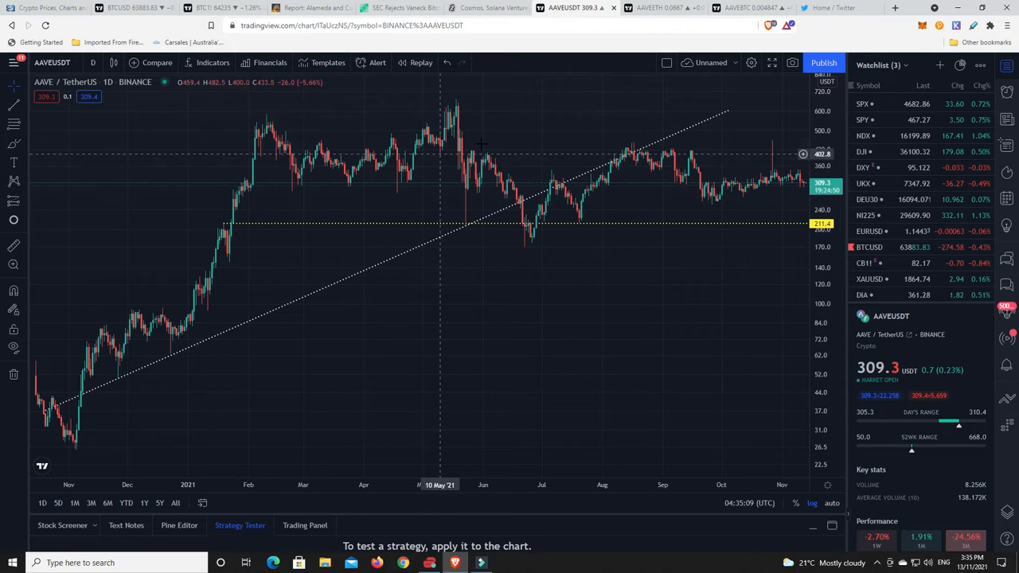
left_click(656, 6)
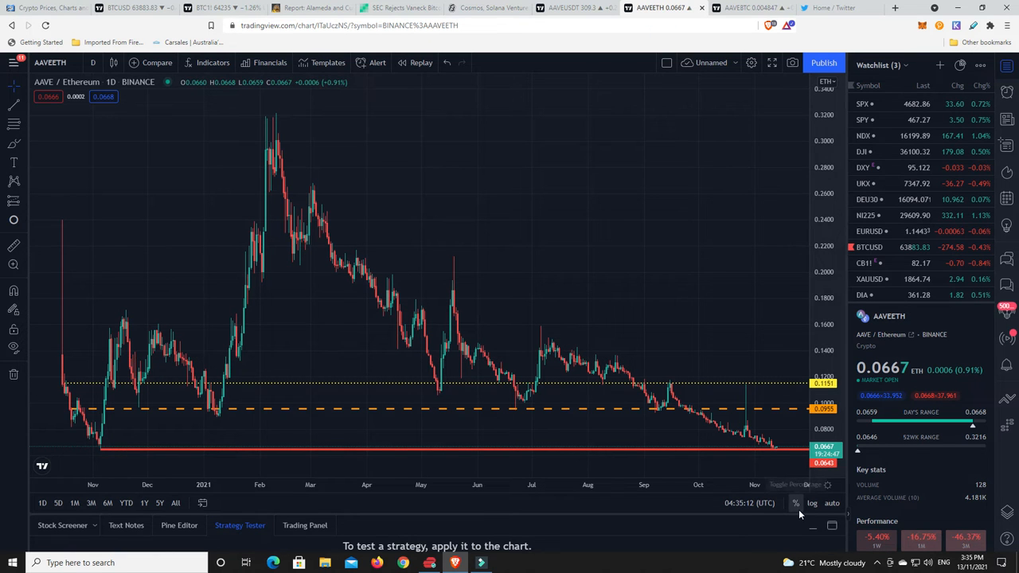
mouse_move(99, 452)
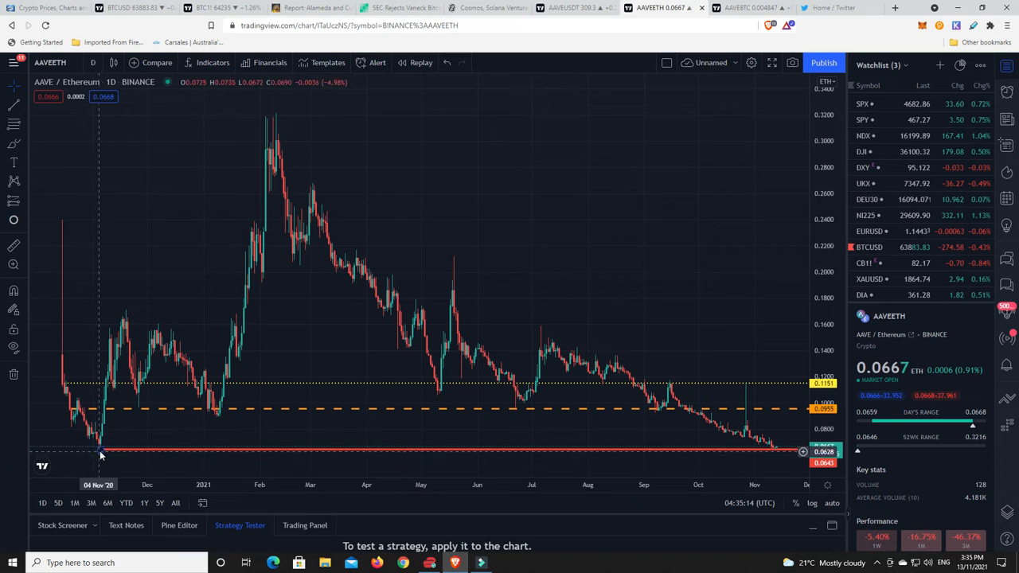
mouse_move(100, 452)
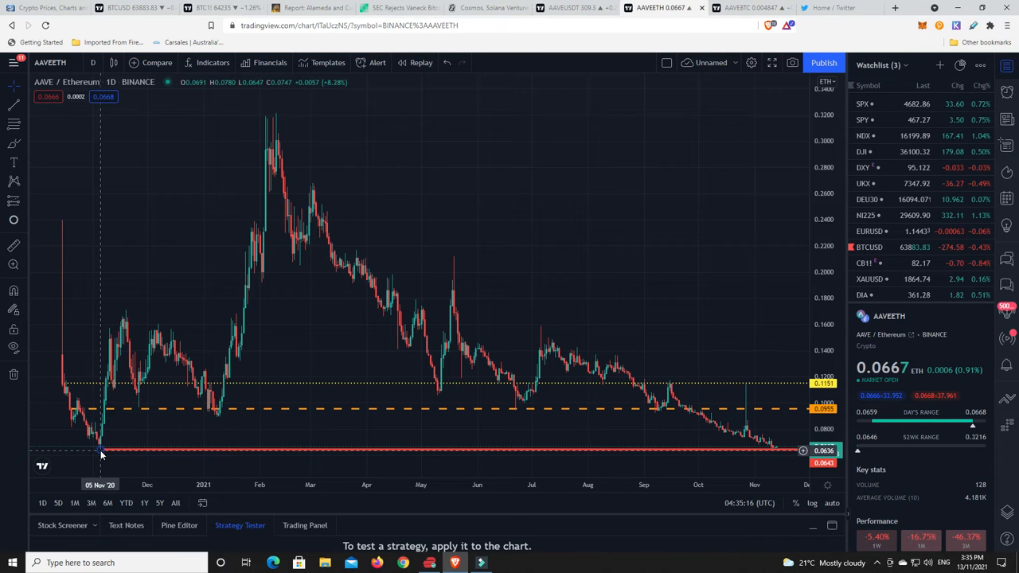
mouse_move(245, 194)
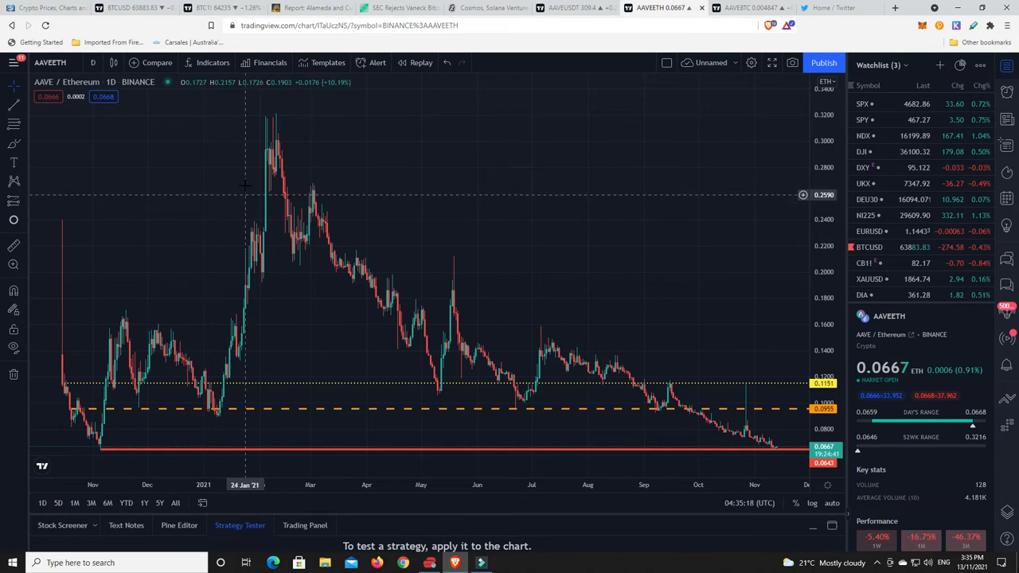
mouse_move(359, 226)
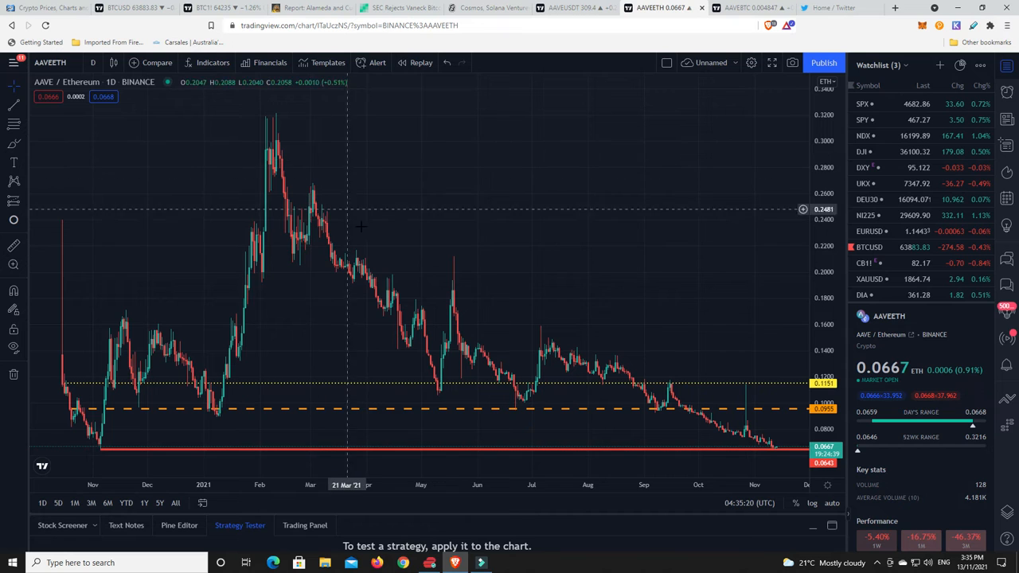
mouse_move(268, 150)
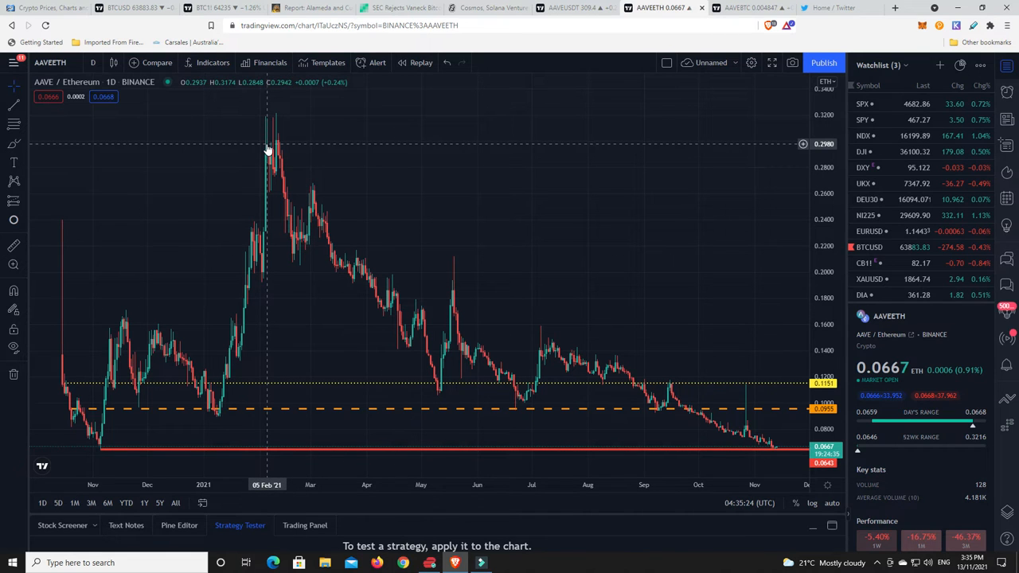
mouse_move(264, 148)
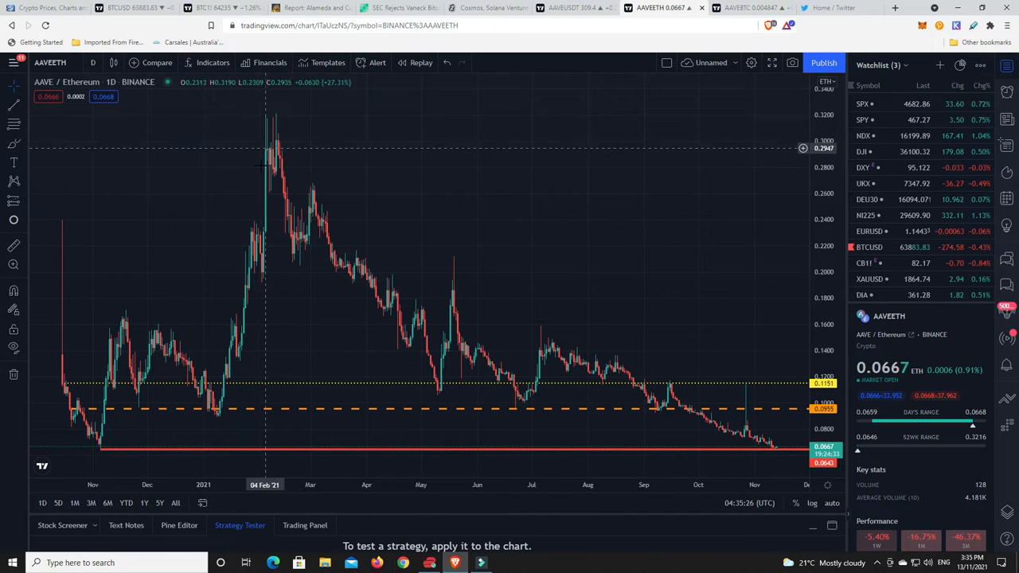
mouse_move(273, 125)
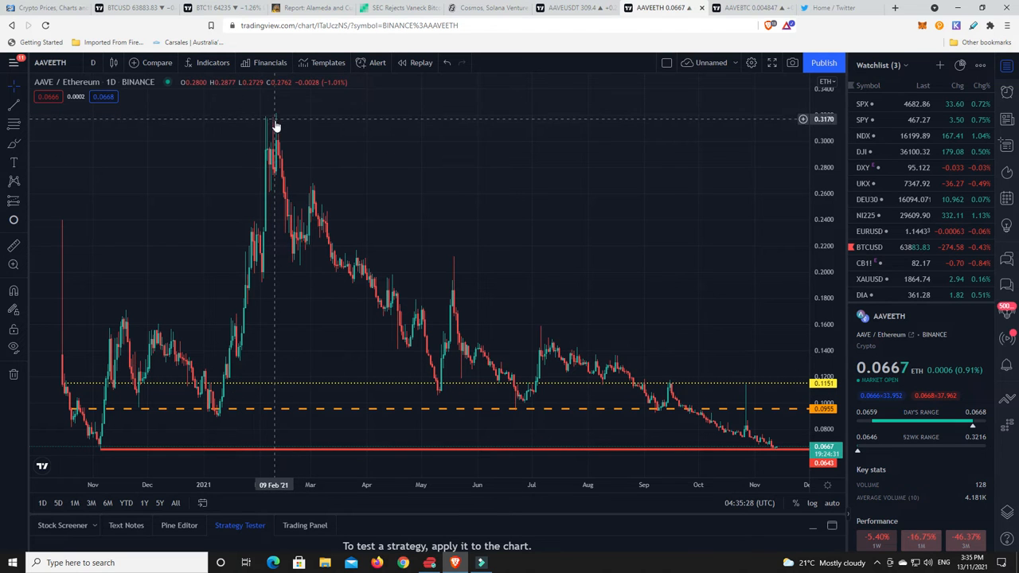
mouse_move(336, 200)
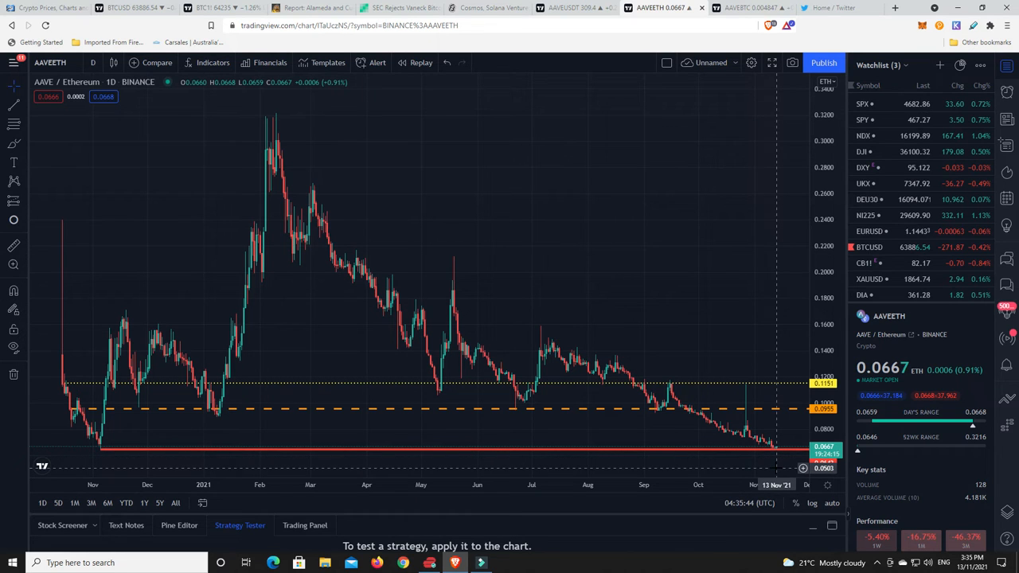
mouse_move(779, 453)
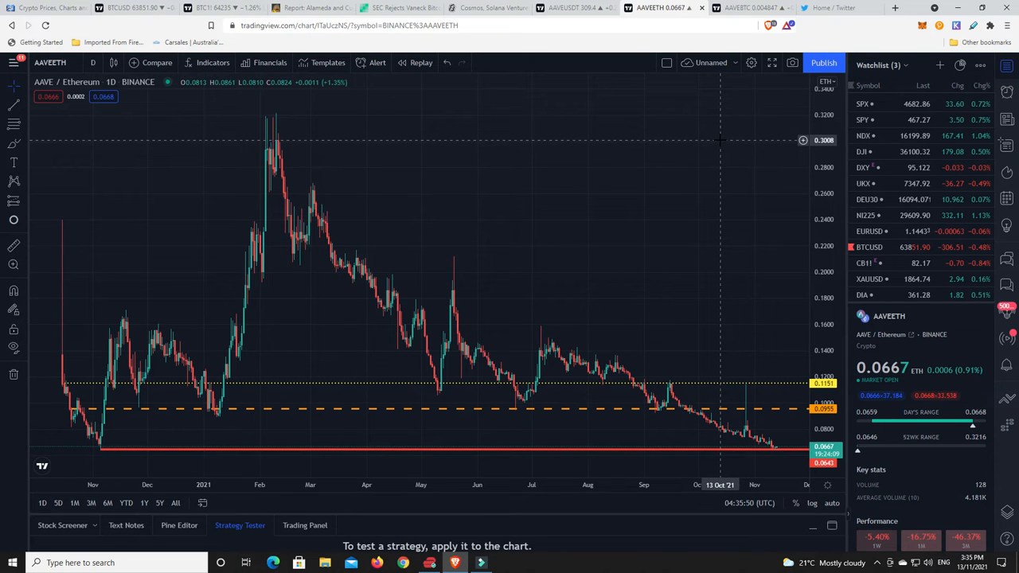
mouse_move(16, 245)
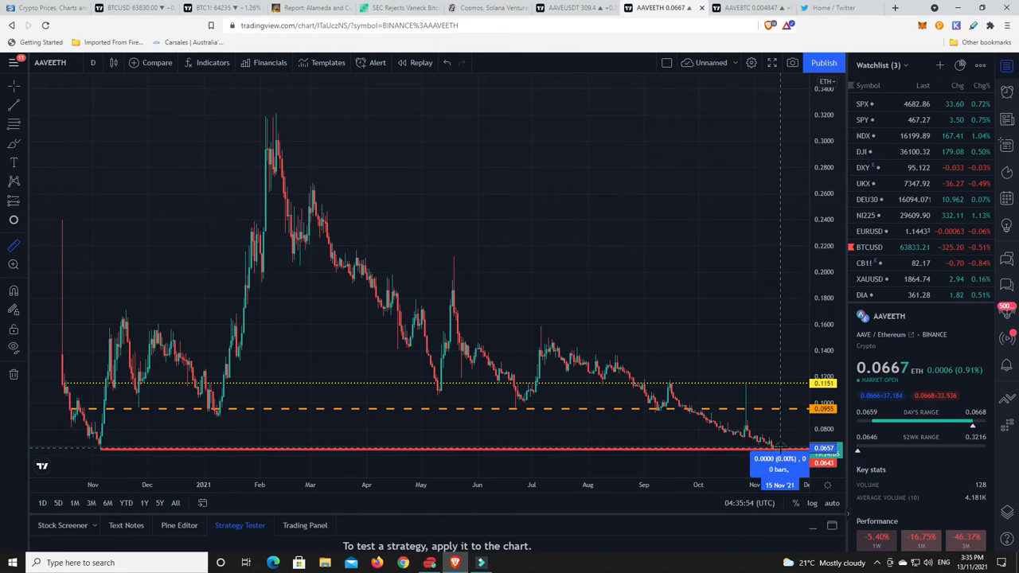
left_click_drag(780, 453, 701, 143)
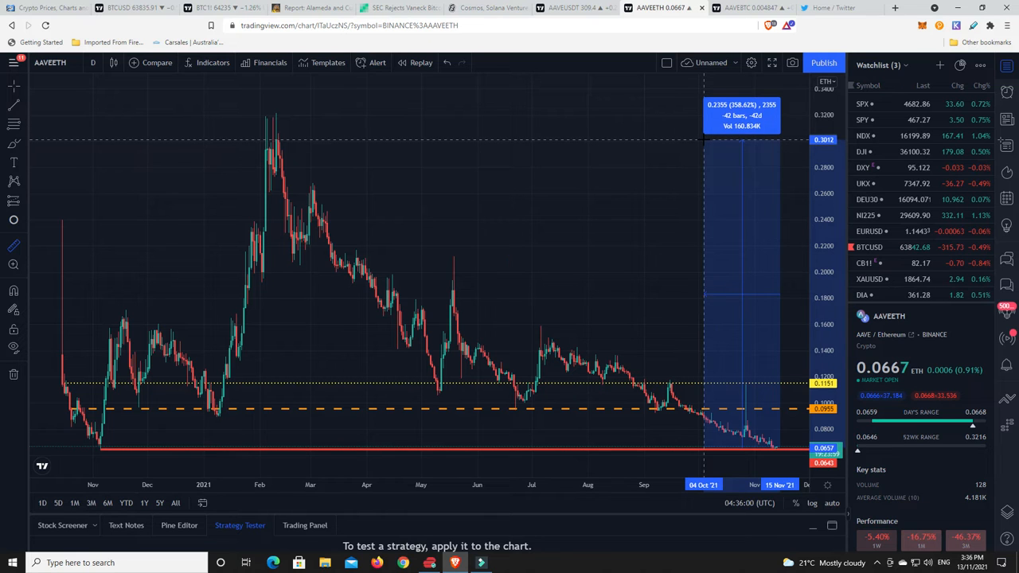
mouse_move(704, 140)
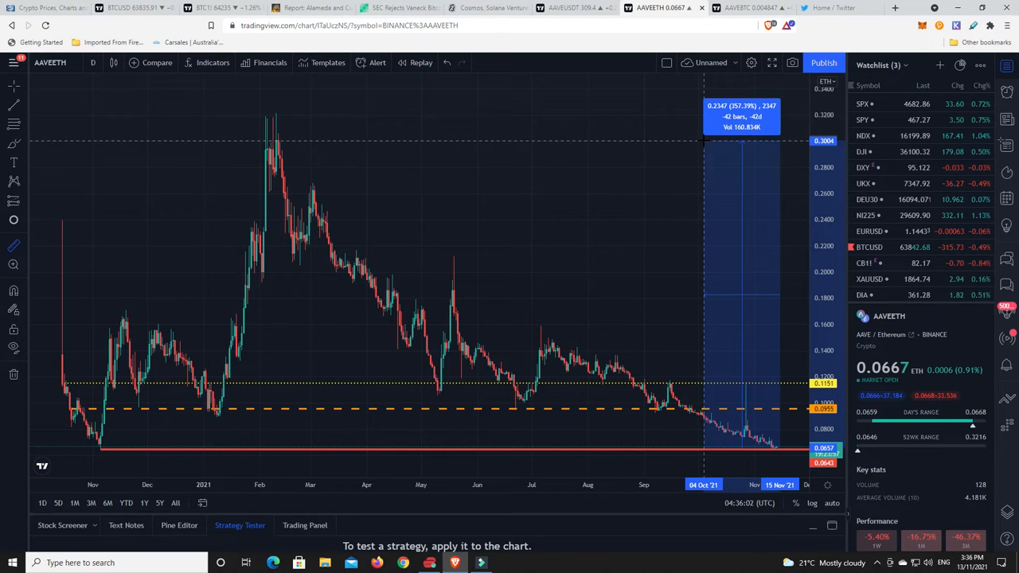
mouse_move(659, 210)
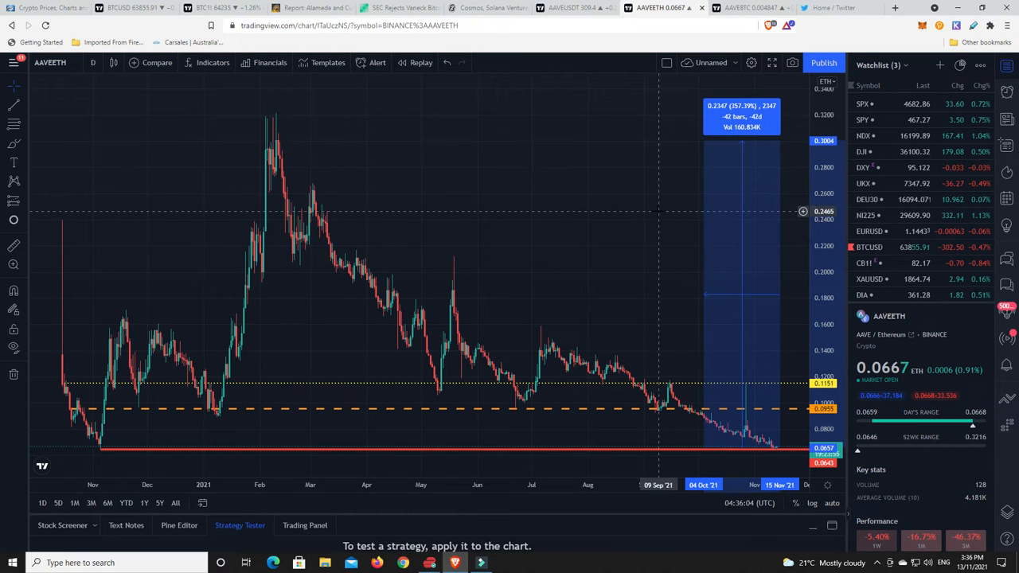
mouse_move(675, 216)
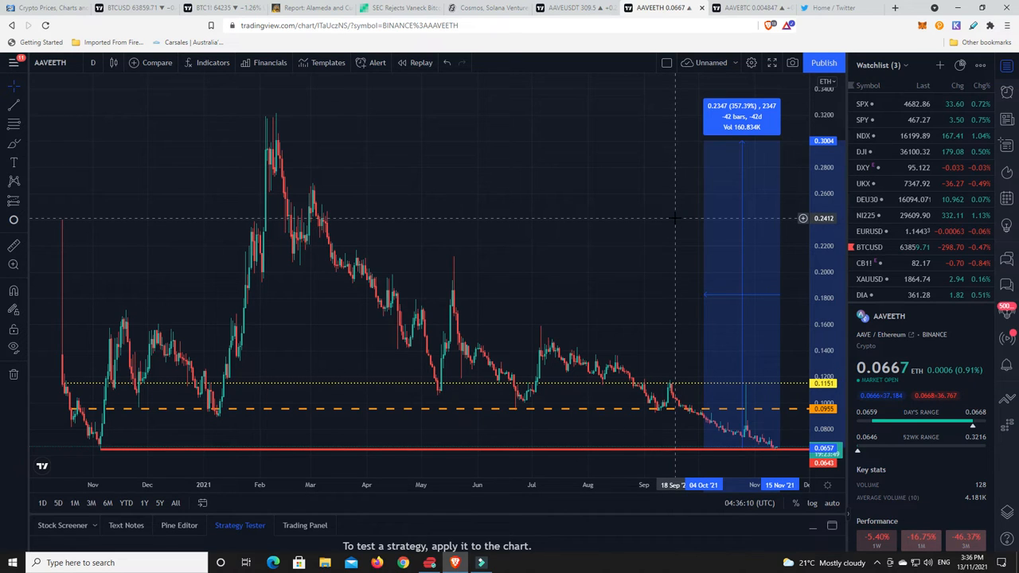
mouse_move(681, 216)
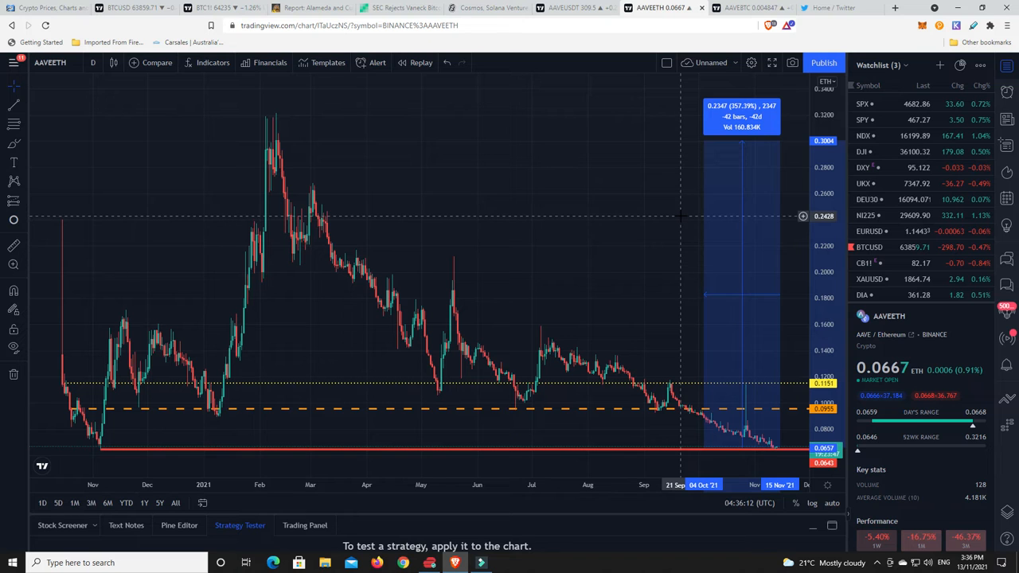
mouse_move(681, 216)
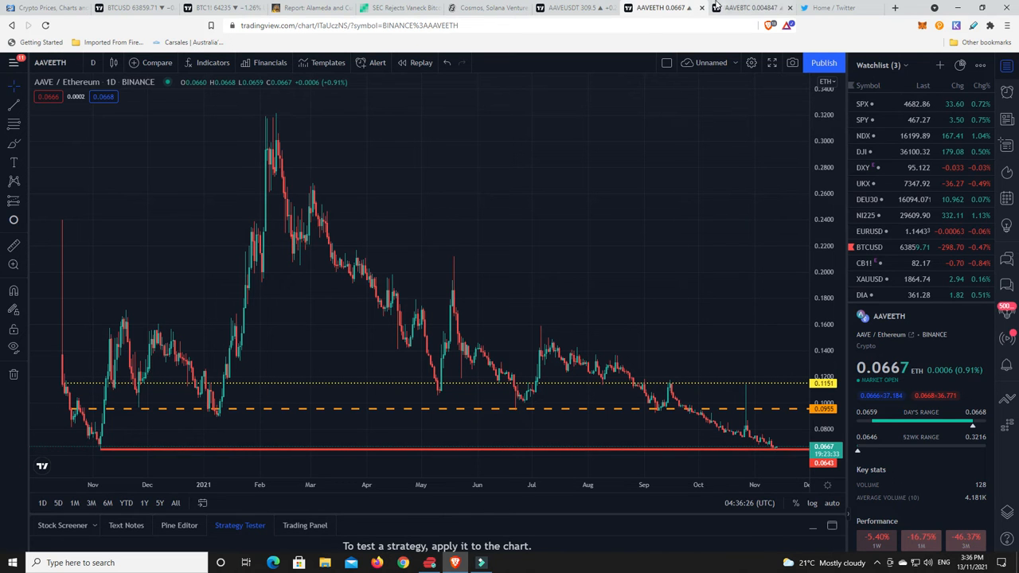
Show the AAVE/BTC daily chart at 0.004847 with its trendlines and support levels
left_click(748, 7)
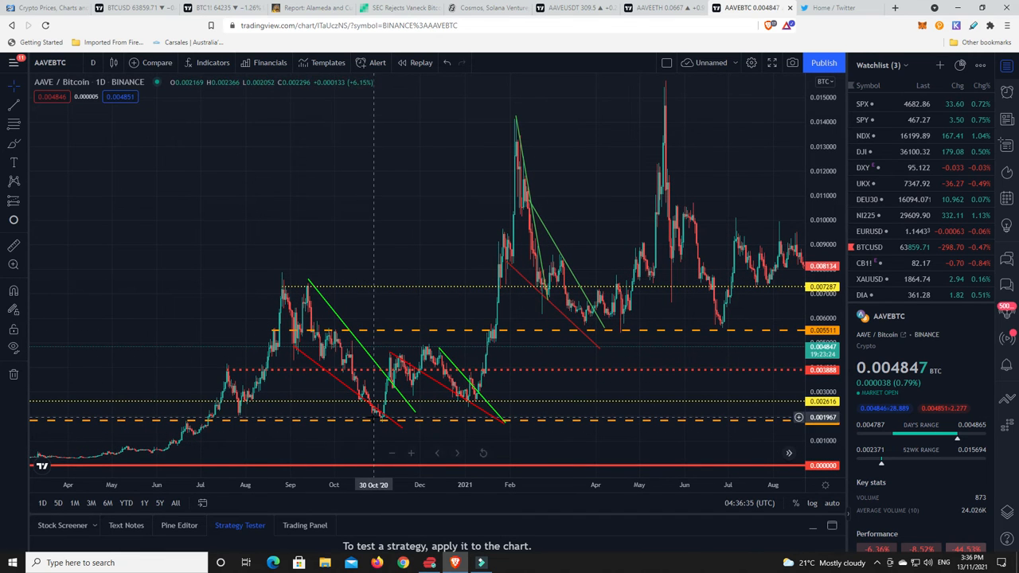
mouse_move(379, 427)
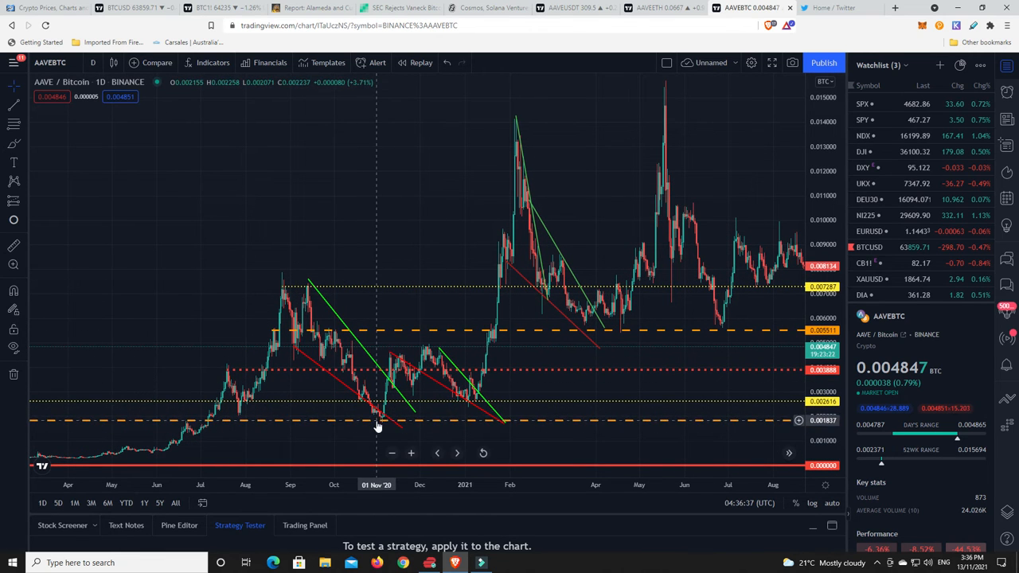
mouse_move(449, 394)
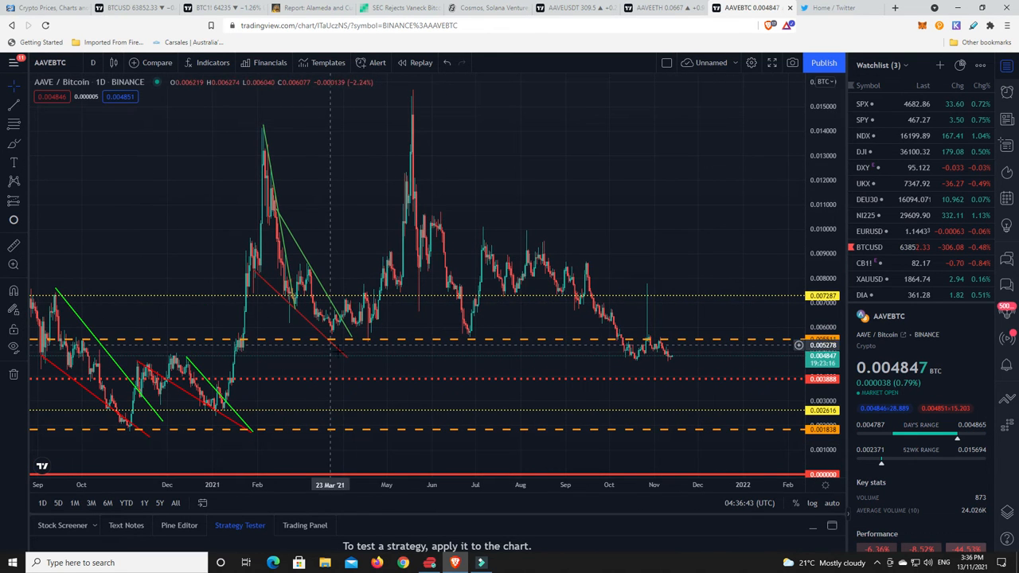
mouse_move(659, 360)
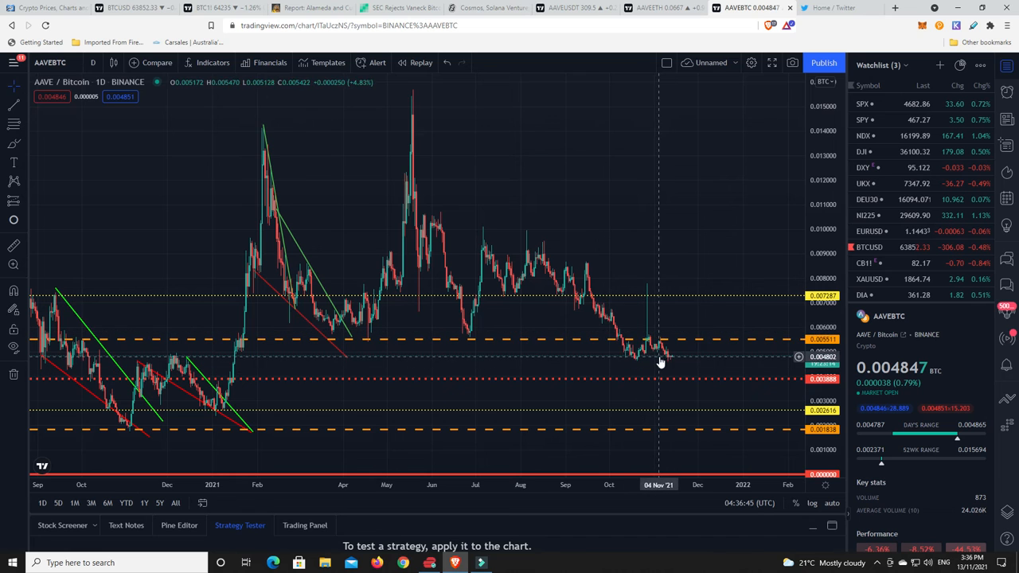
mouse_move(662, 360)
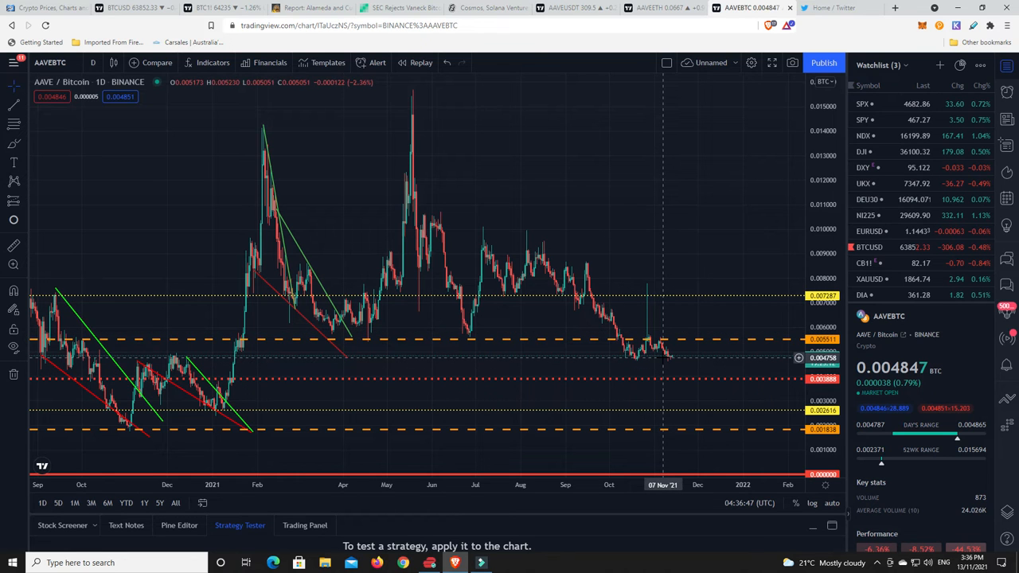
mouse_move(573, 417)
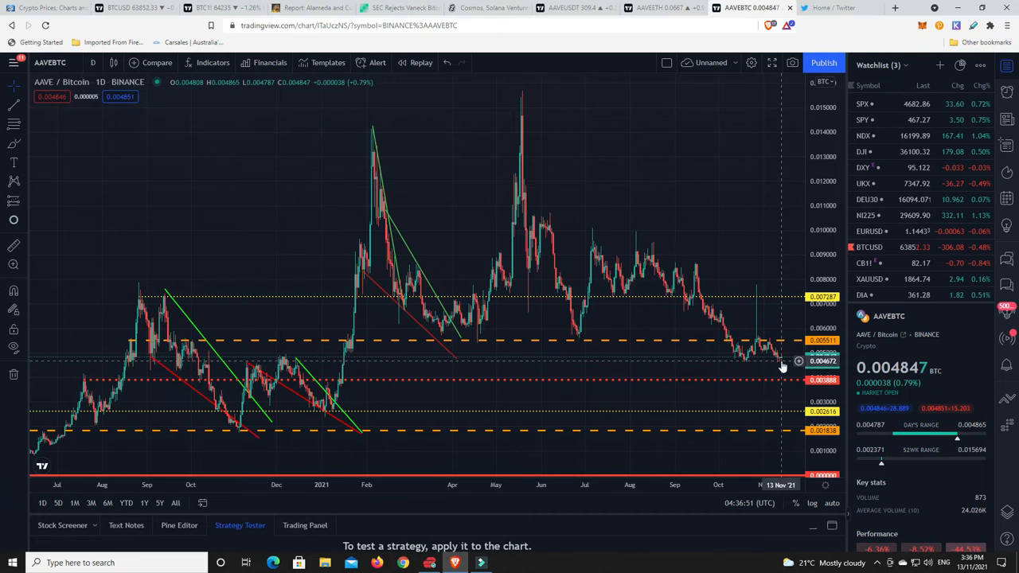
mouse_move(283, 363)
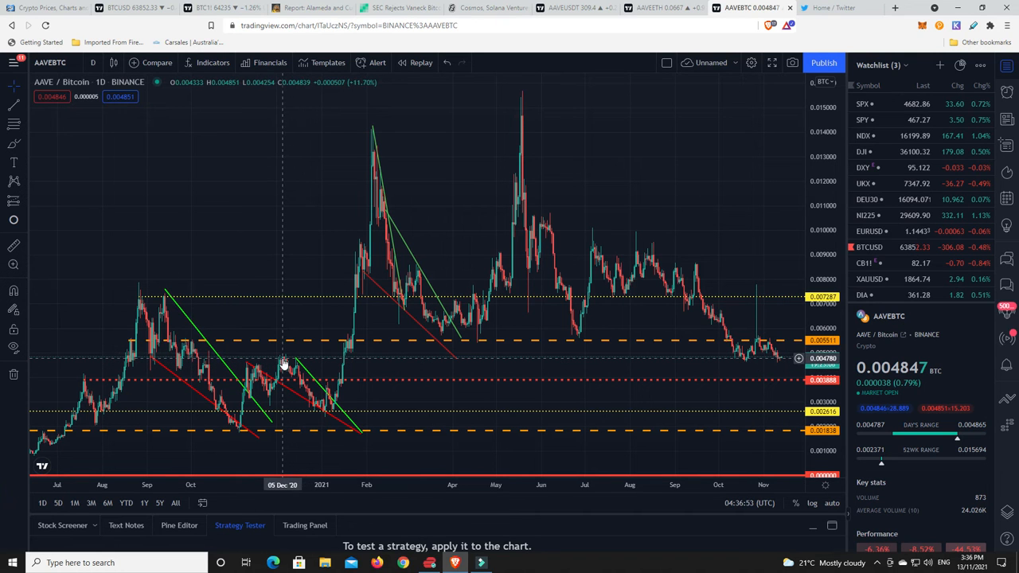
mouse_move(340, 377)
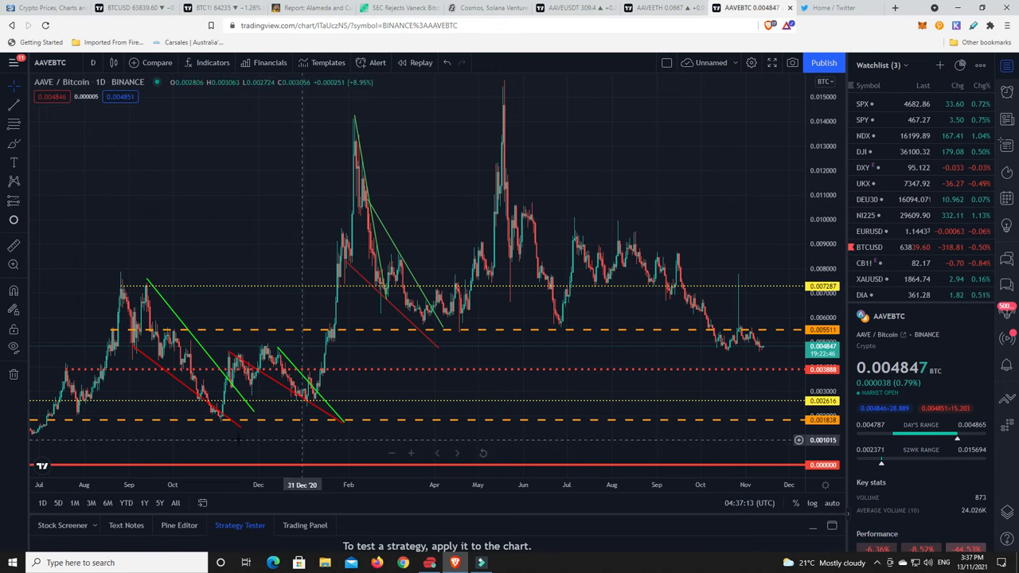
mouse_move(144, 358)
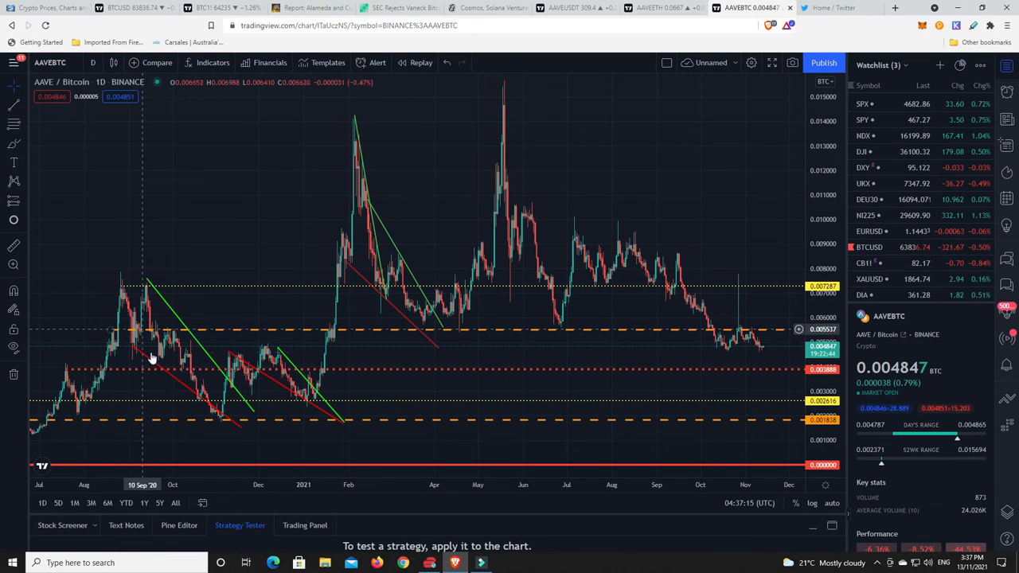
mouse_move(301, 404)
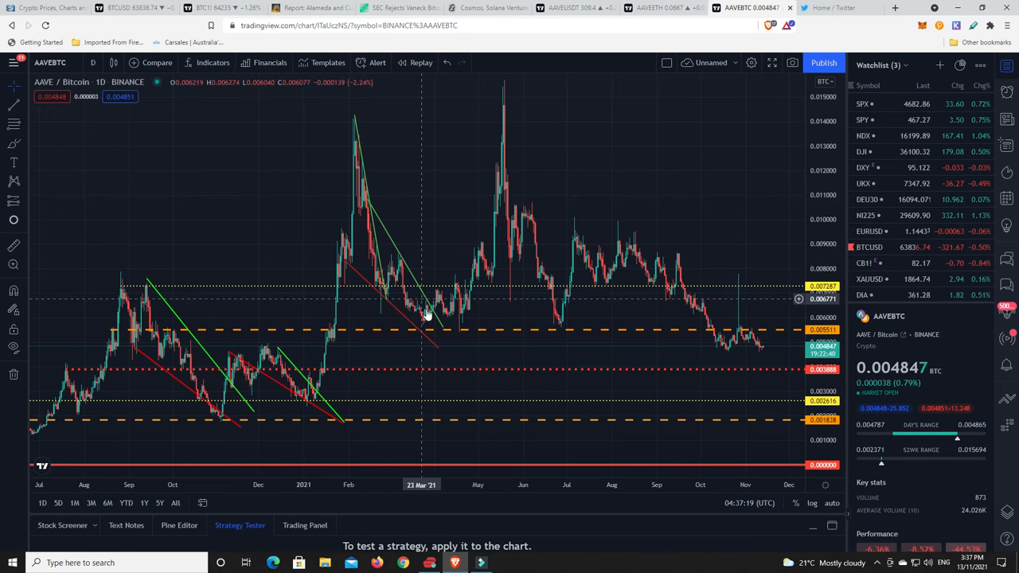
mouse_move(748, 347)
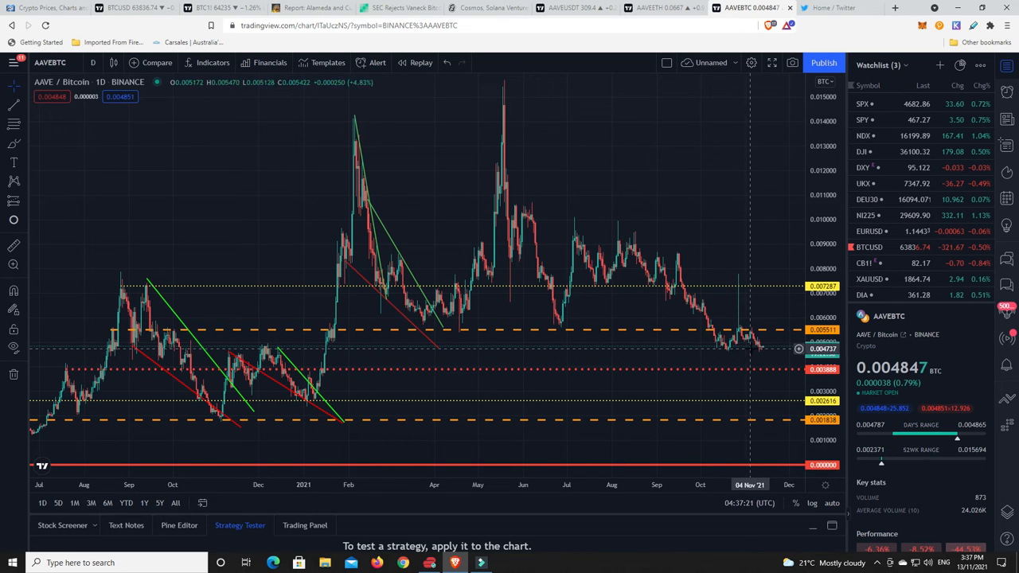
mouse_move(748, 350)
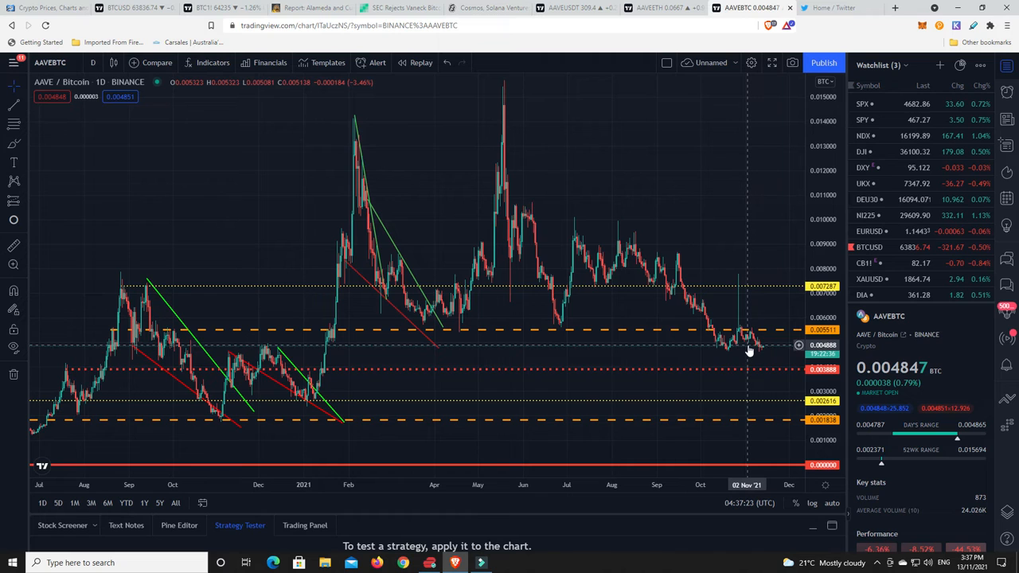
mouse_move(733, 388)
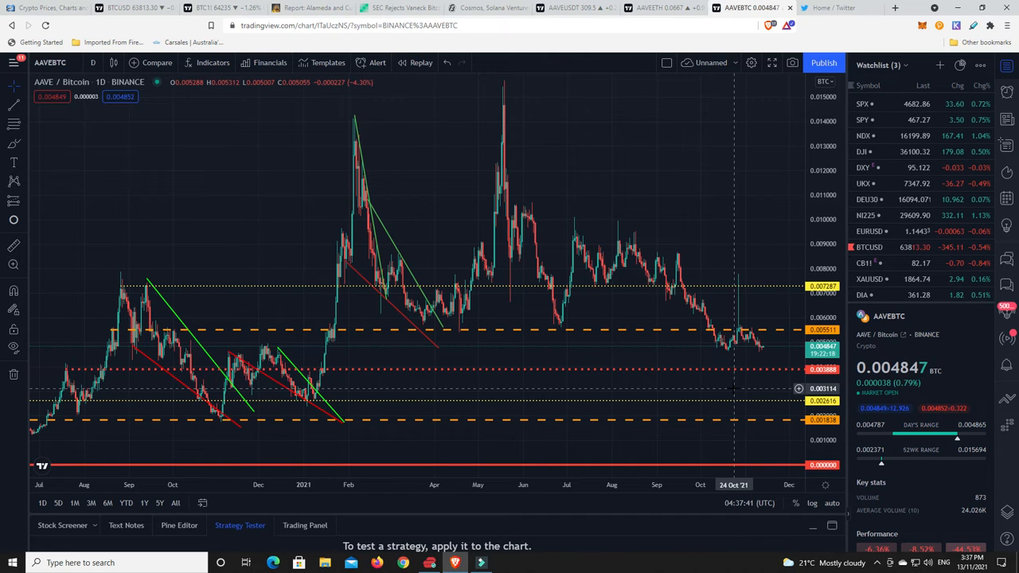
mouse_move(744, 350)
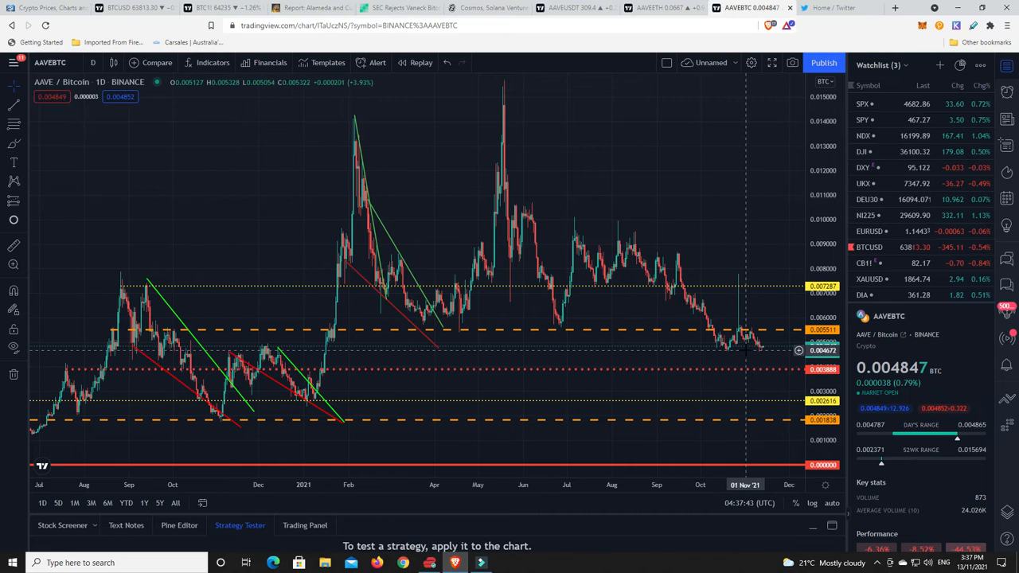
mouse_move(747, 349)
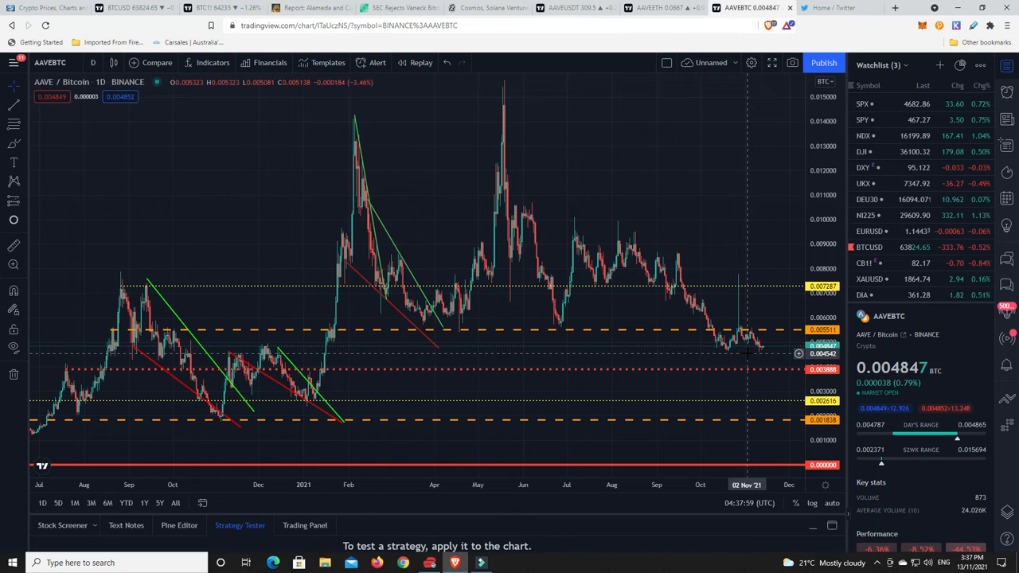
mouse_move(761, 353)
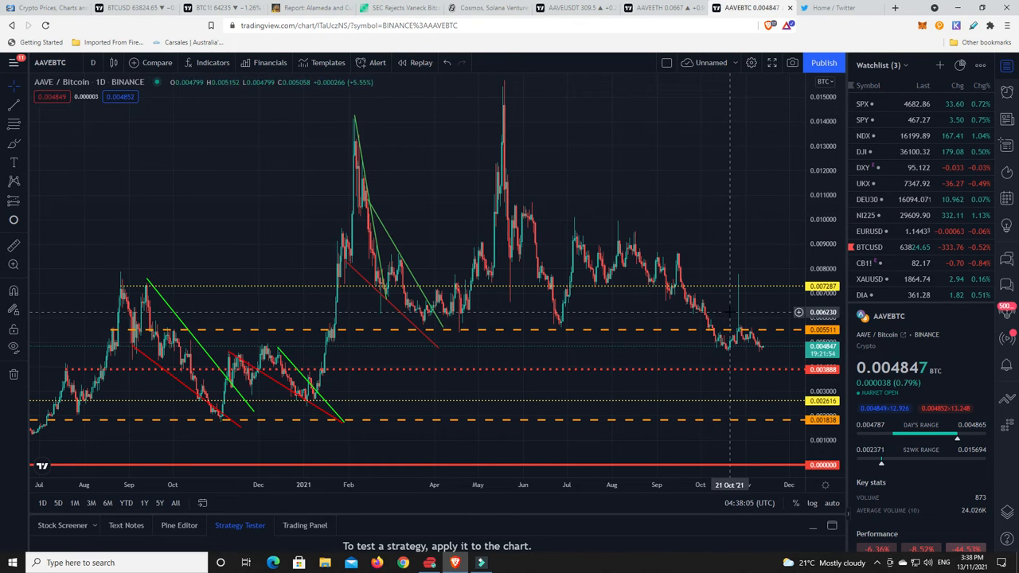
mouse_move(688, 350)
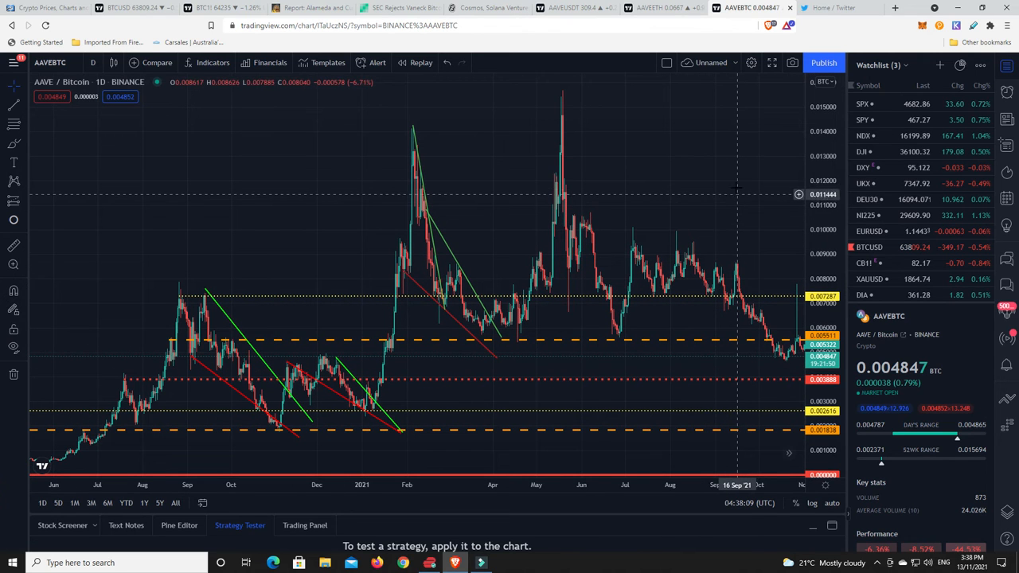
mouse_move(716, 192)
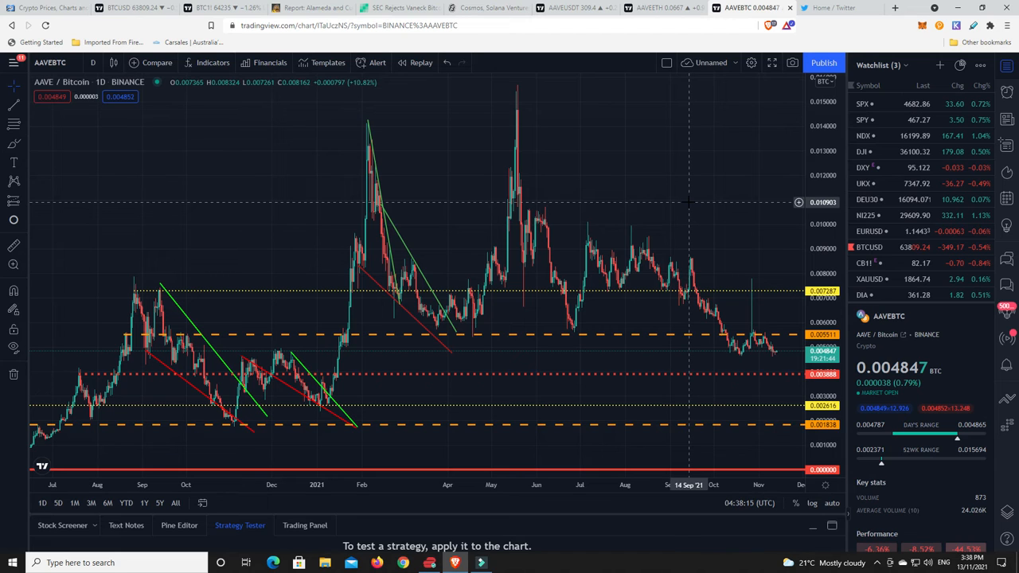
mouse_move(691, 204)
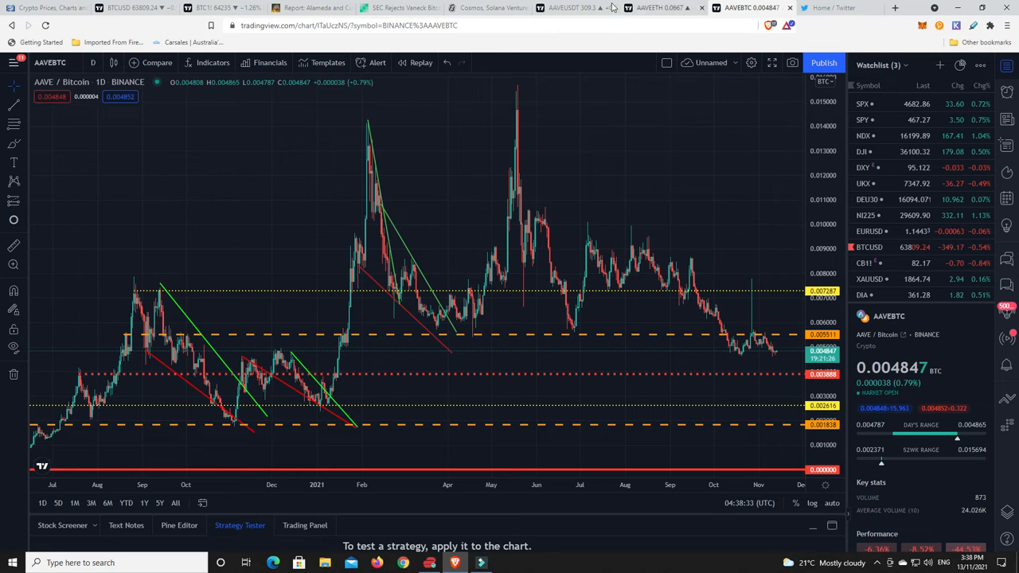
Show the AAVE/USDT daily chart near 309.3 with its rising dotted trendline
left_click(573, 7)
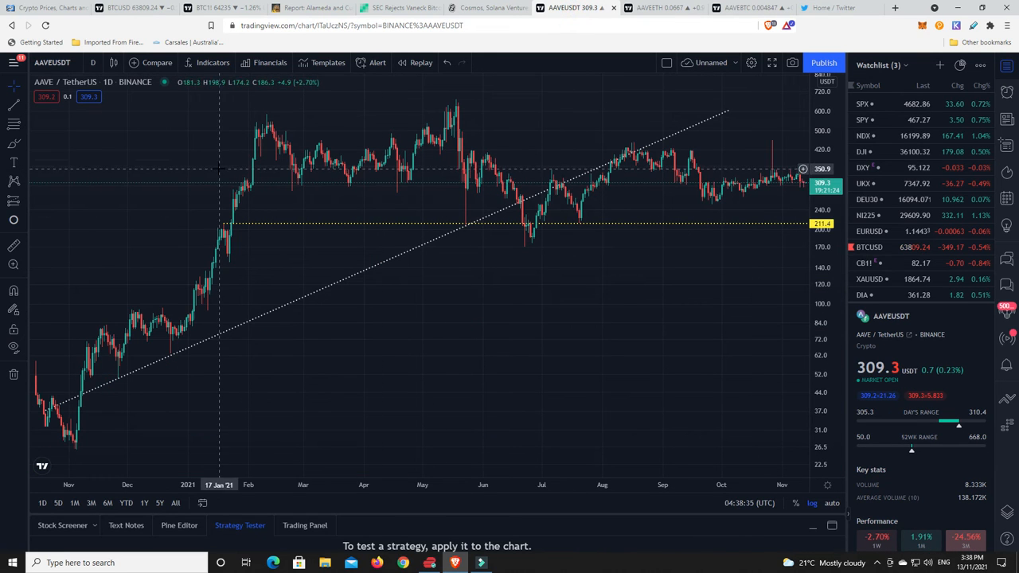
mouse_move(793, 183)
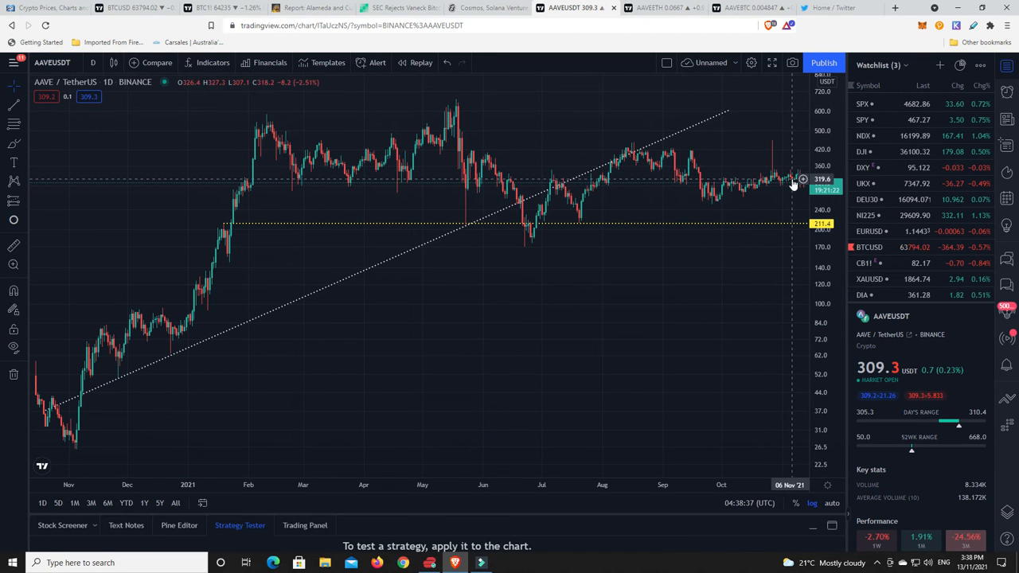
mouse_move(452, 94)
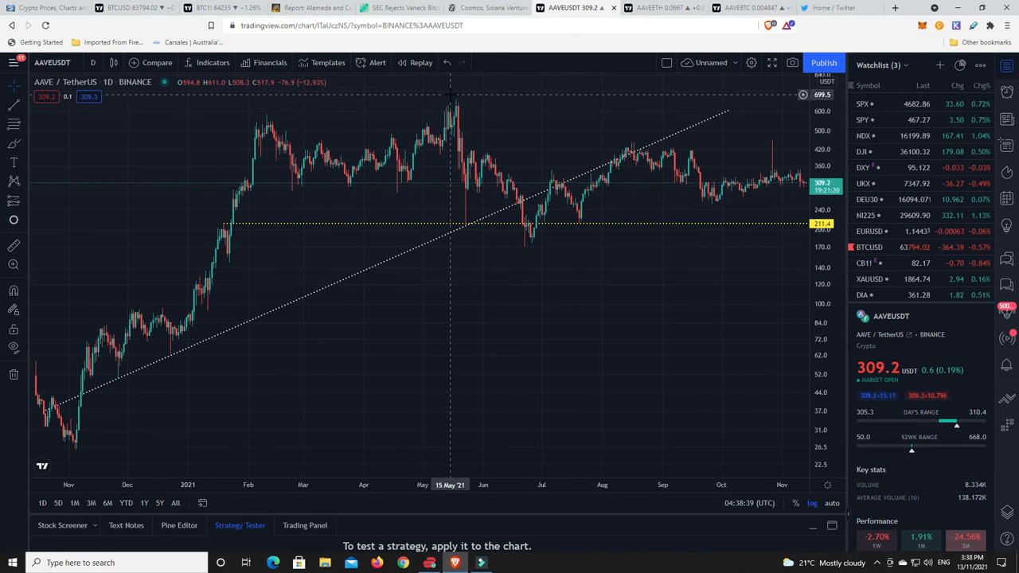
mouse_move(761, 194)
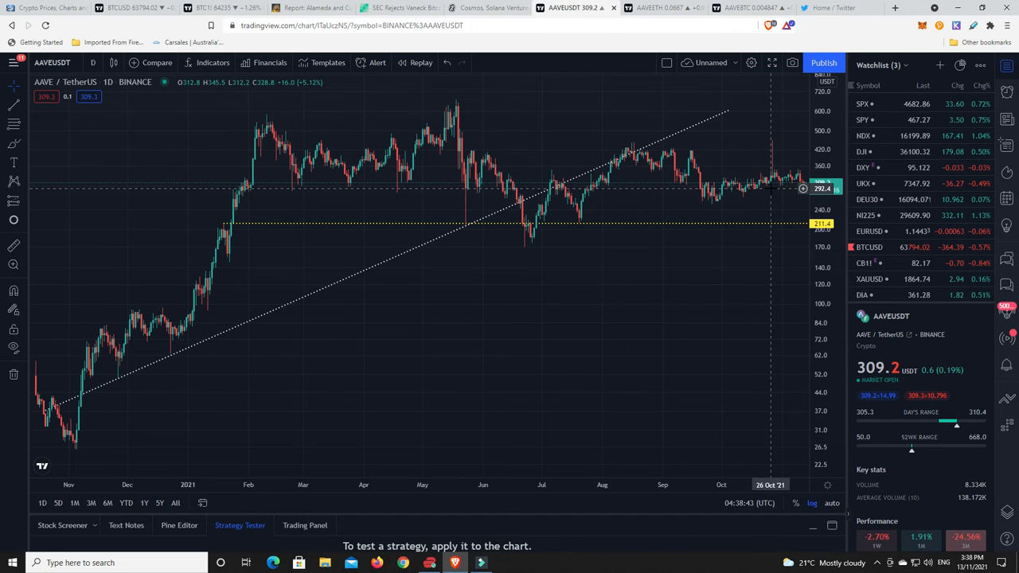
mouse_move(735, 279)
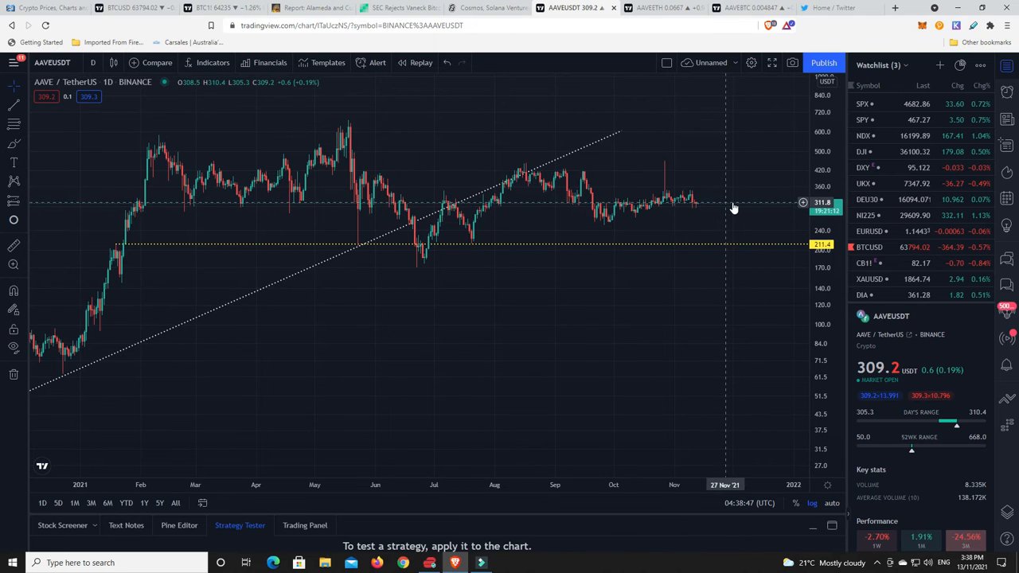
mouse_move(756, 209)
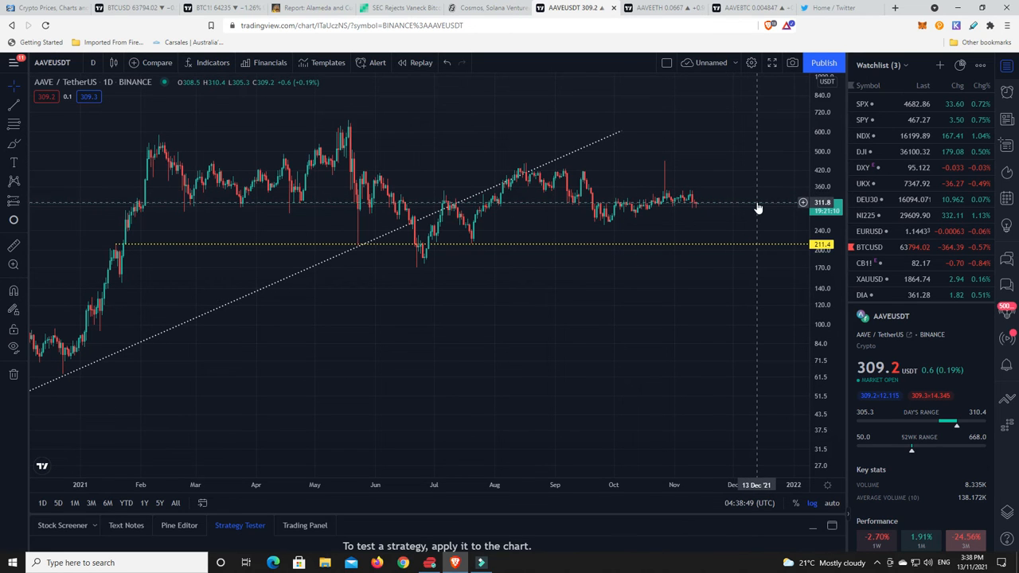
mouse_move(756, 208)
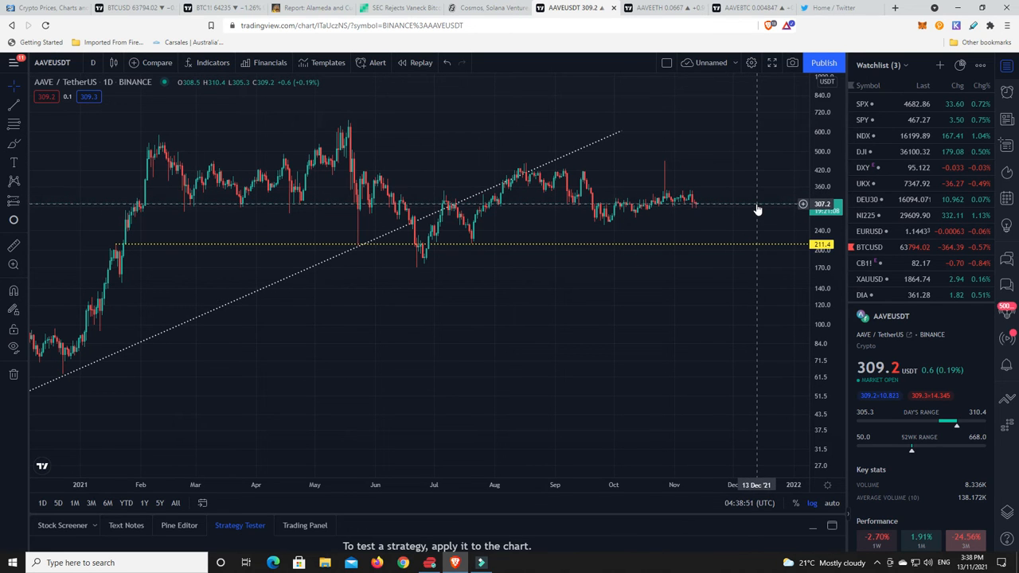
Show the AAVE/ETH daily chart at 0.0667 on its lowest marked support
left_click(660, 7)
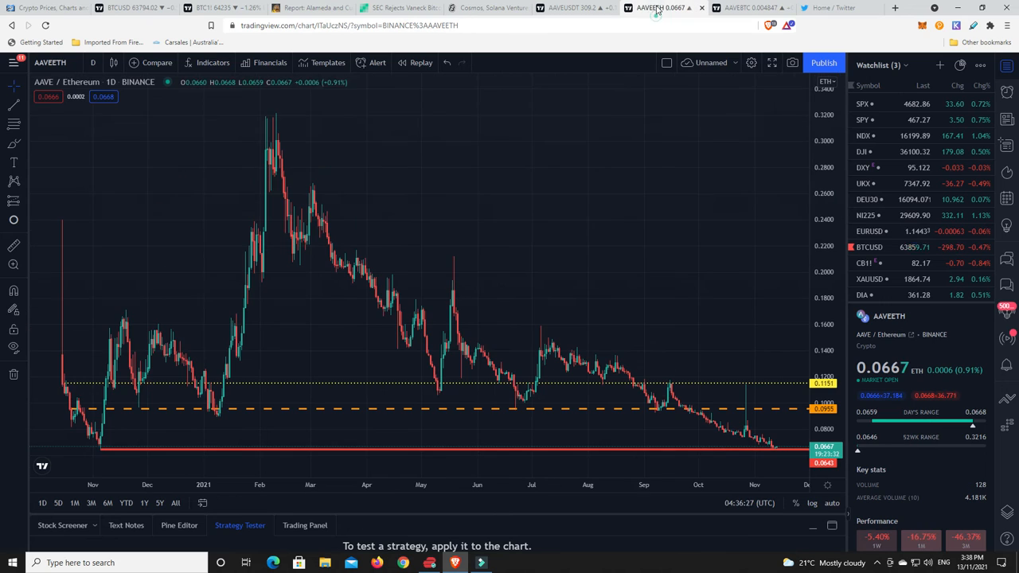
mouse_move(780, 455)
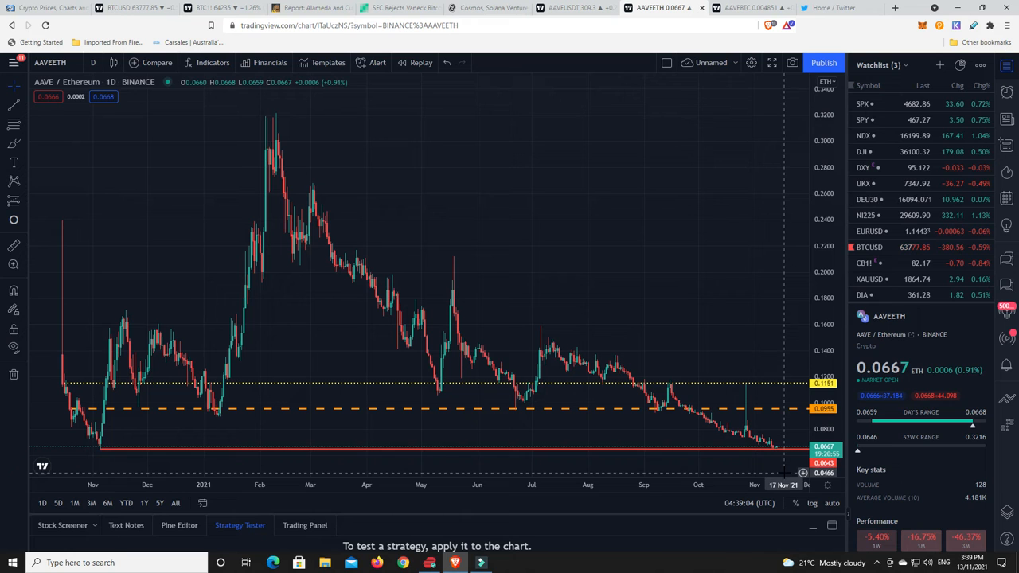
mouse_move(761, 168)
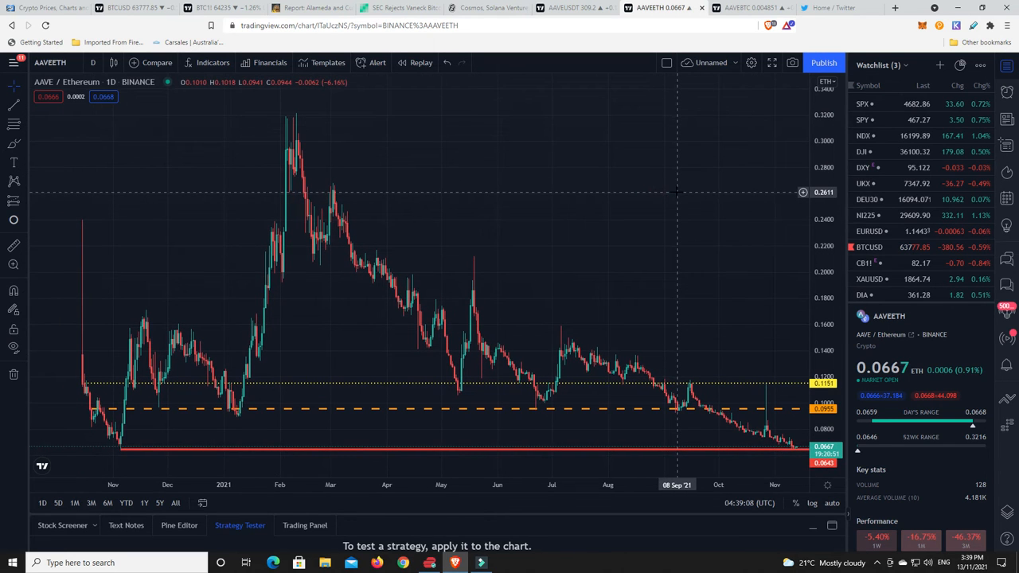
mouse_move(646, 213)
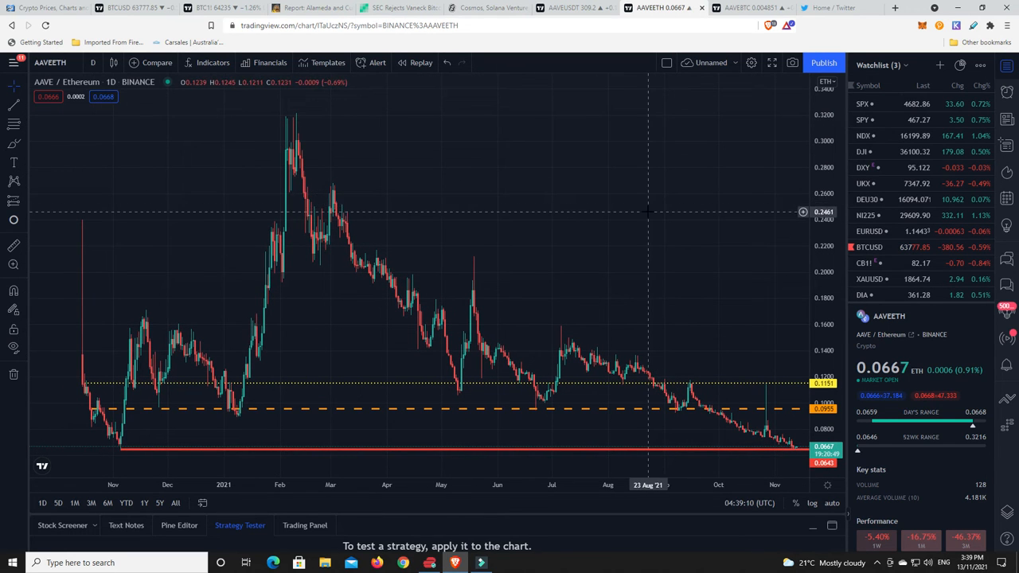
mouse_move(645, 230)
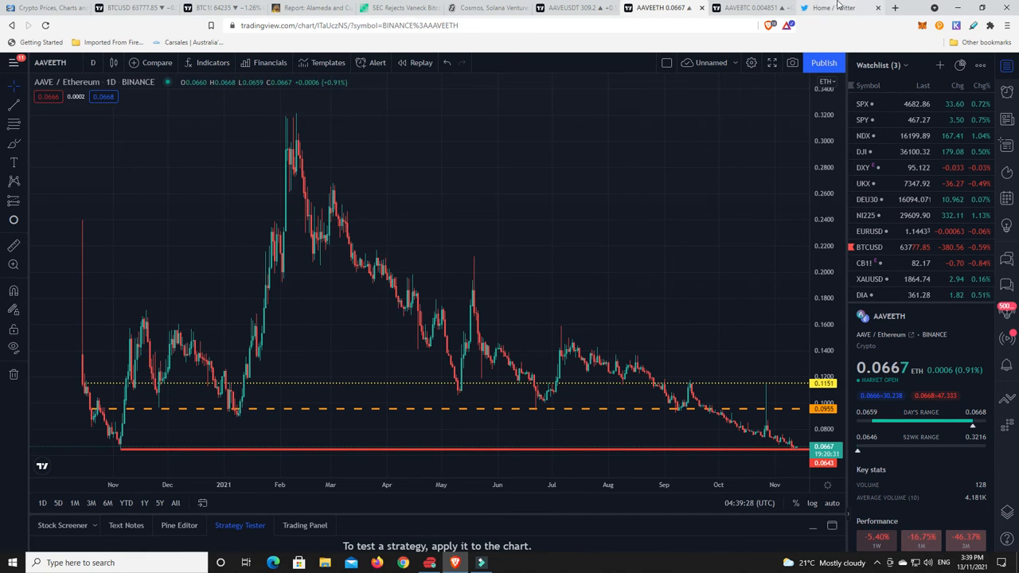
Open TechDev's tweet image comparing the 2013, 2017 and 2021 cycle tops at log 2.272
left_click(831, 7)
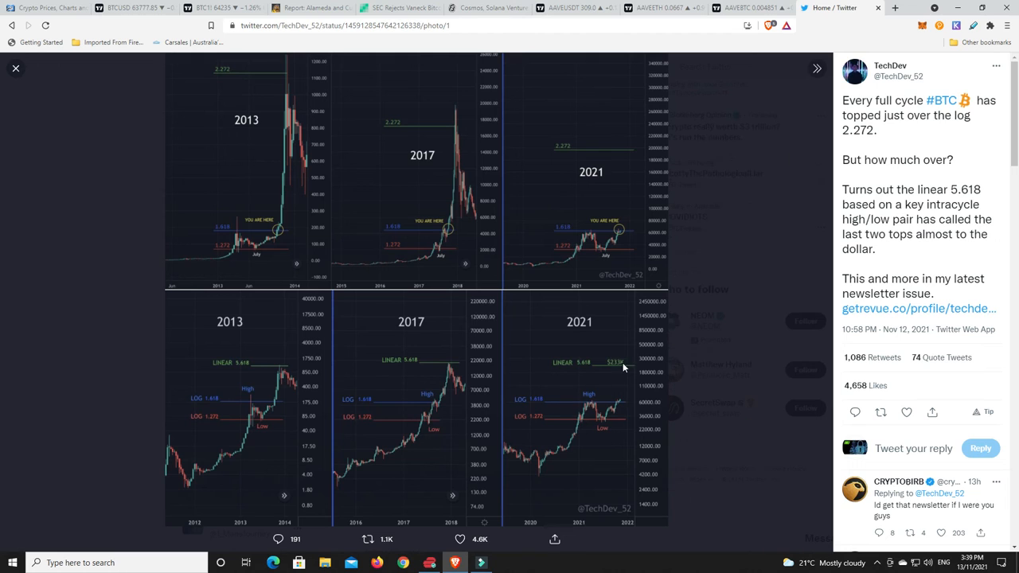
mouse_move(379, 310)
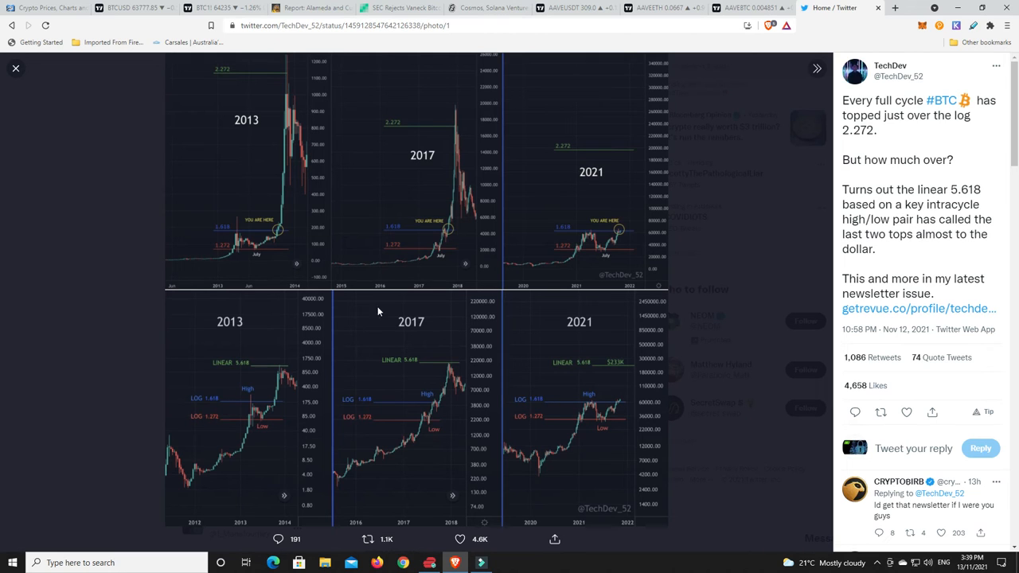
mouse_move(639, 361)
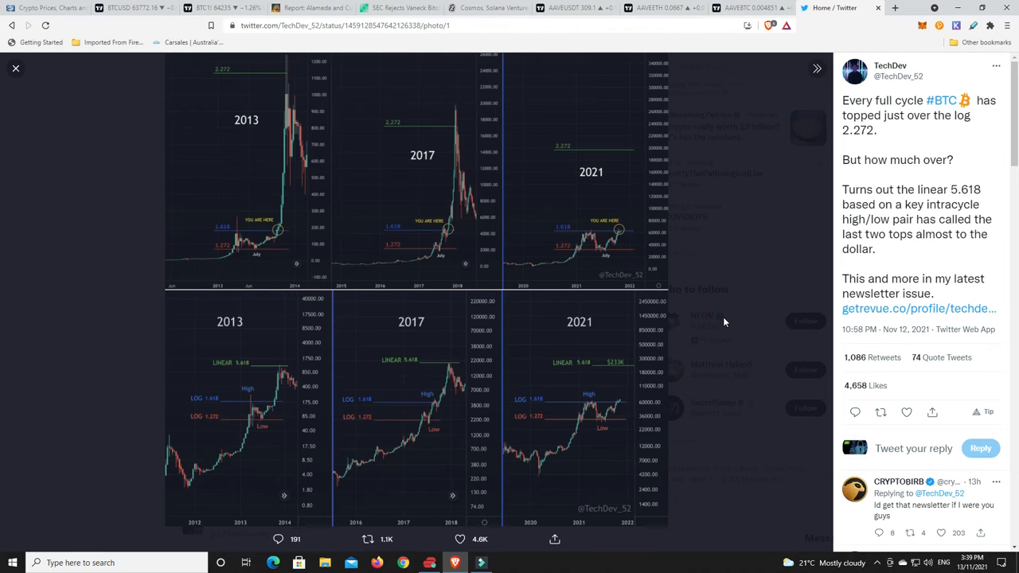
mouse_move(379, 210)
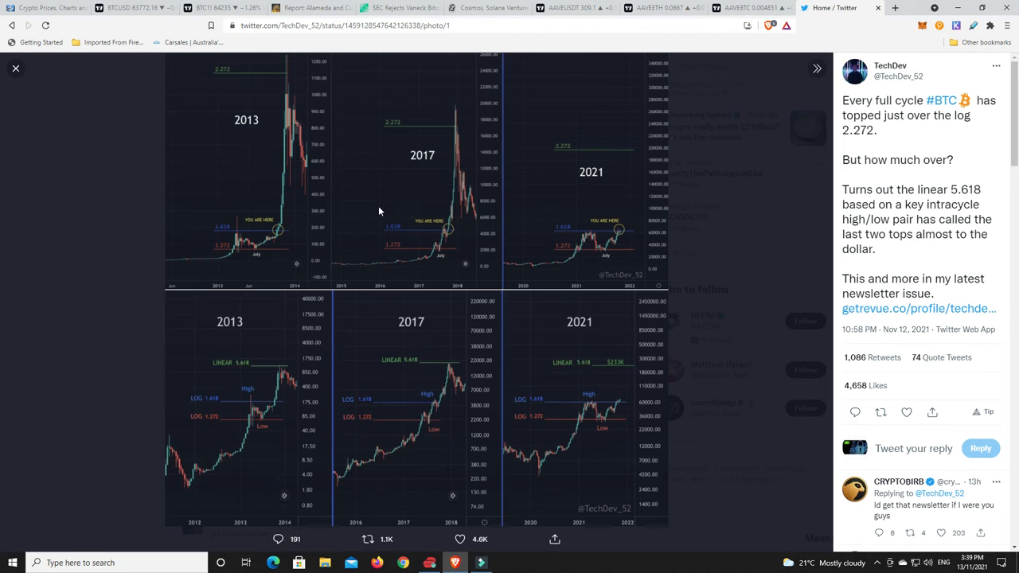
mouse_move(444, 226)
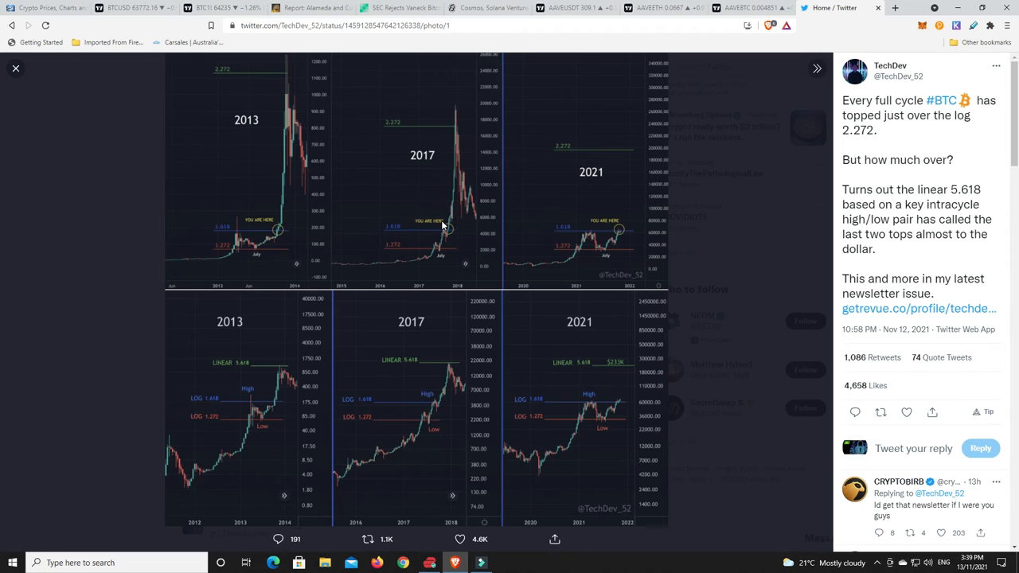
mouse_move(580, 438)
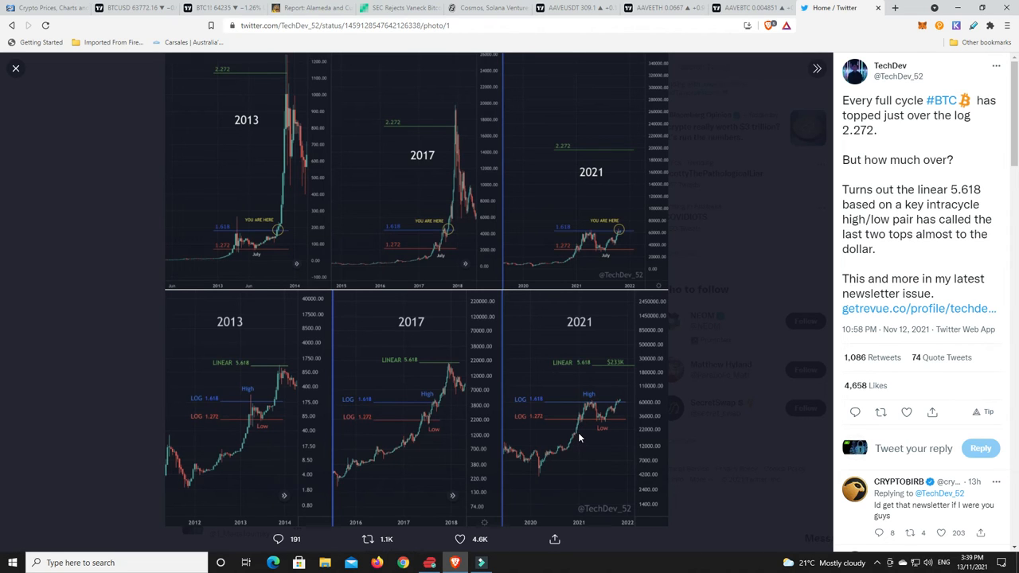
mouse_move(232, 255)
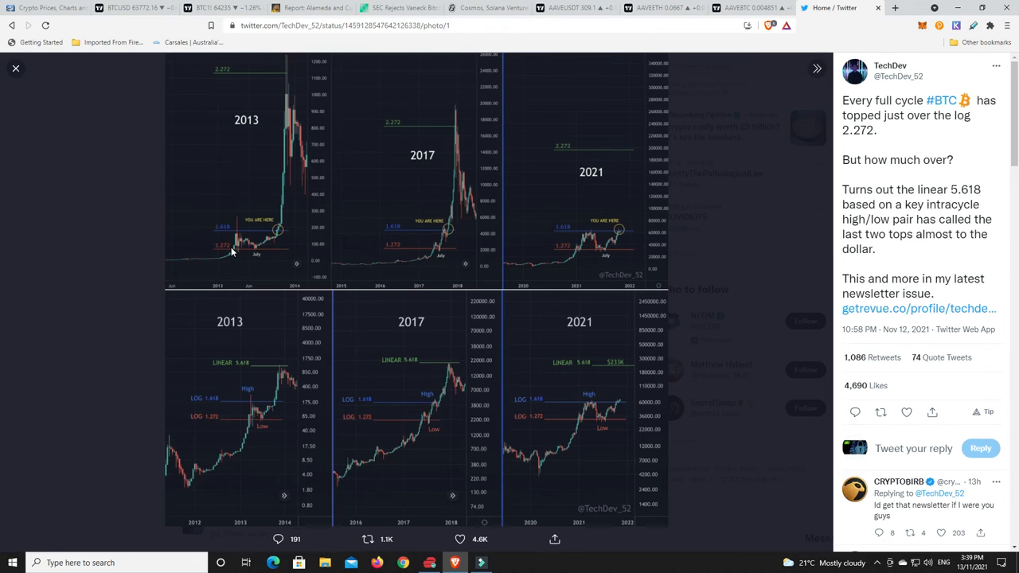
mouse_move(242, 232)
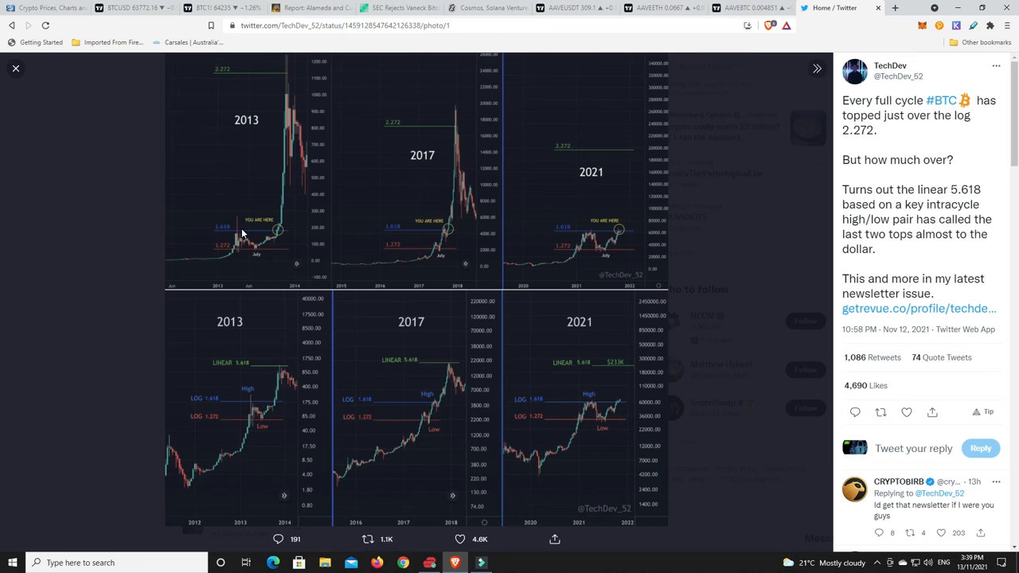
mouse_move(274, 237)
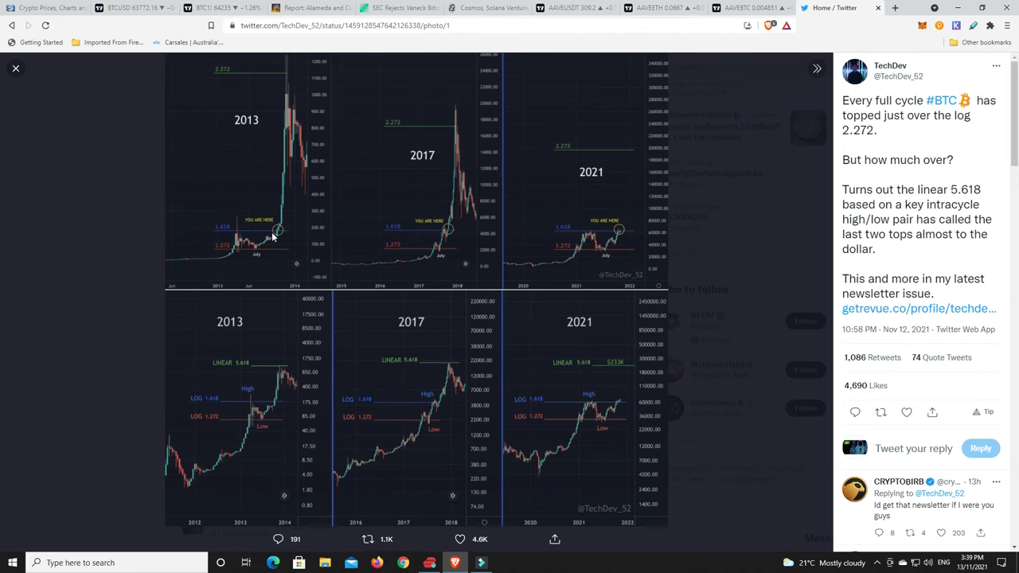
mouse_move(412, 258)
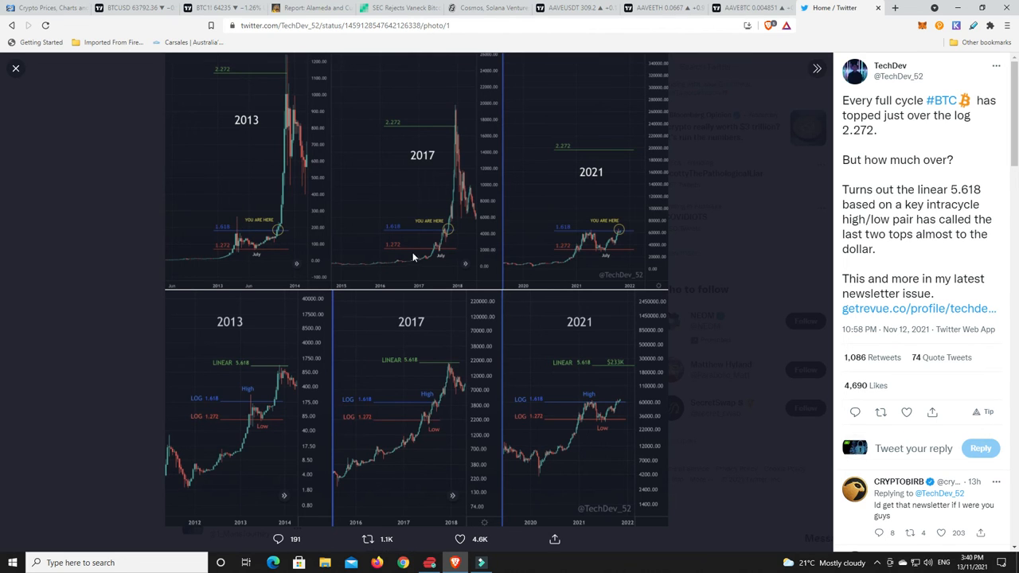
mouse_move(436, 257)
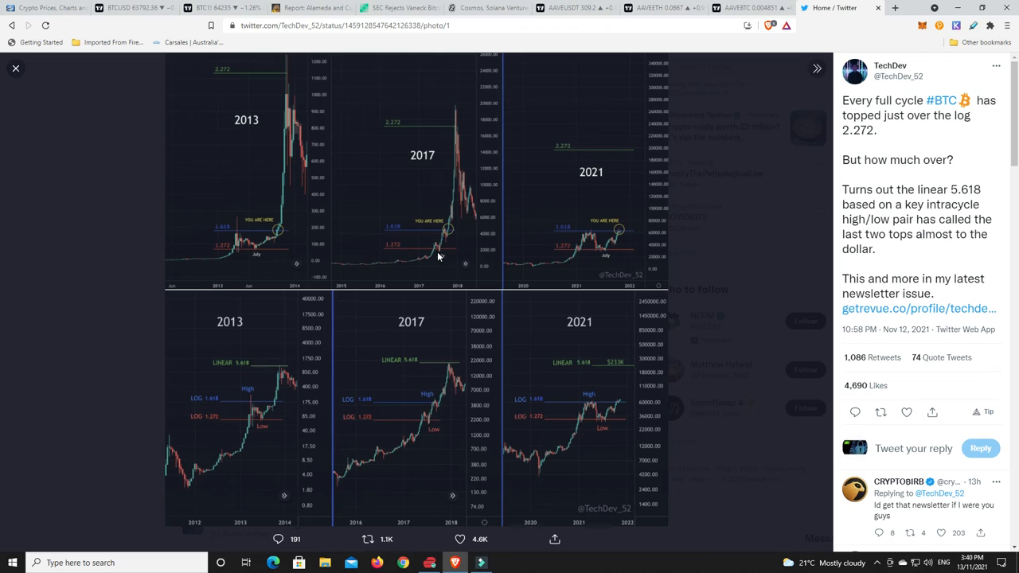
mouse_move(431, 239)
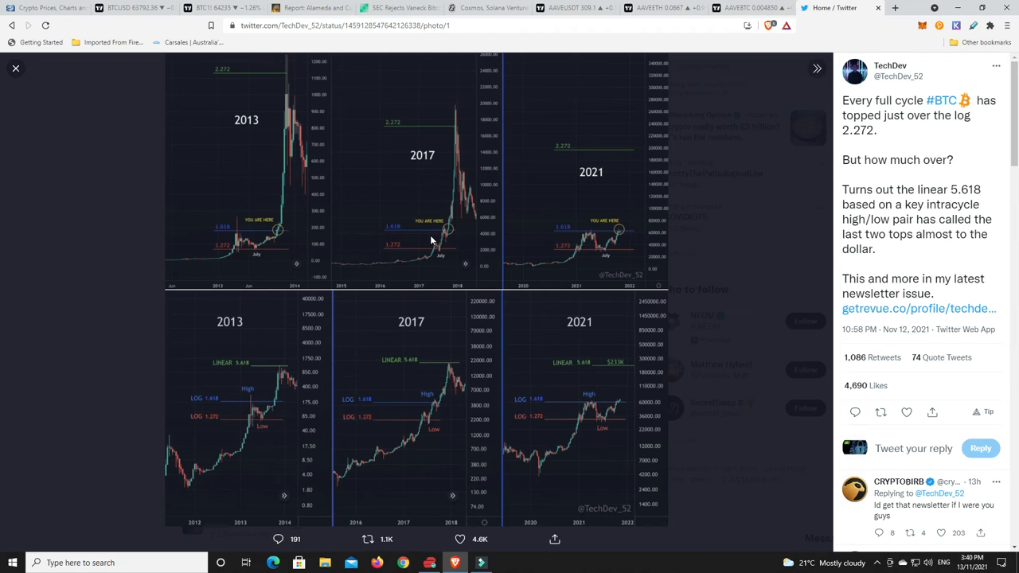
mouse_move(444, 236)
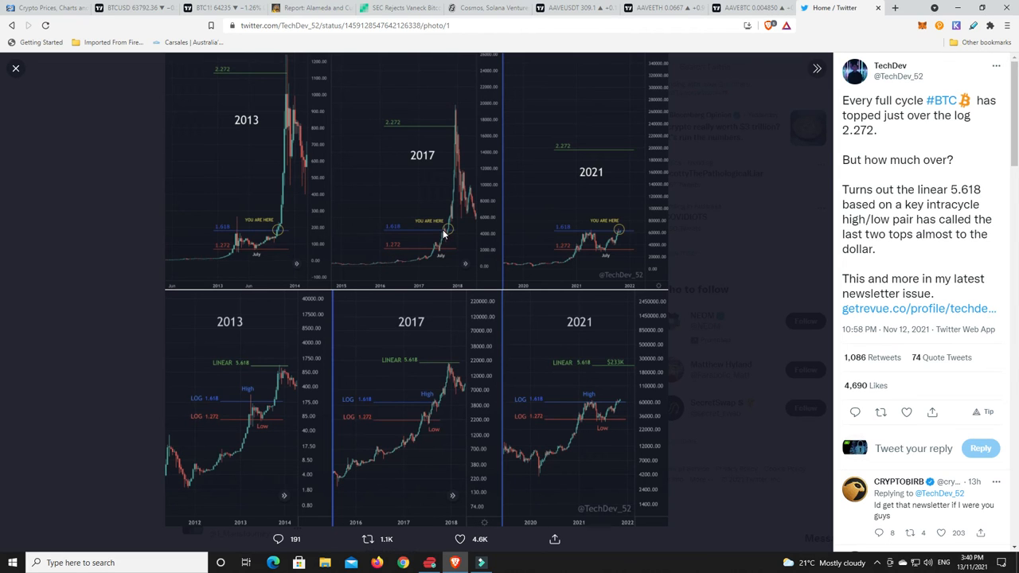
mouse_move(444, 239)
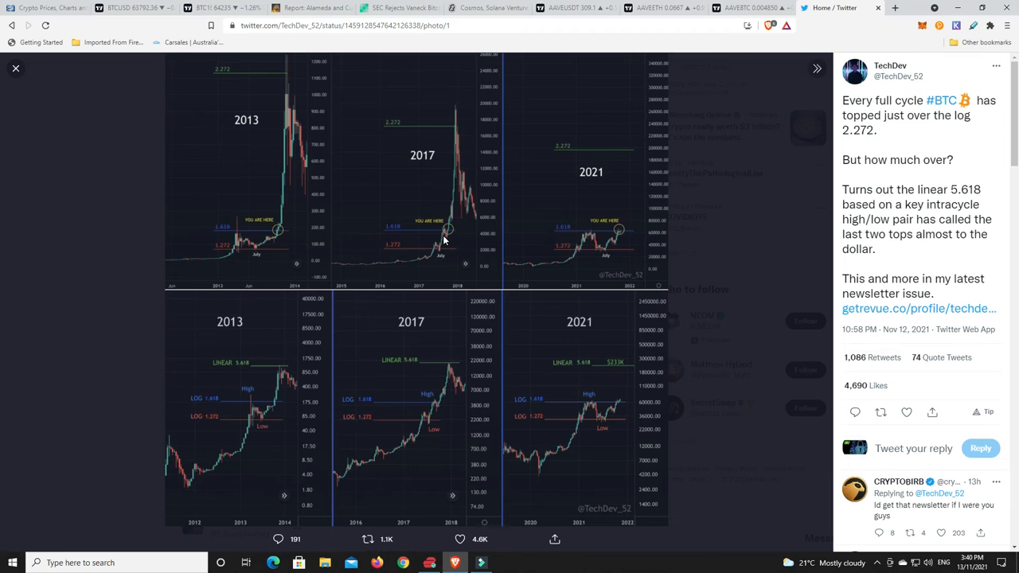
mouse_move(449, 237)
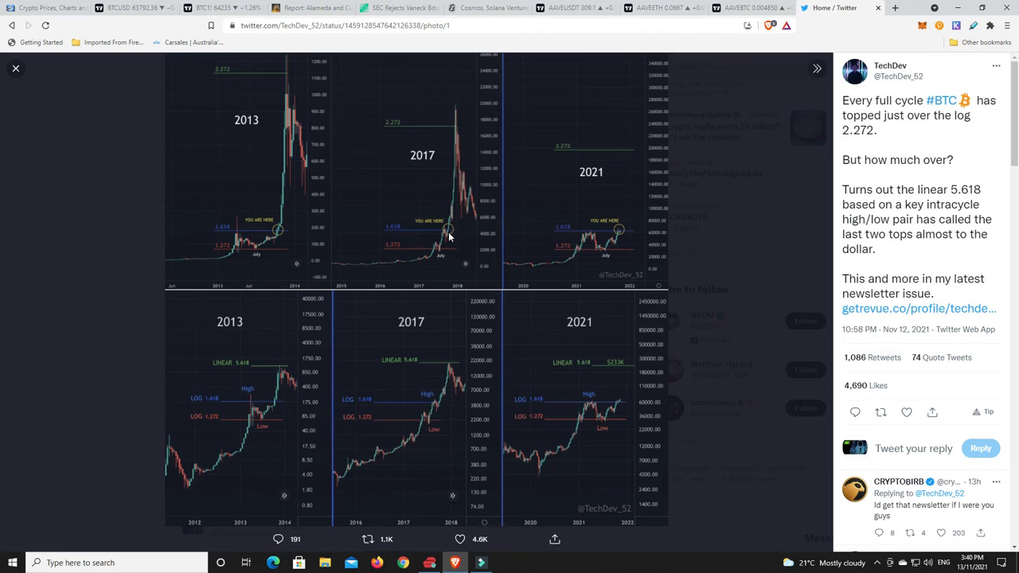
mouse_move(563, 213)
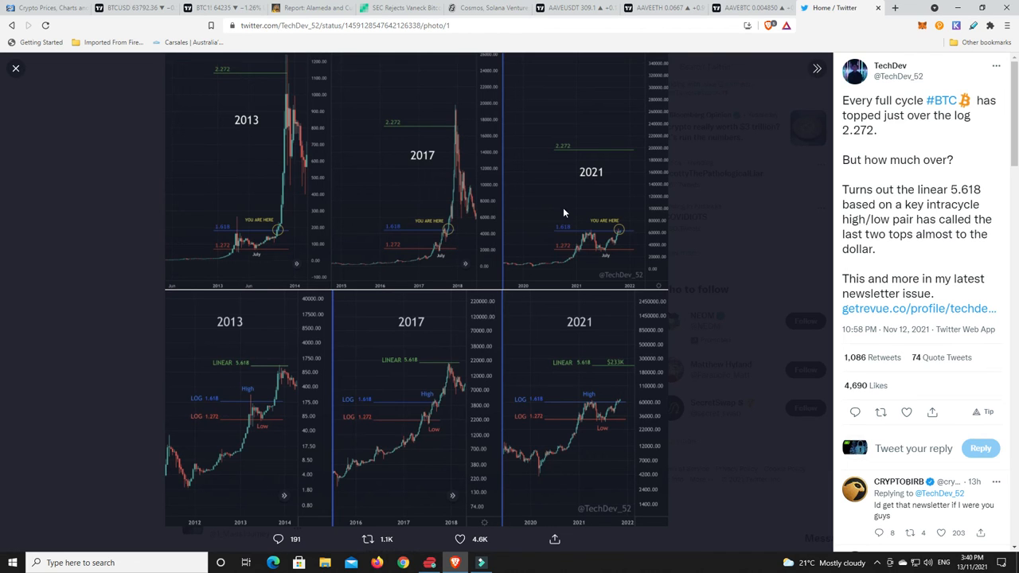
mouse_move(580, 255)
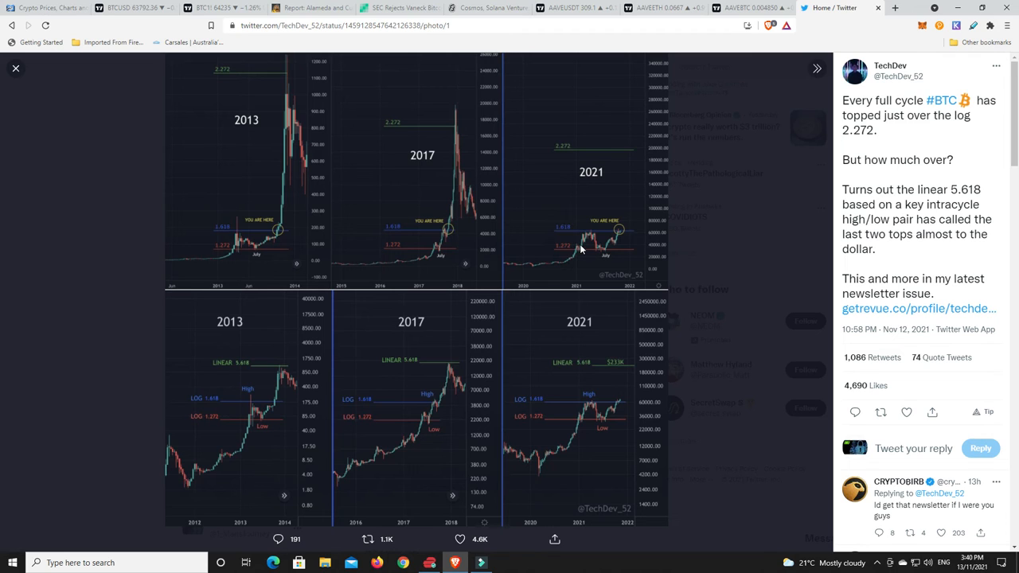
mouse_move(621, 232)
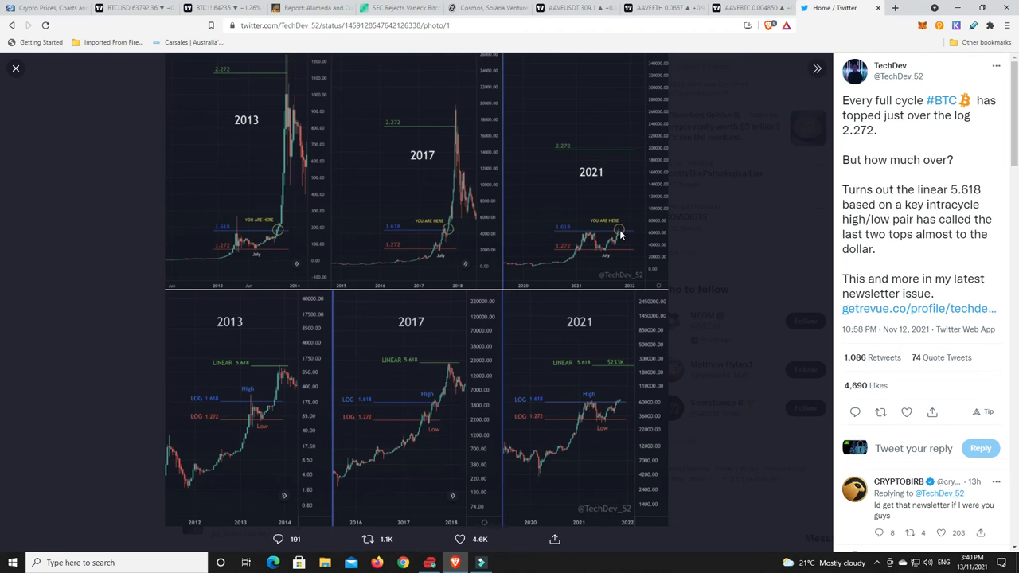
mouse_move(624, 242)
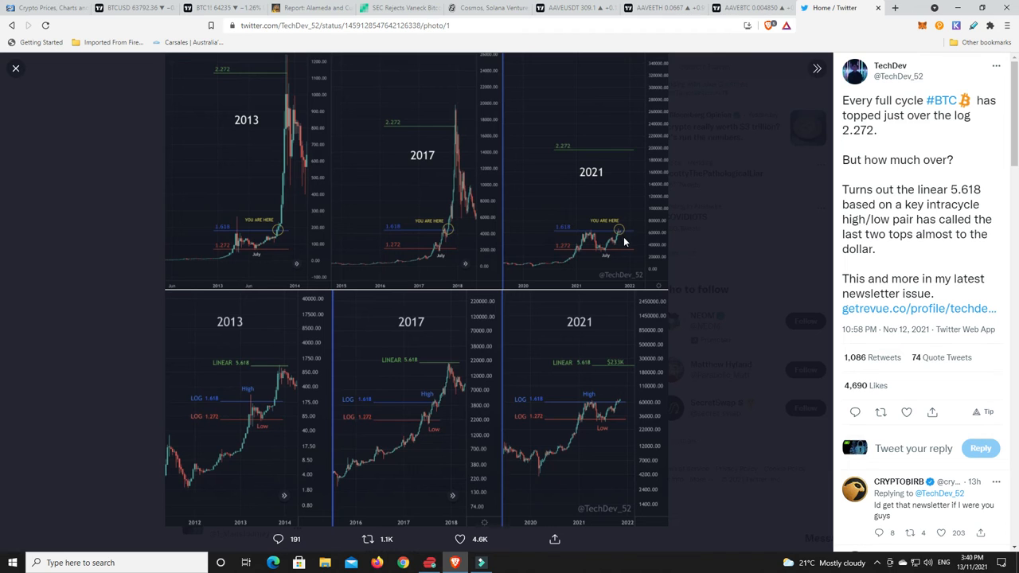
mouse_move(621, 232)
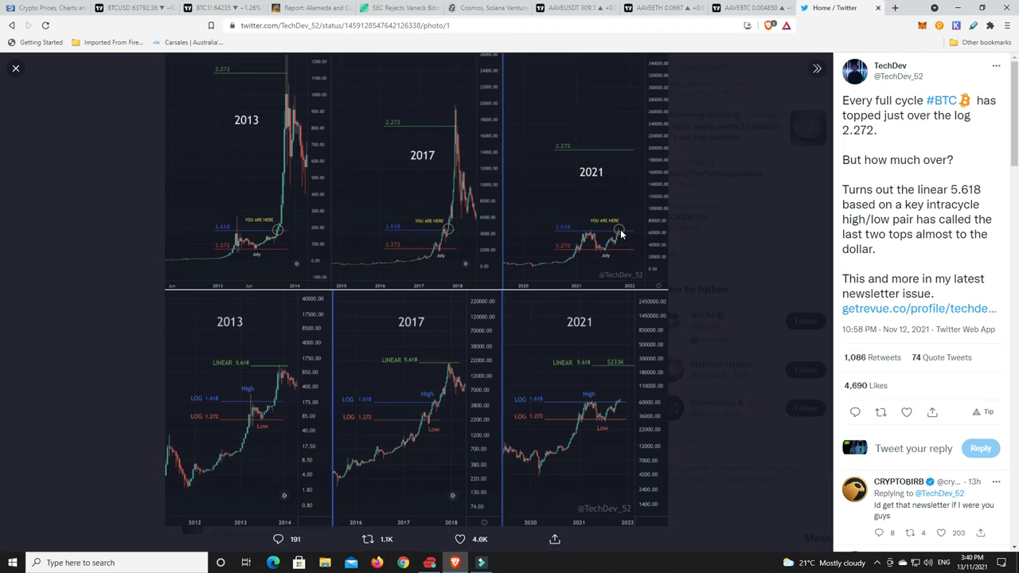
mouse_move(452, 232)
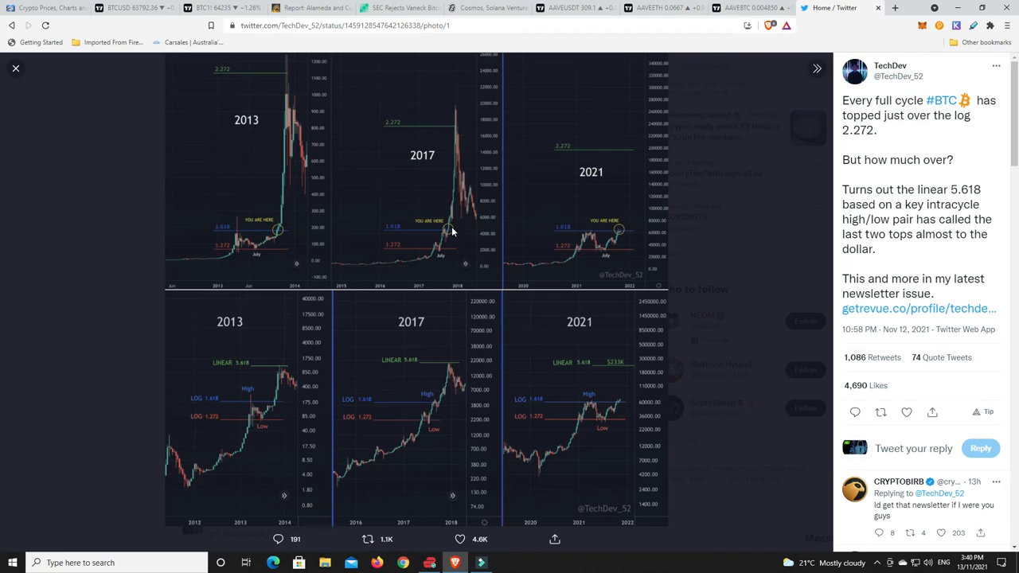
mouse_move(269, 460)
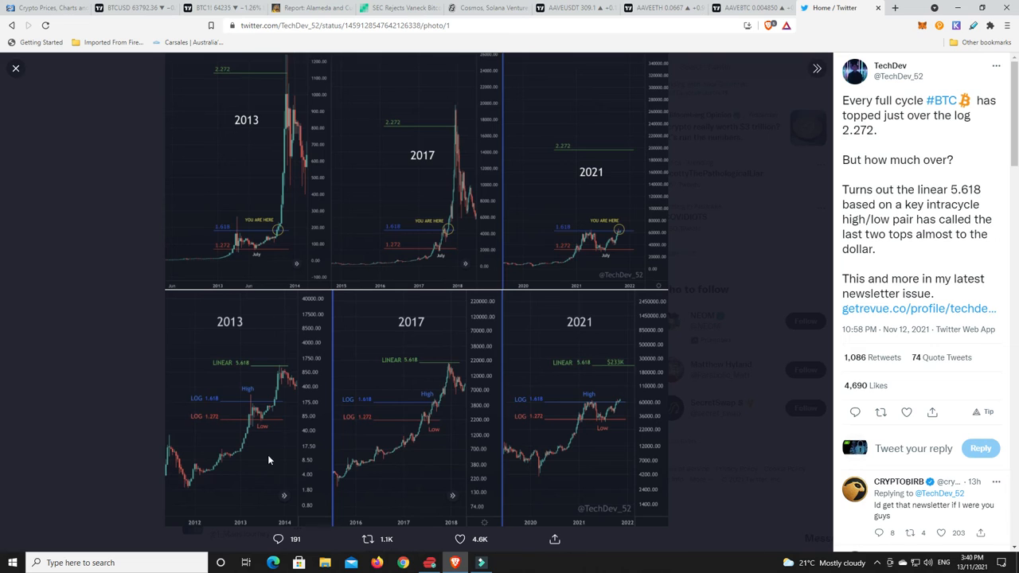
mouse_move(219, 404)
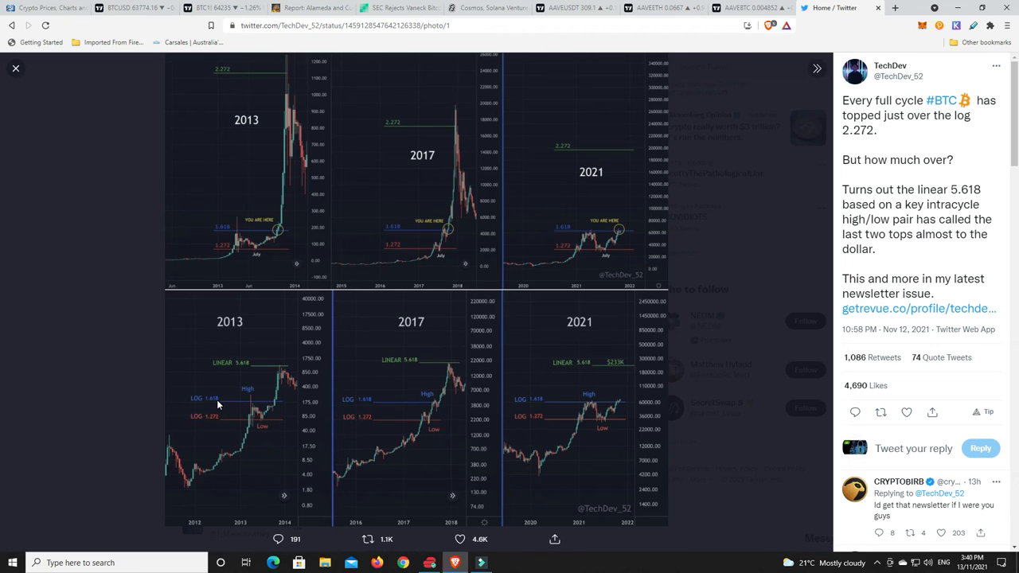
mouse_move(213, 423)
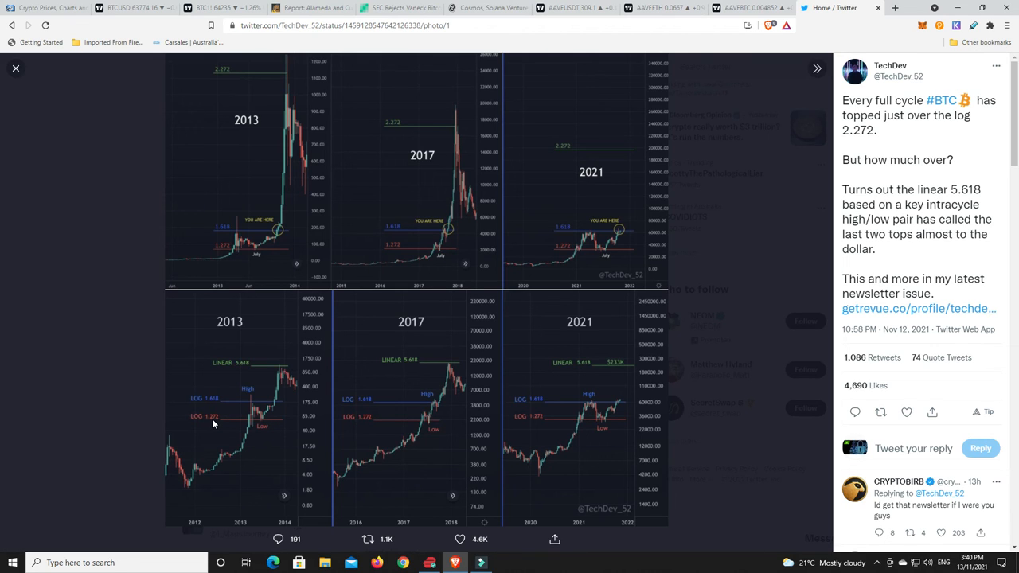
mouse_move(249, 423)
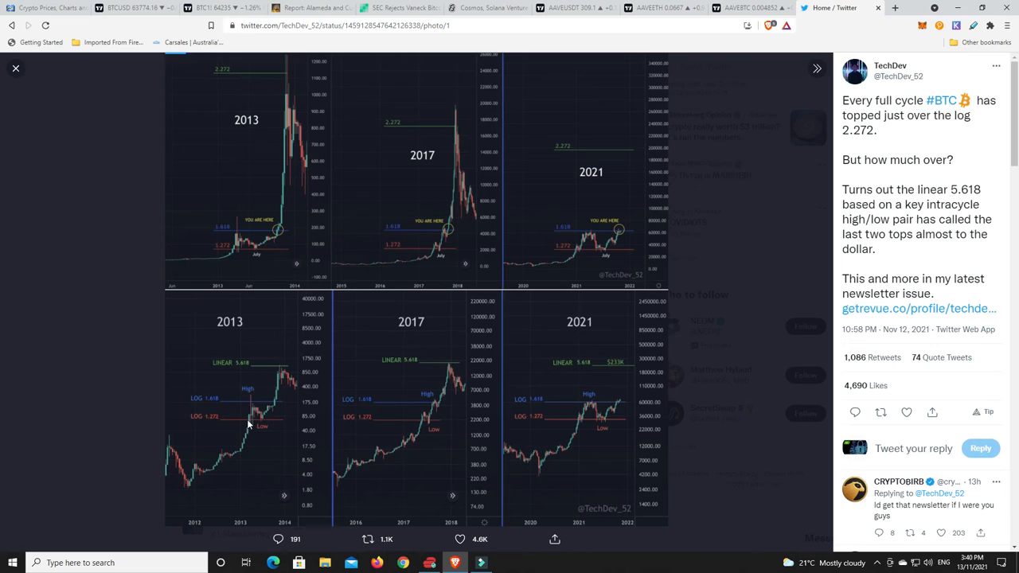
mouse_move(279, 401)
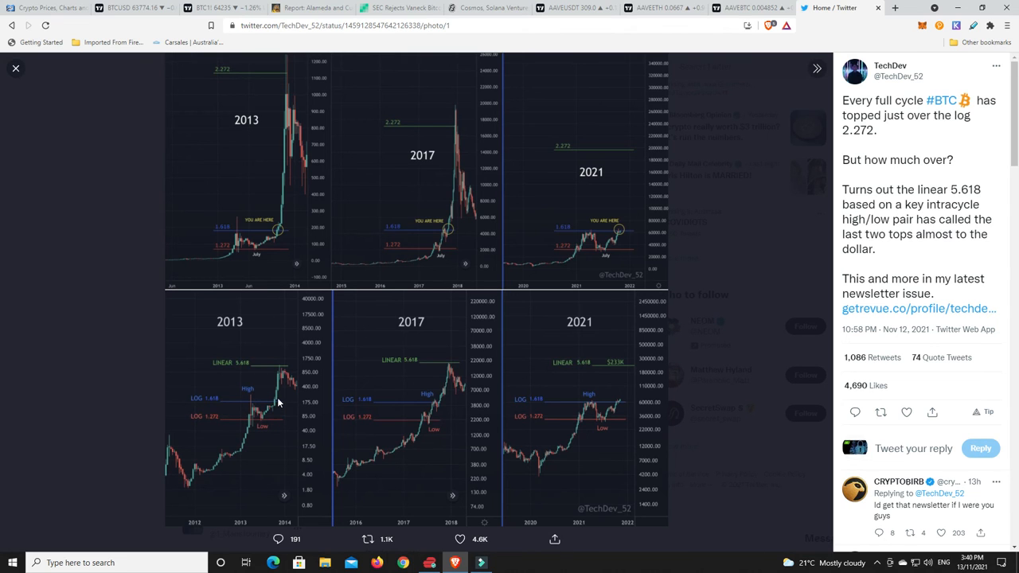
mouse_move(280, 372)
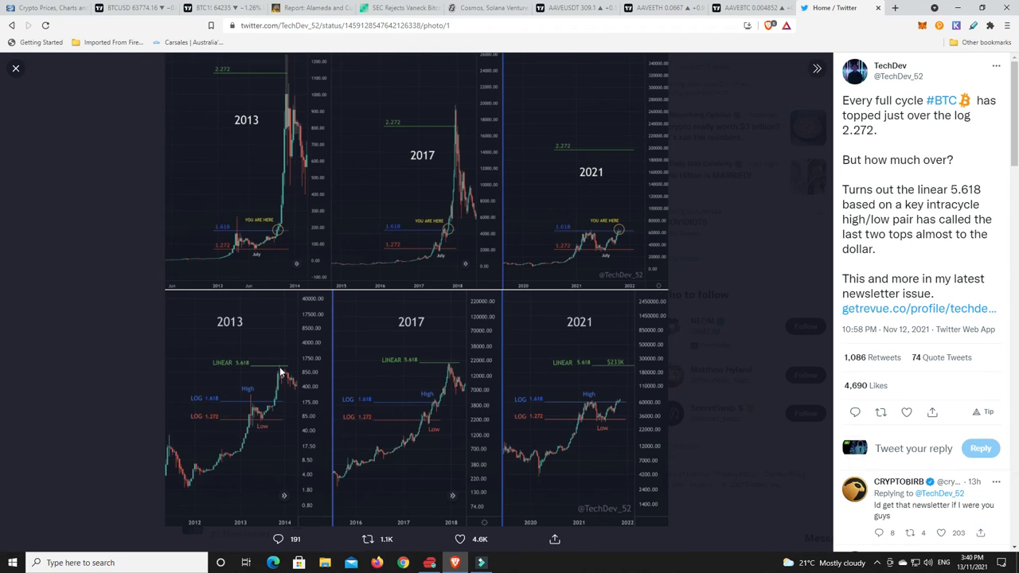
mouse_move(426, 423)
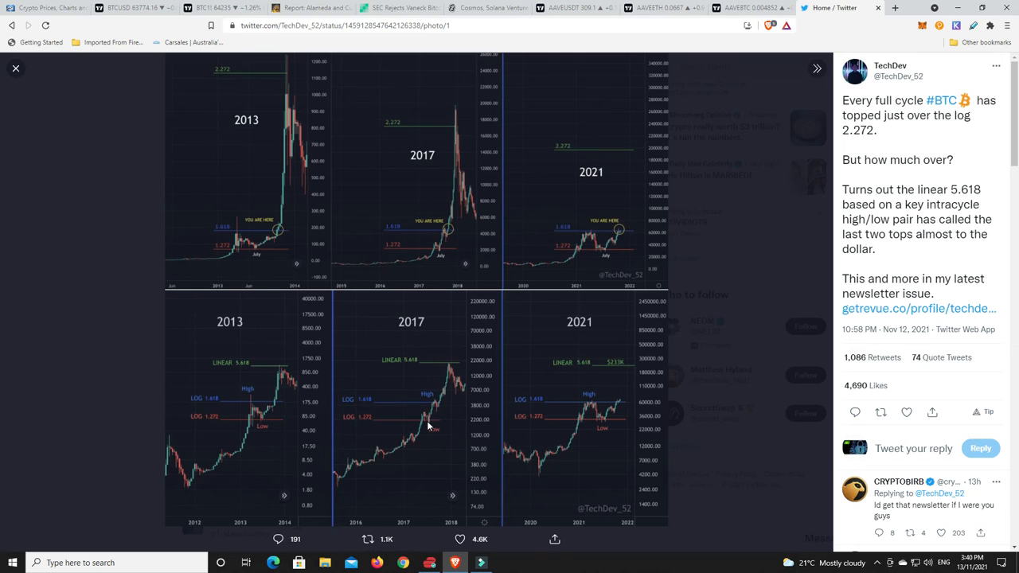
mouse_move(433, 408)
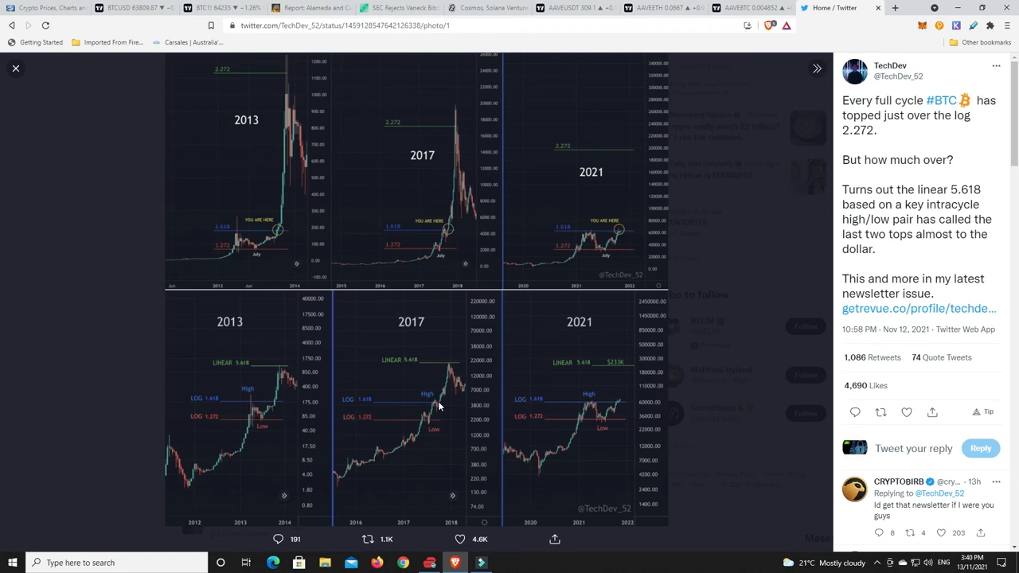
mouse_move(448, 372)
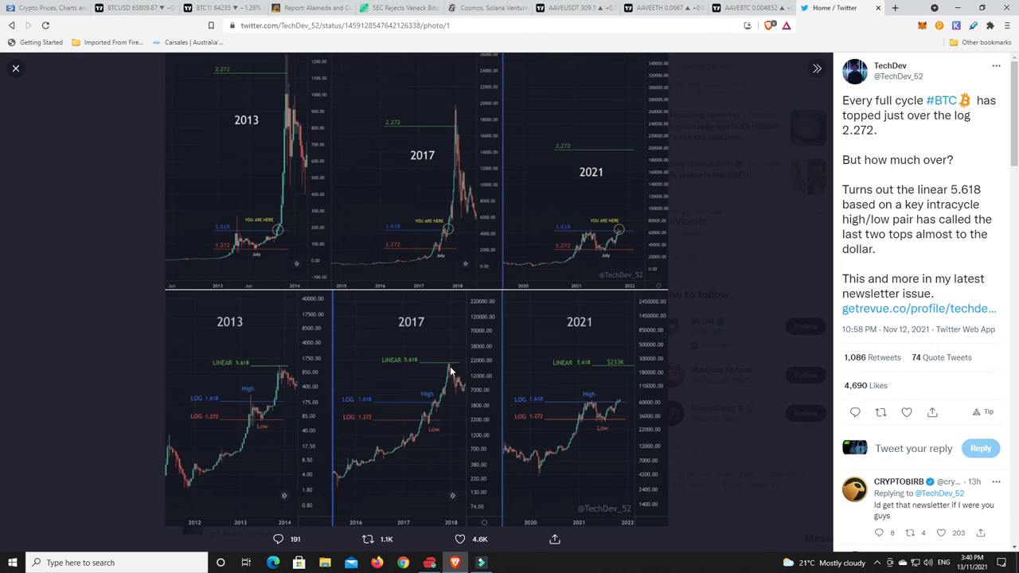
mouse_move(481, 408)
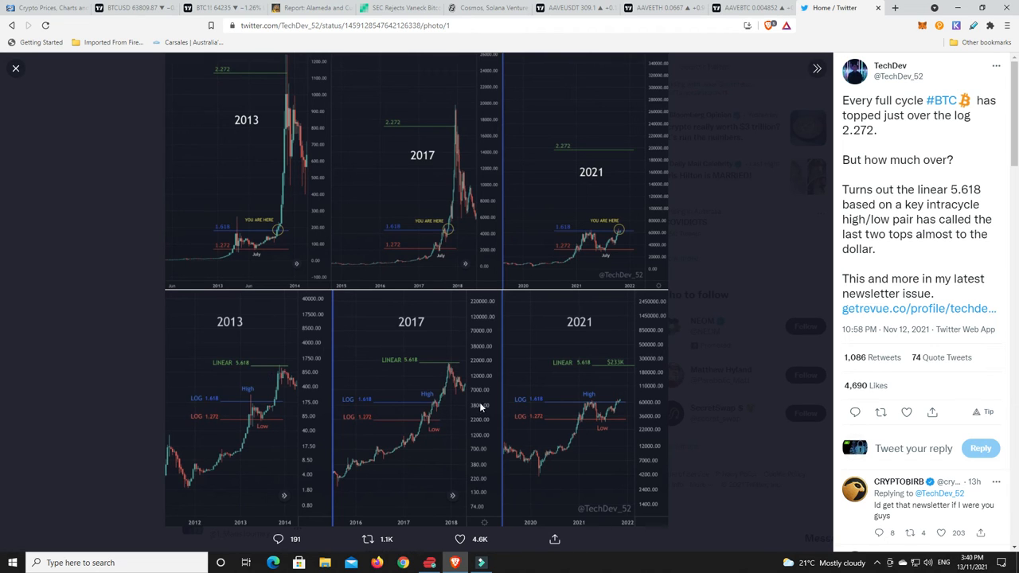
mouse_move(583, 369)
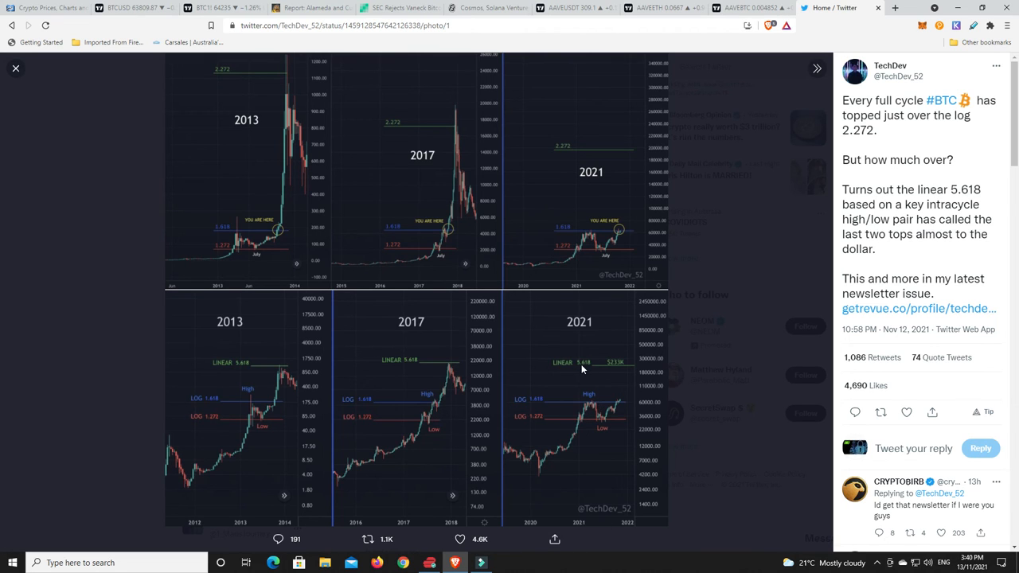
mouse_move(624, 368)
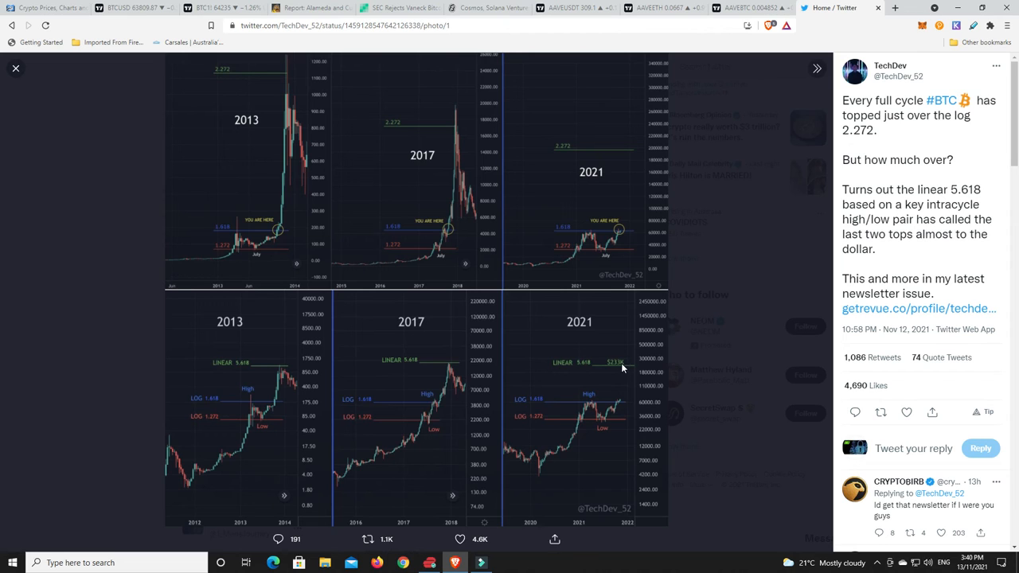
mouse_move(646, 371)
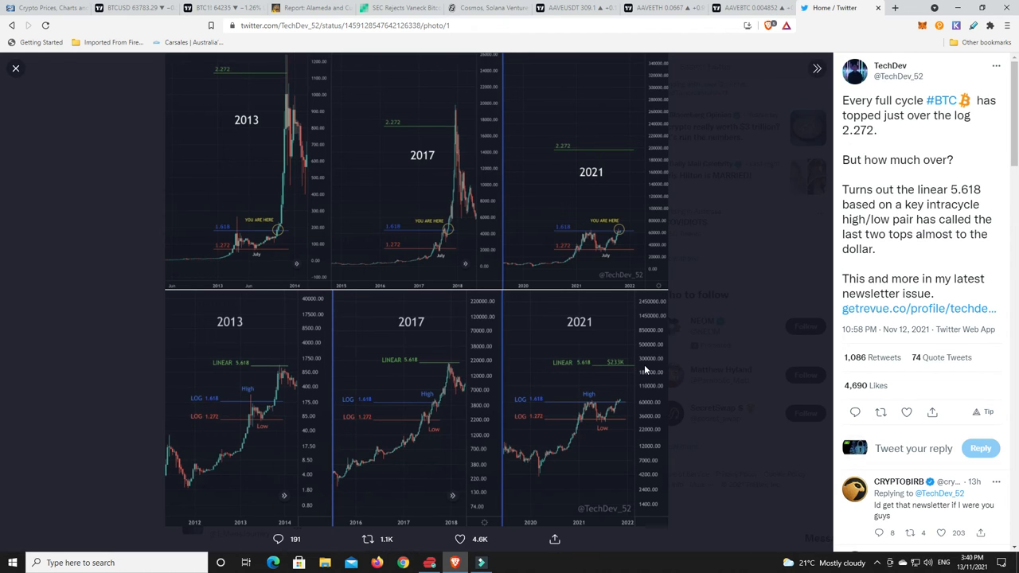
mouse_move(620, 407)
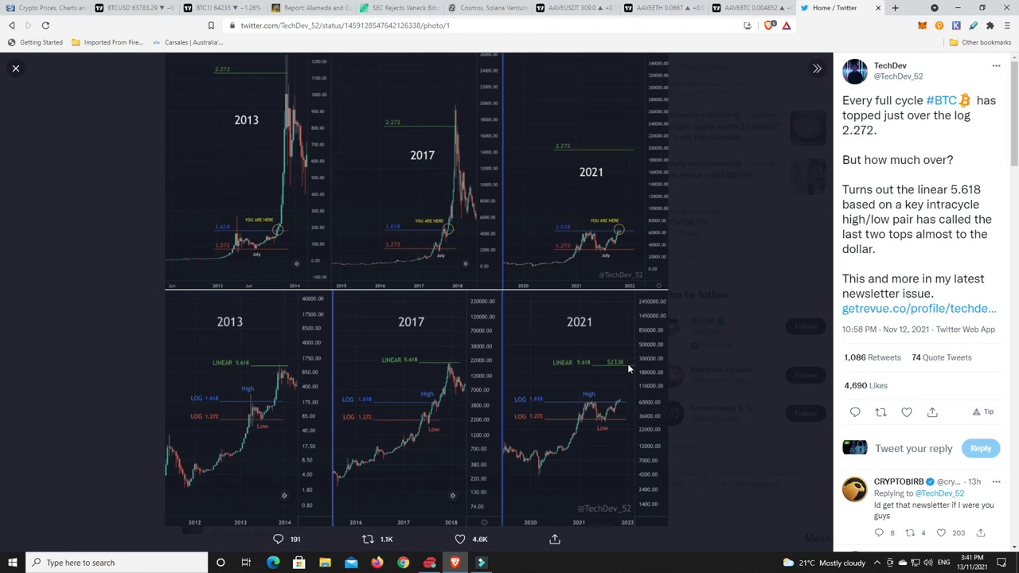
mouse_move(619, 406)
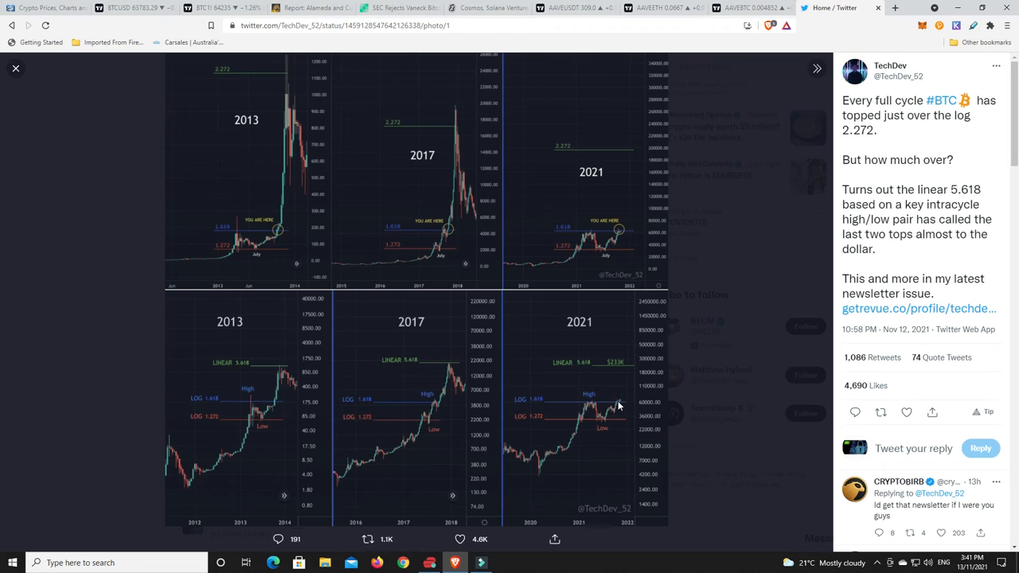
mouse_move(627, 378)
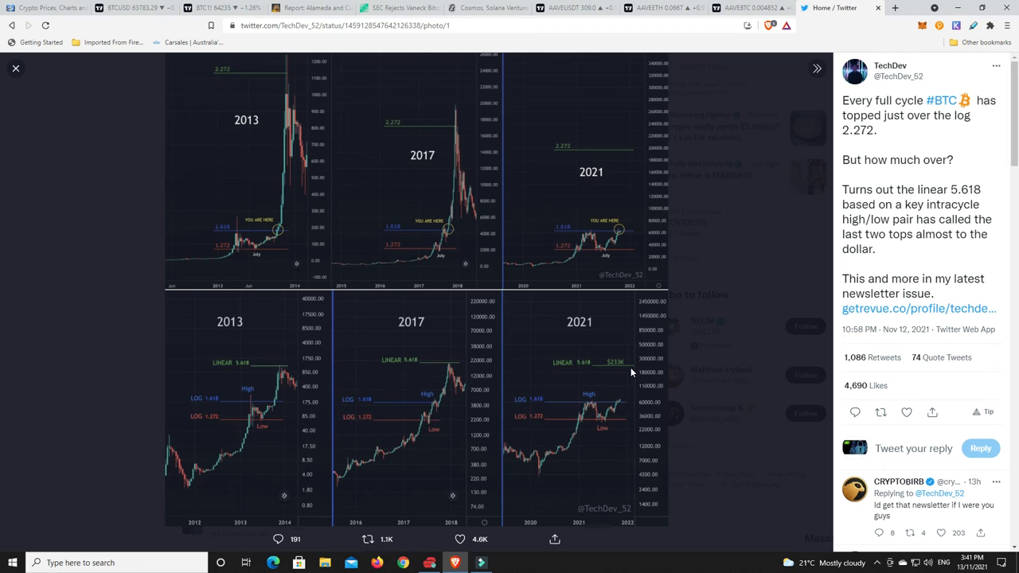
mouse_move(627, 362)
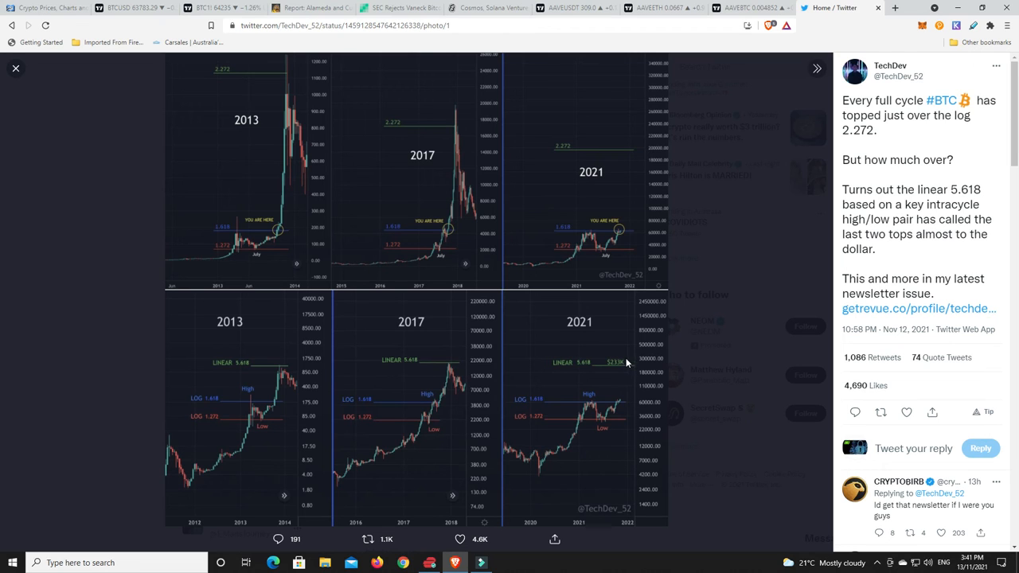
mouse_move(316, 171)
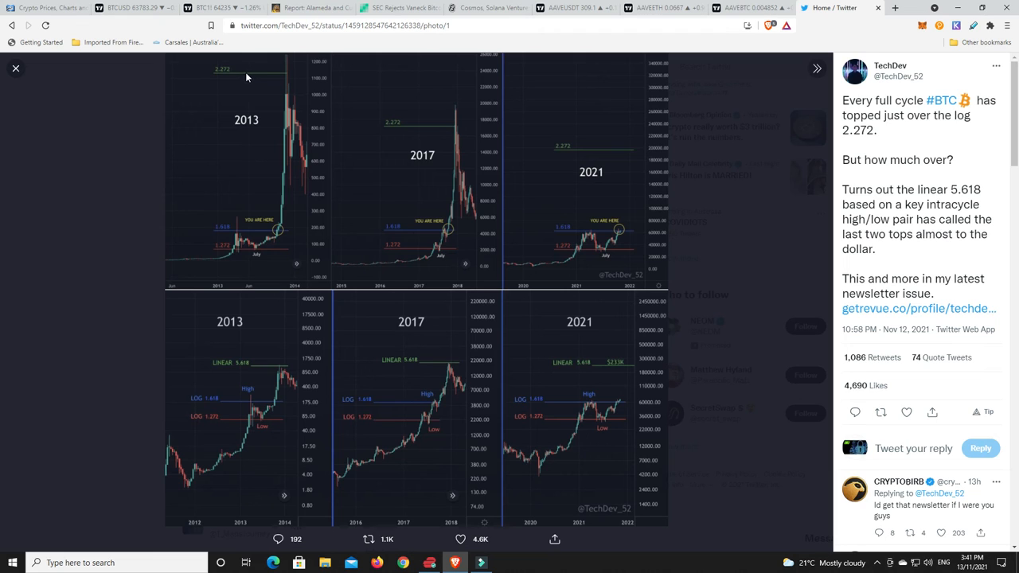
mouse_move(452, 134)
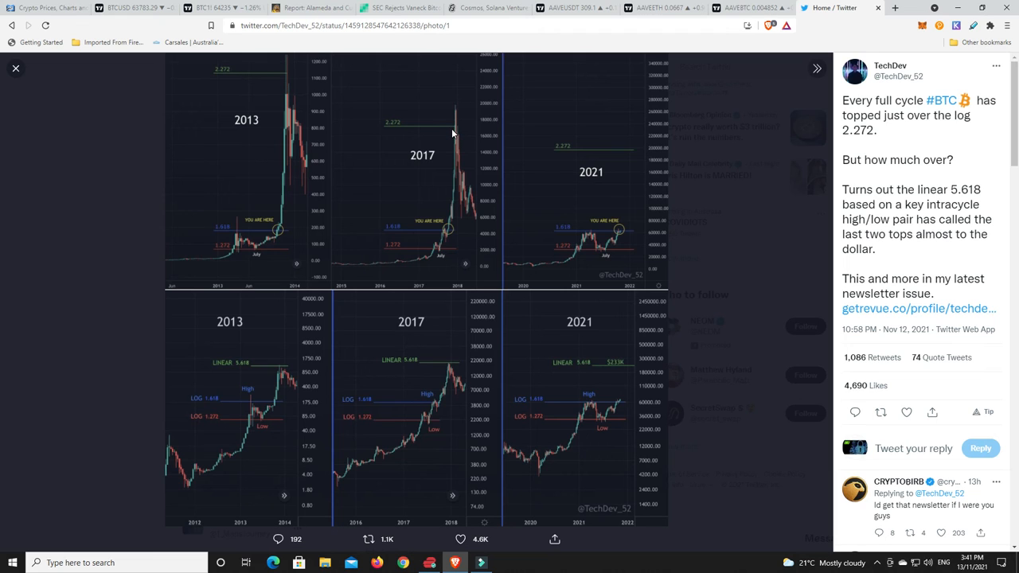
mouse_move(643, 190)
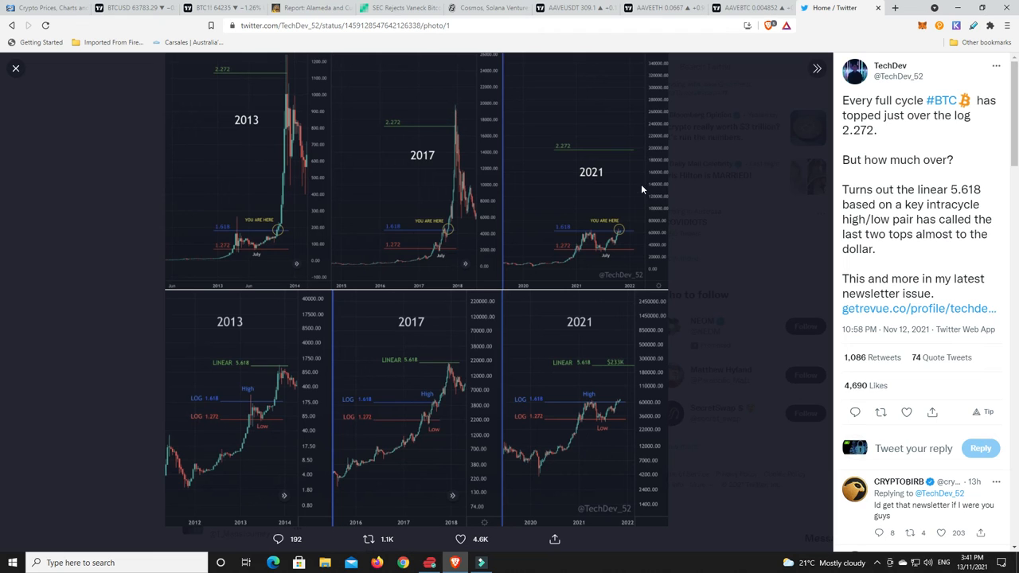
mouse_move(633, 153)
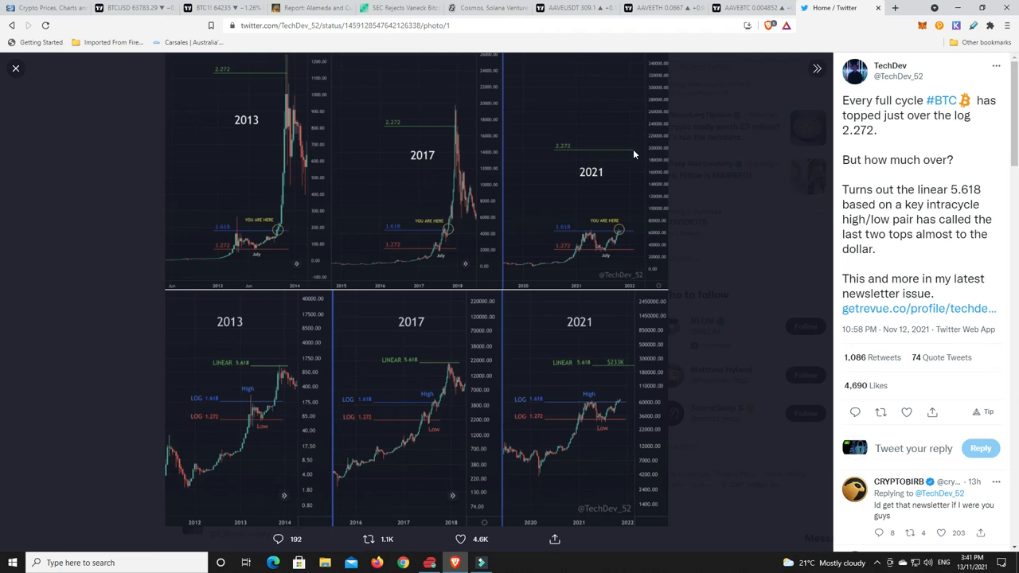
mouse_move(633, 124)
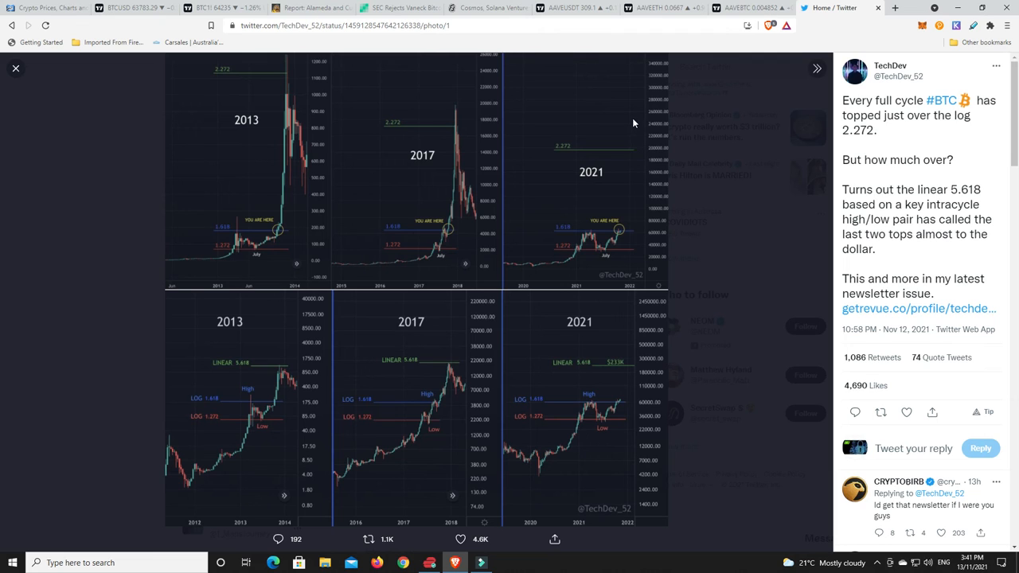
mouse_move(634, 425)
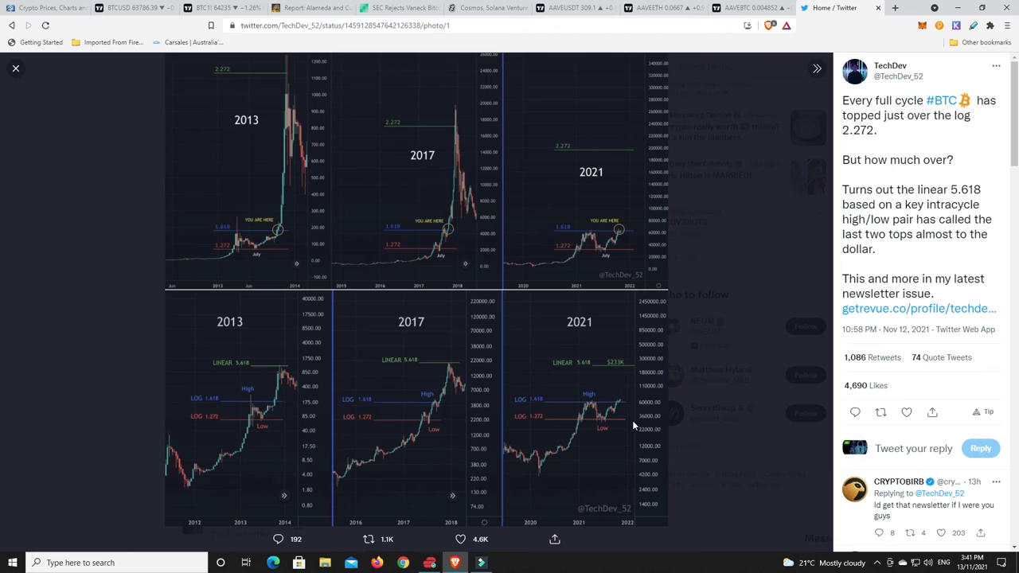
mouse_move(264, 374)
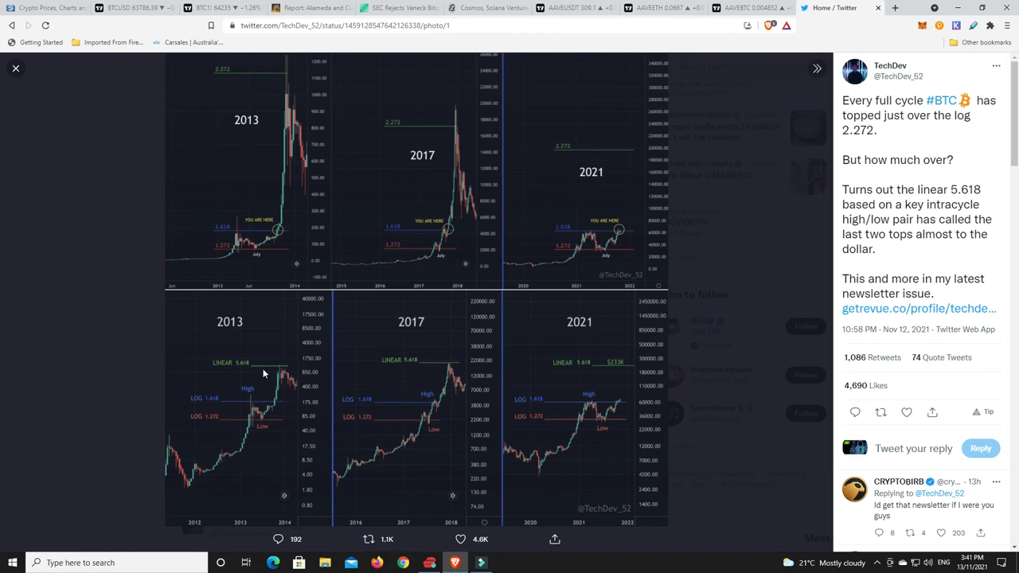
mouse_move(621, 372)
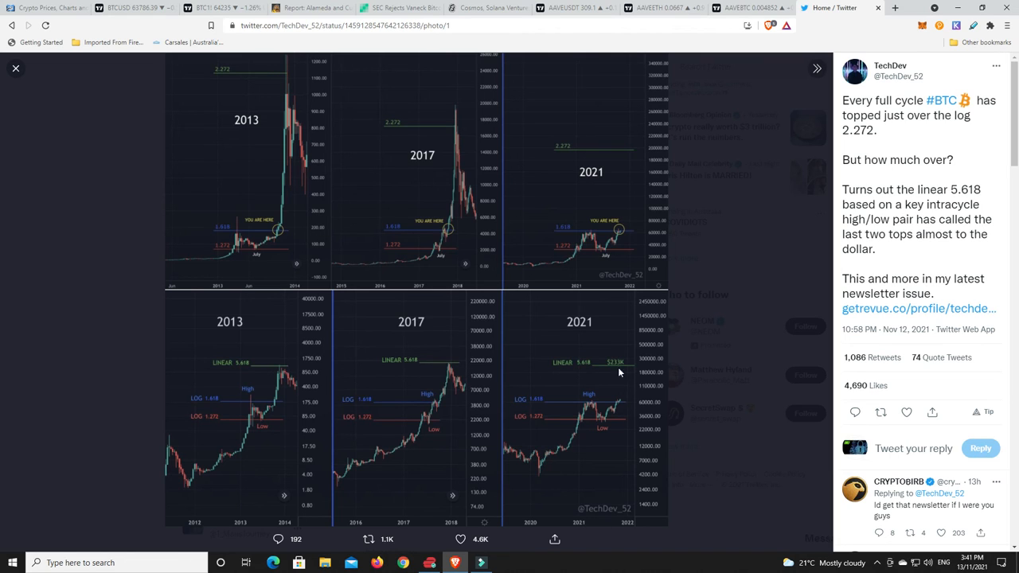
mouse_move(637, 371)
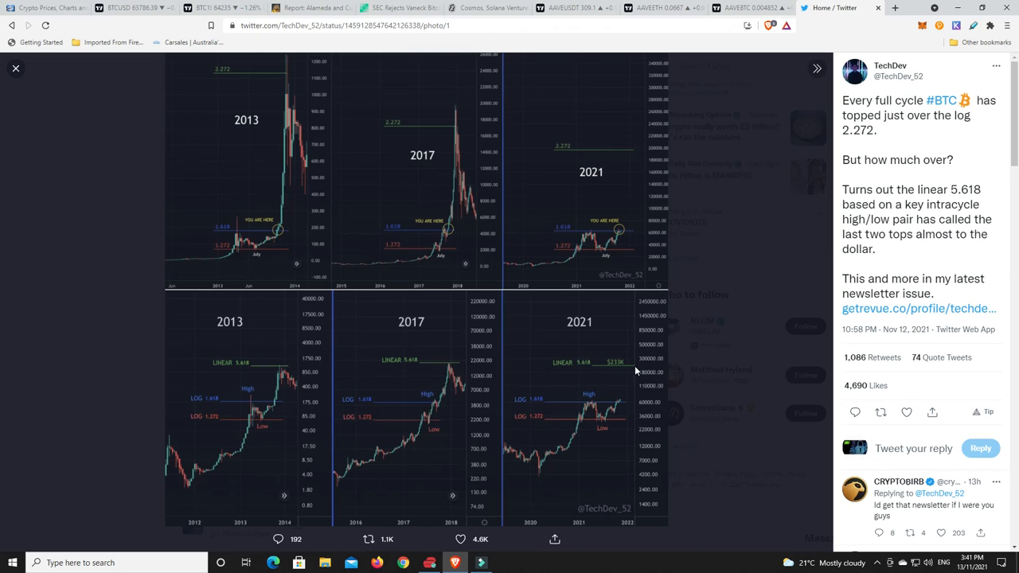
mouse_move(621, 407)
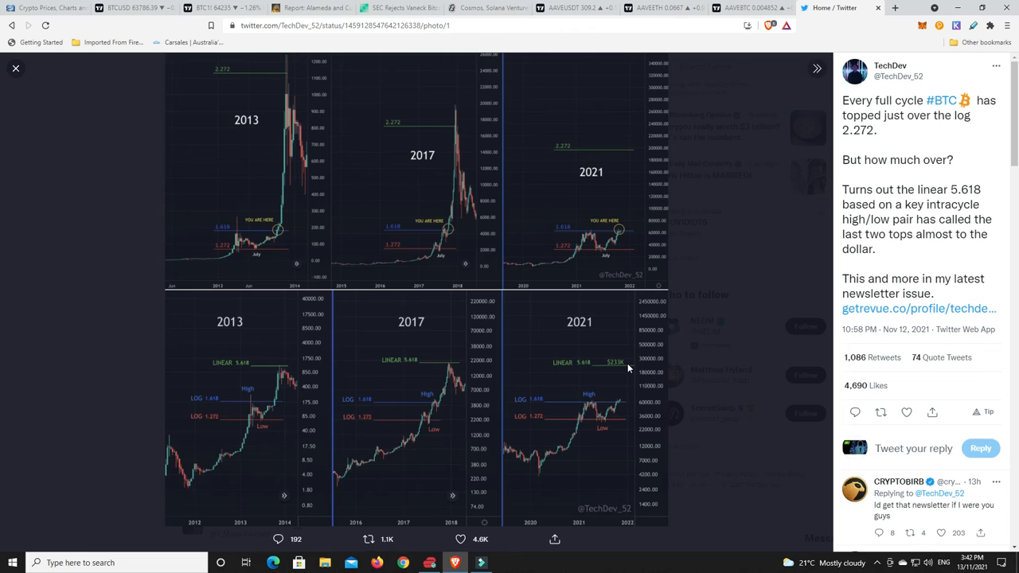
mouse_move(621, 404)
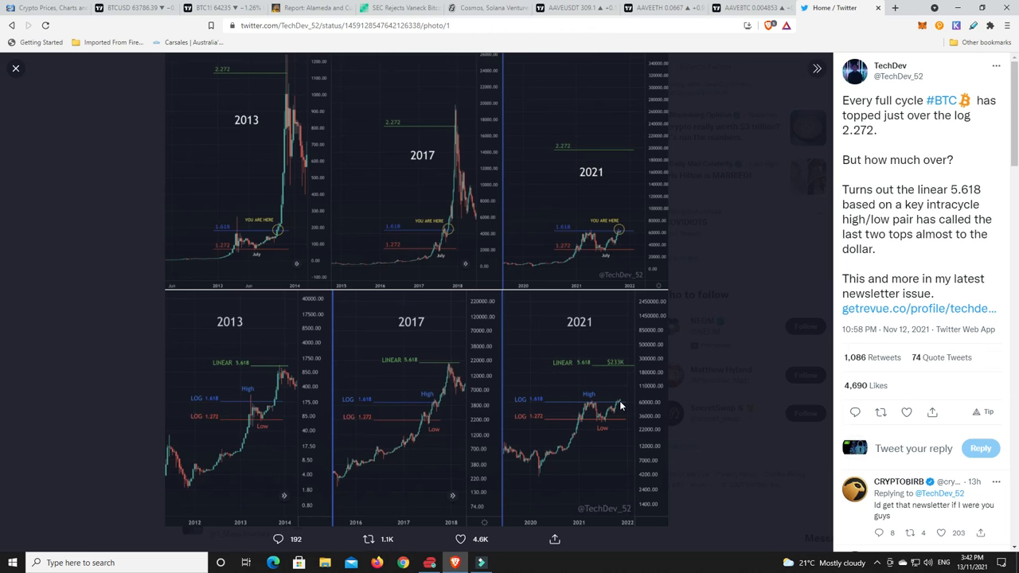
mouse_move(635, 408)
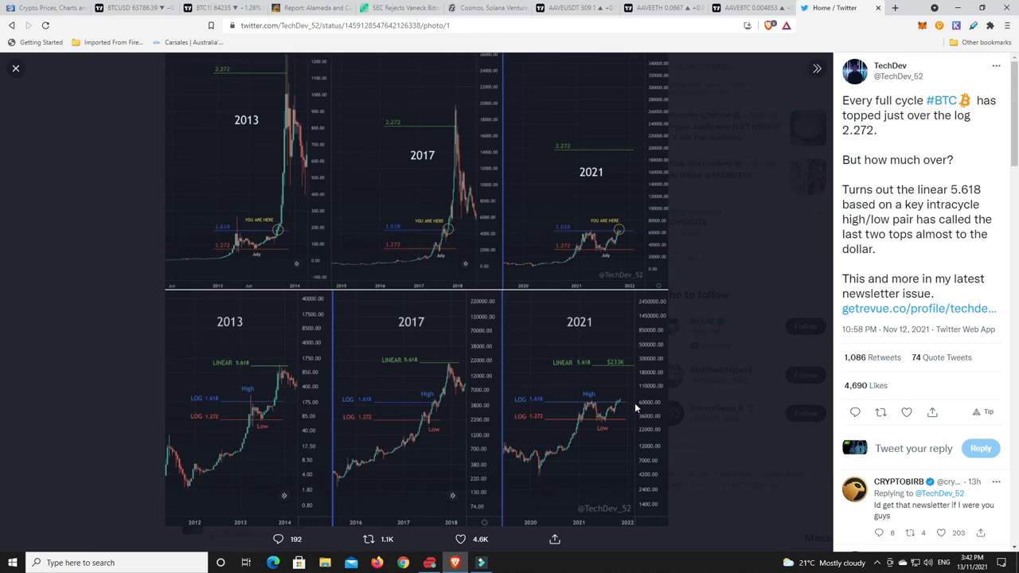
mouse_move(620, 407)
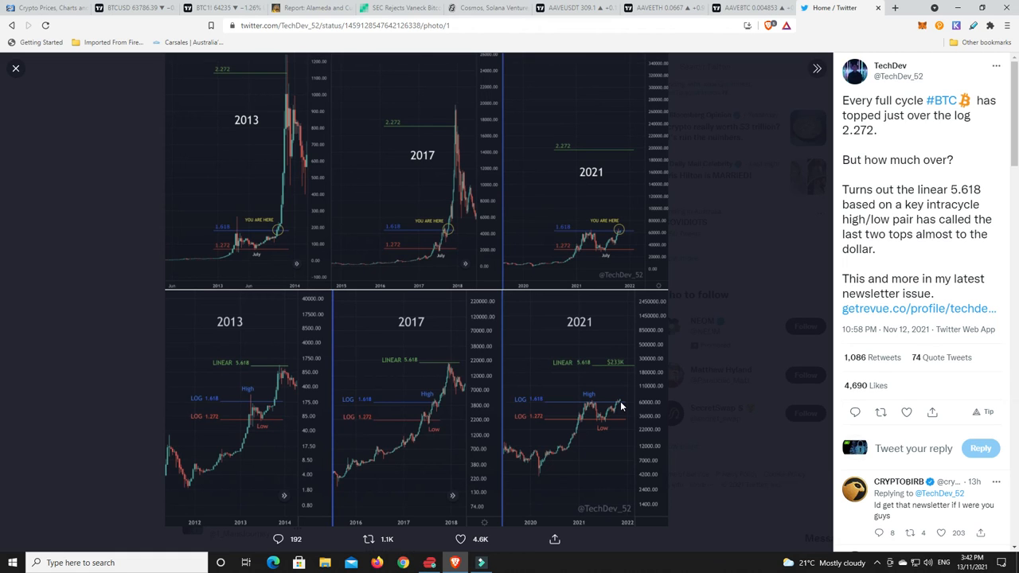
mouse_move(660, 360)
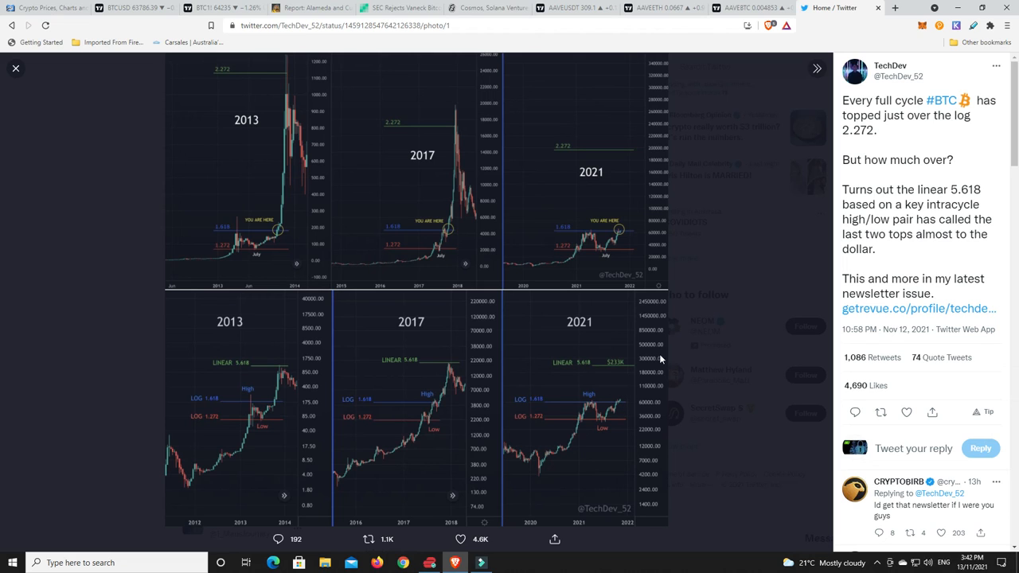
mouse_move(722, 246)
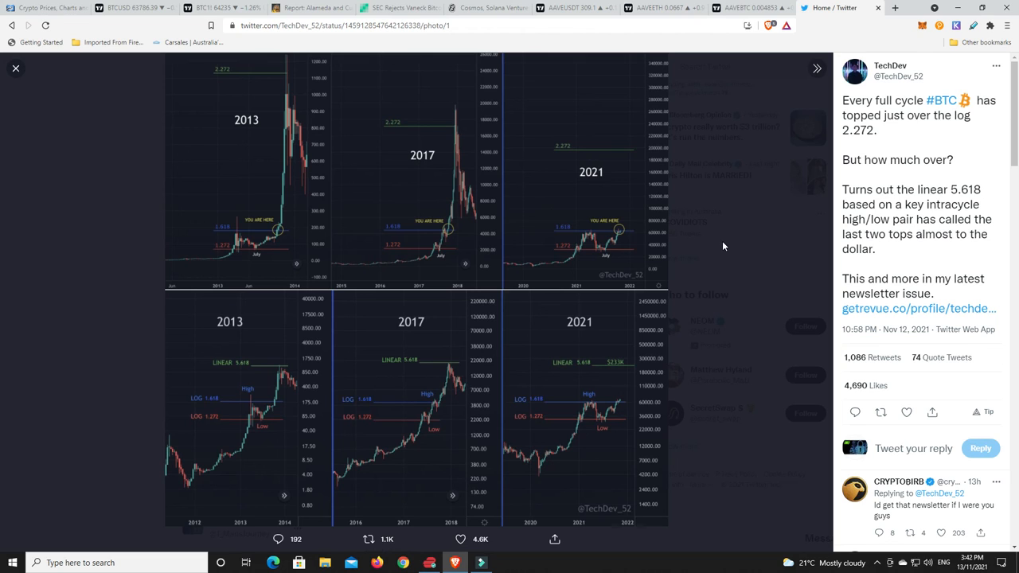
mouse_move(621, 377)
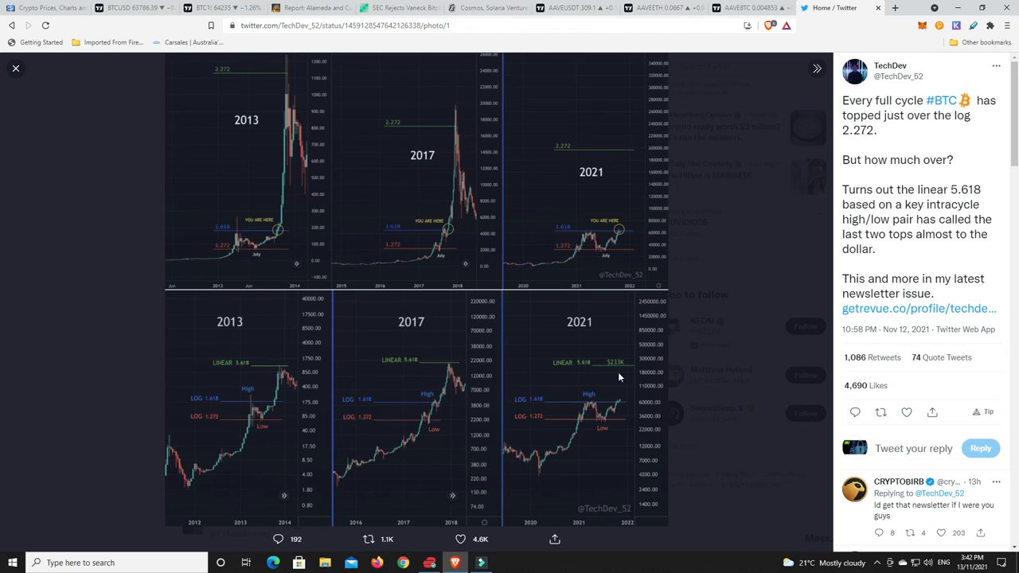
mouse_move(628, 370)
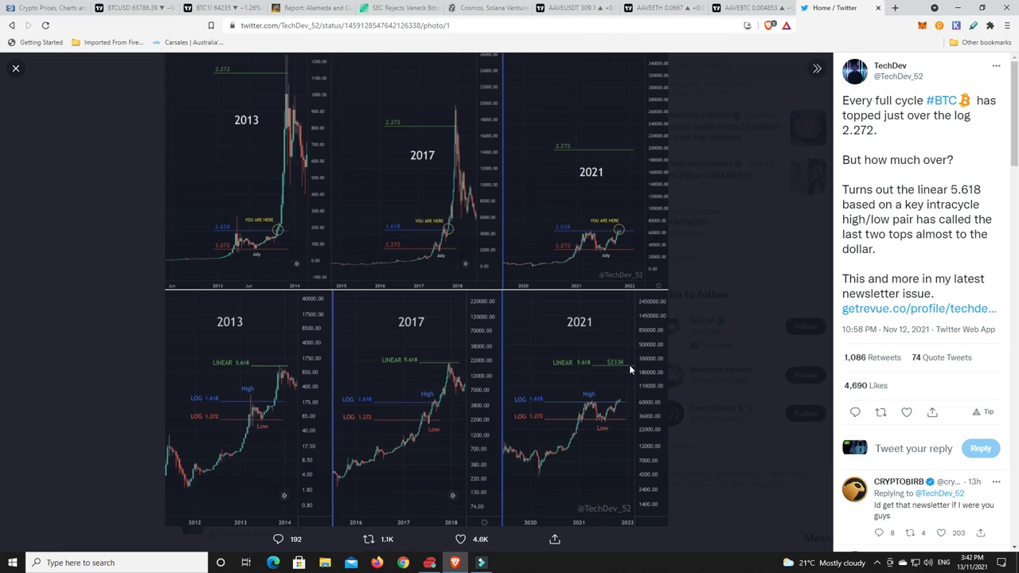
mouse_move(629, 390)
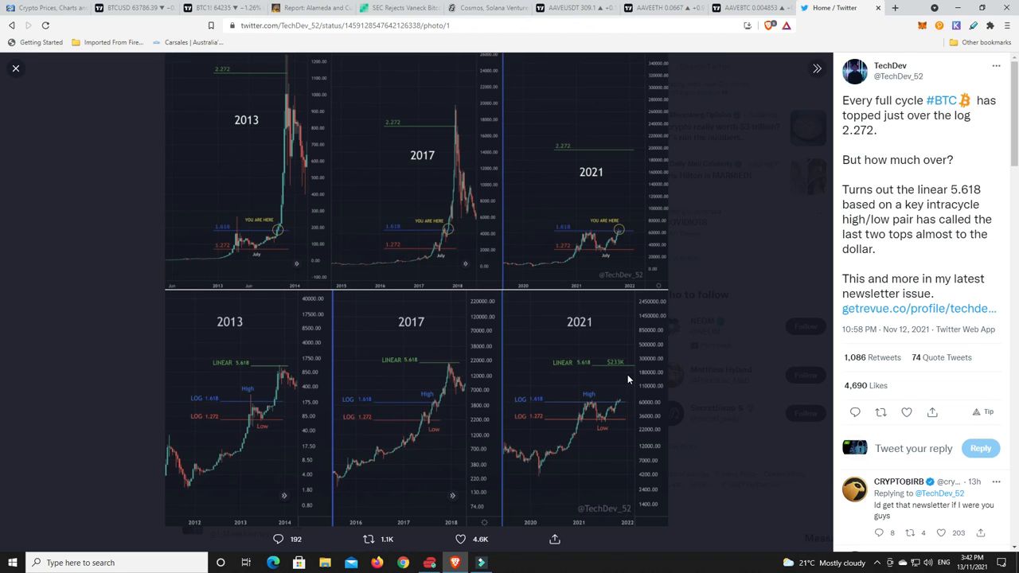
mouse_move(633, 373)
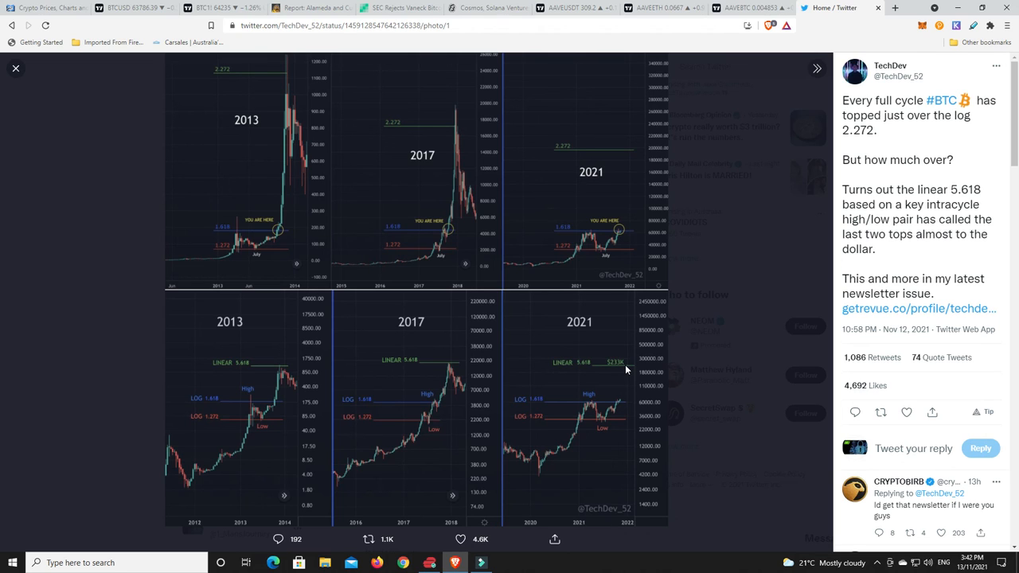
mouse_move(620, 403)
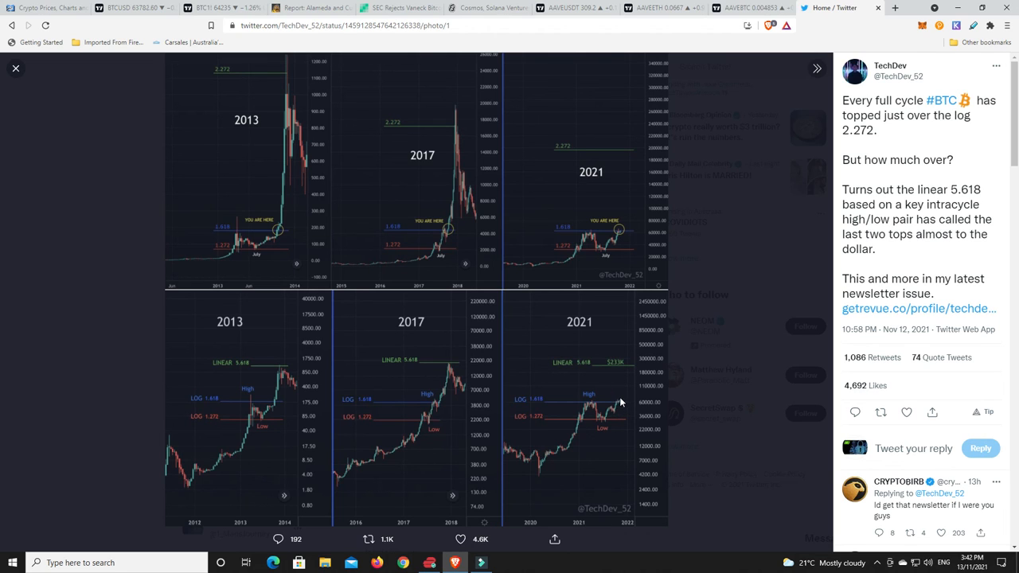
mouse_move(627, 382)
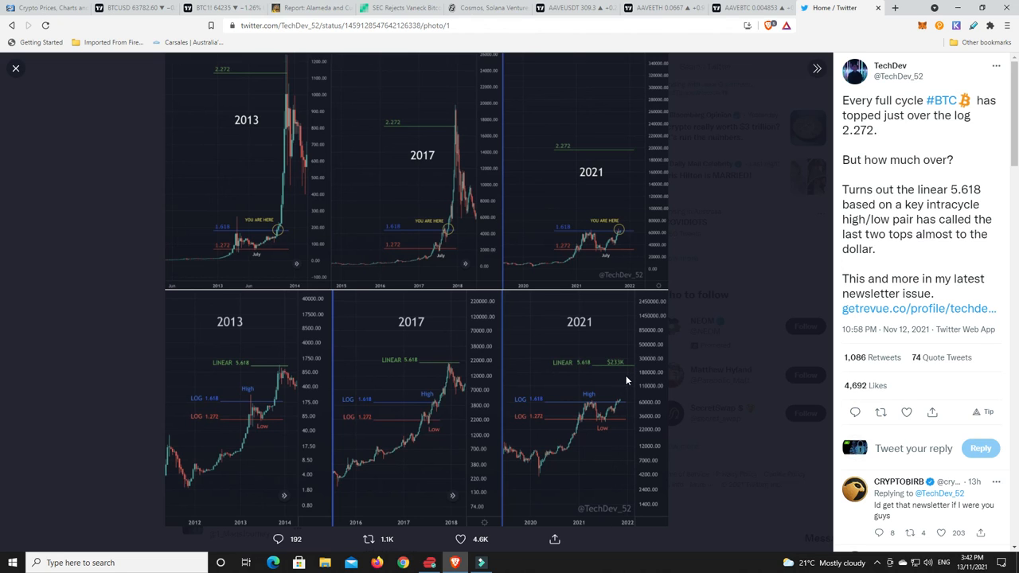
mouse_move(643, 378)
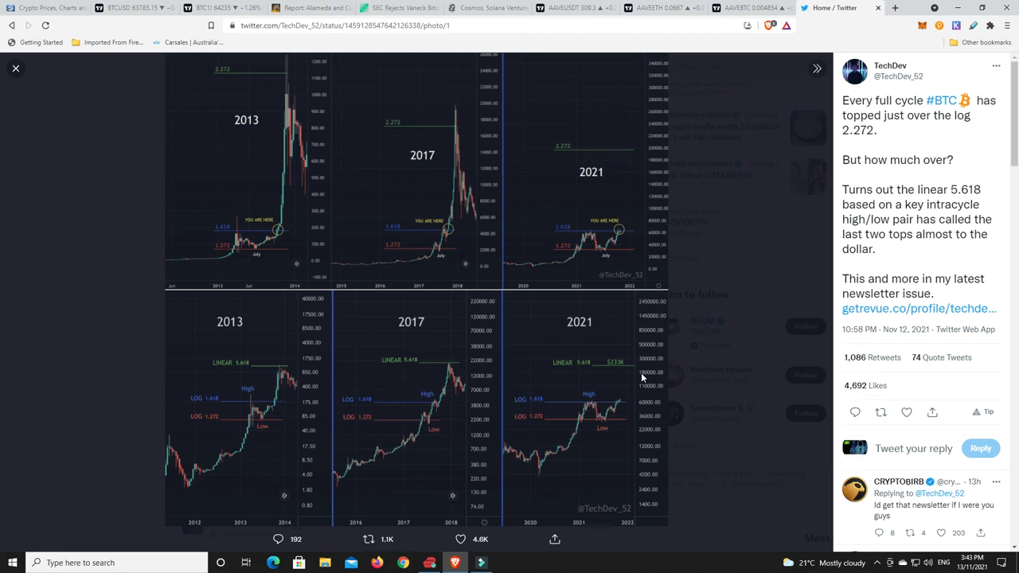
mouse_move(643, 390)
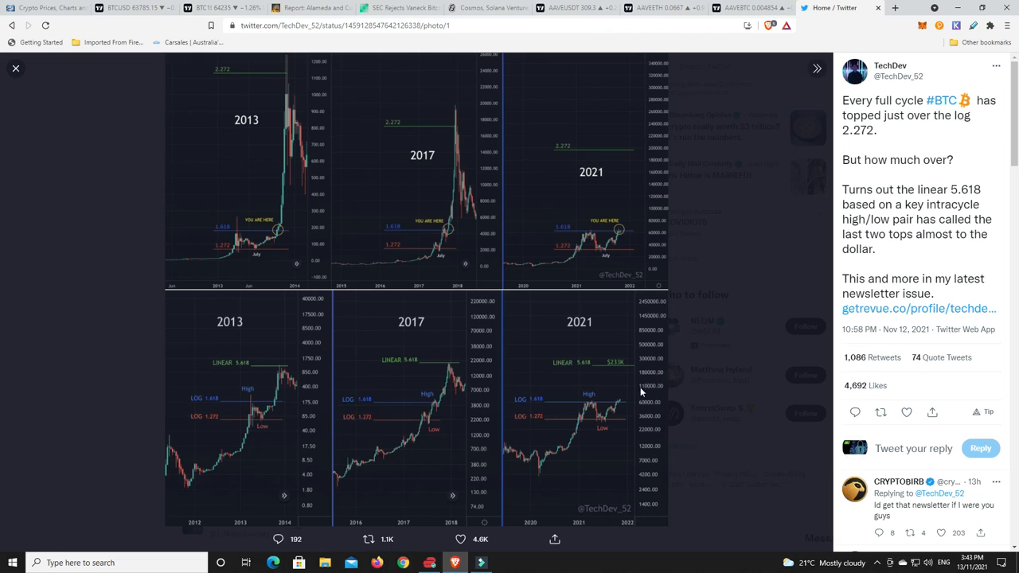
mouse_move(756, 305)
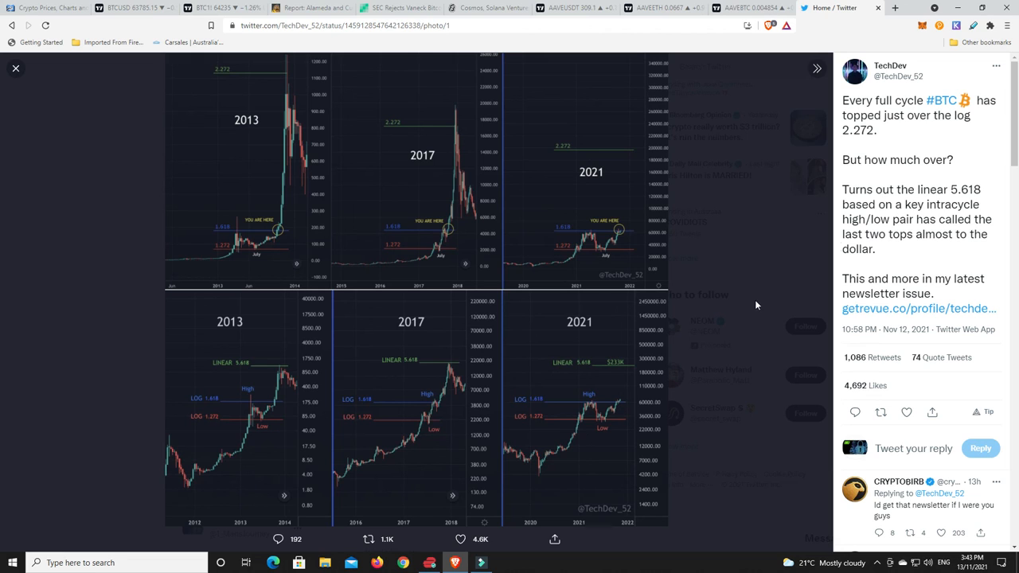
mouse_move(629, 375)
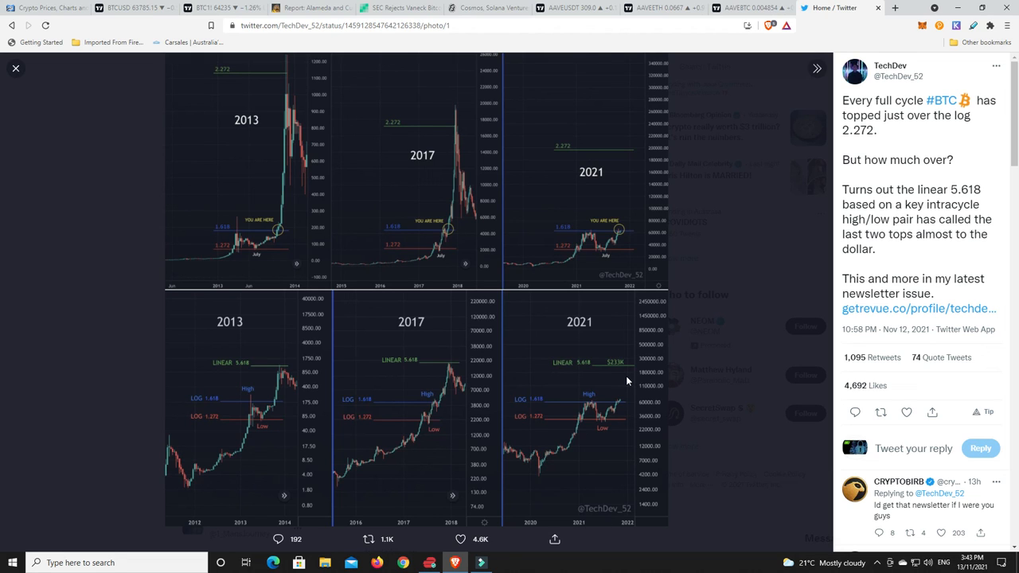
mouse_move(637, 374)
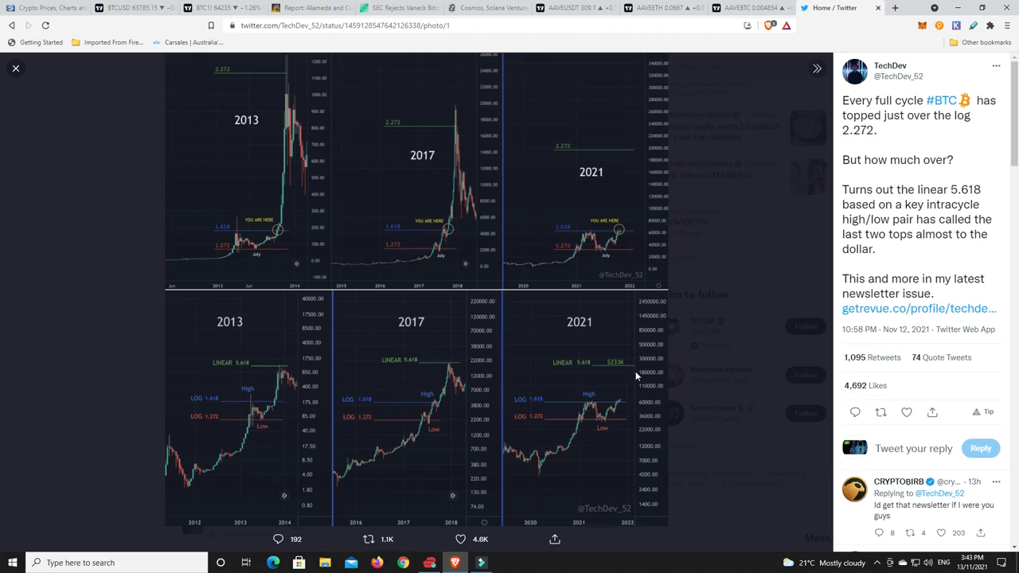
mouse_move(649, 369)
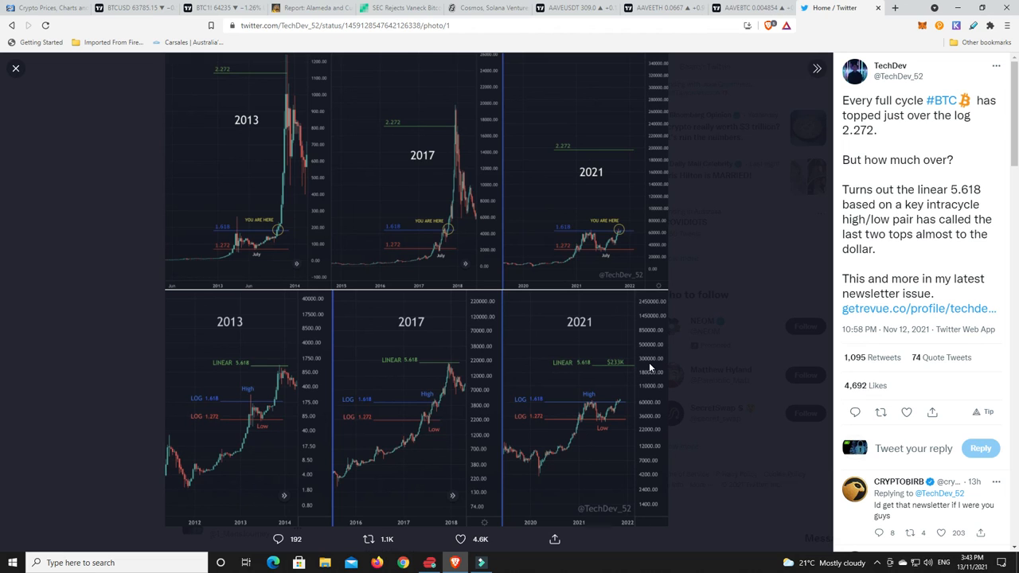
mouse_move(646, 396)
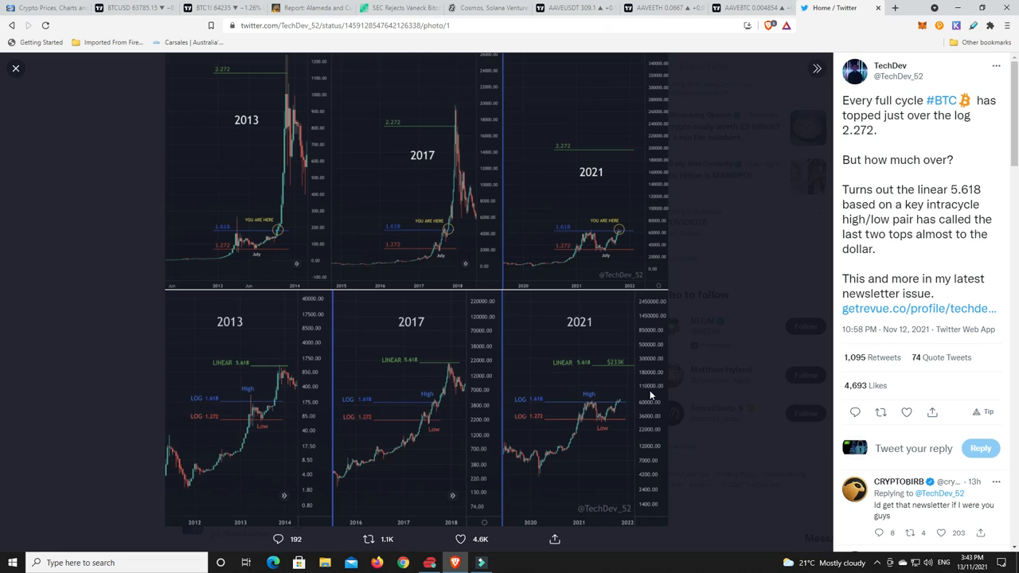
mouse_move(459, 401)
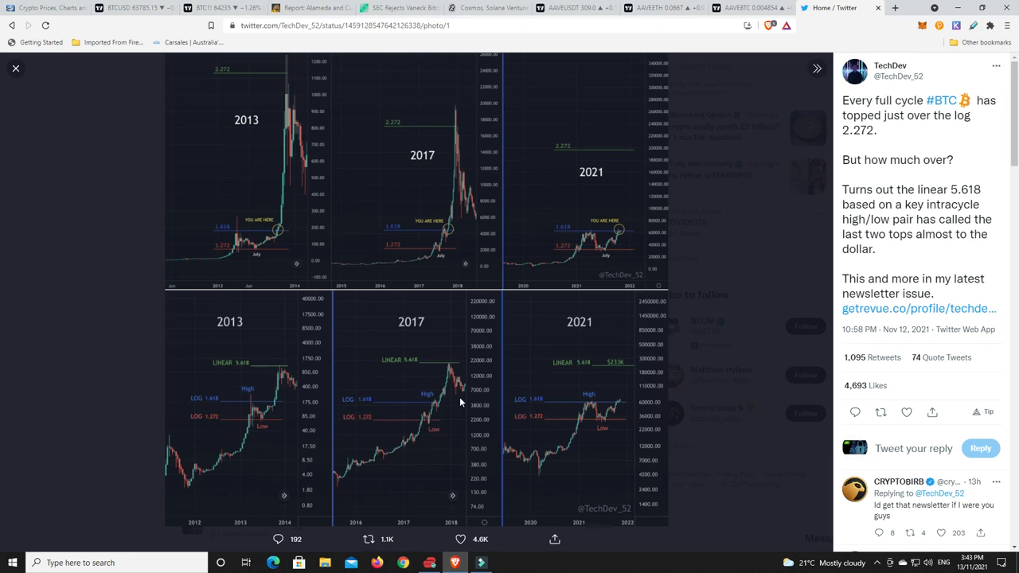
mouse_move(624, 388)
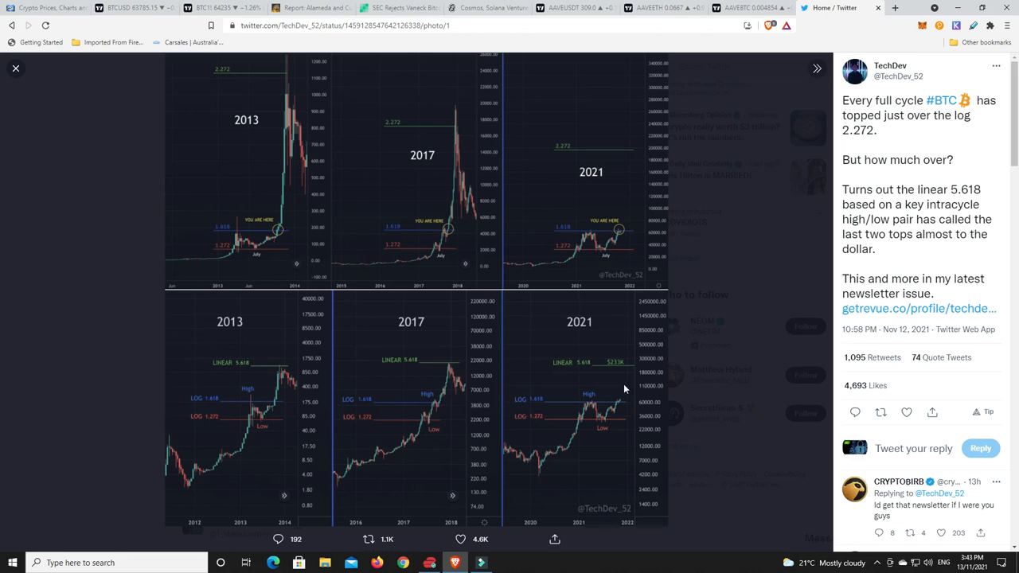
mouse_move(629, 376)
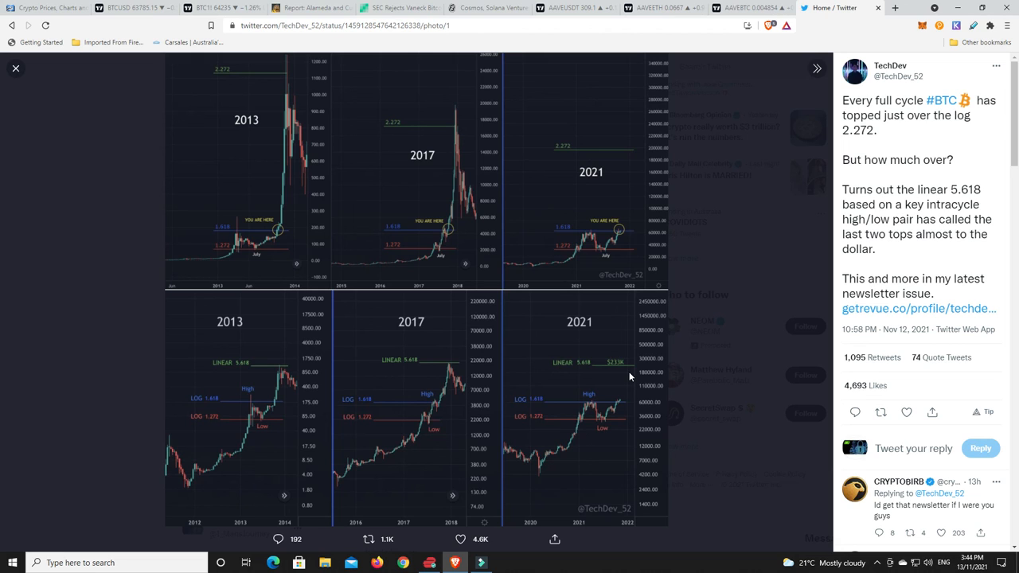
mouse_move(624, 351)
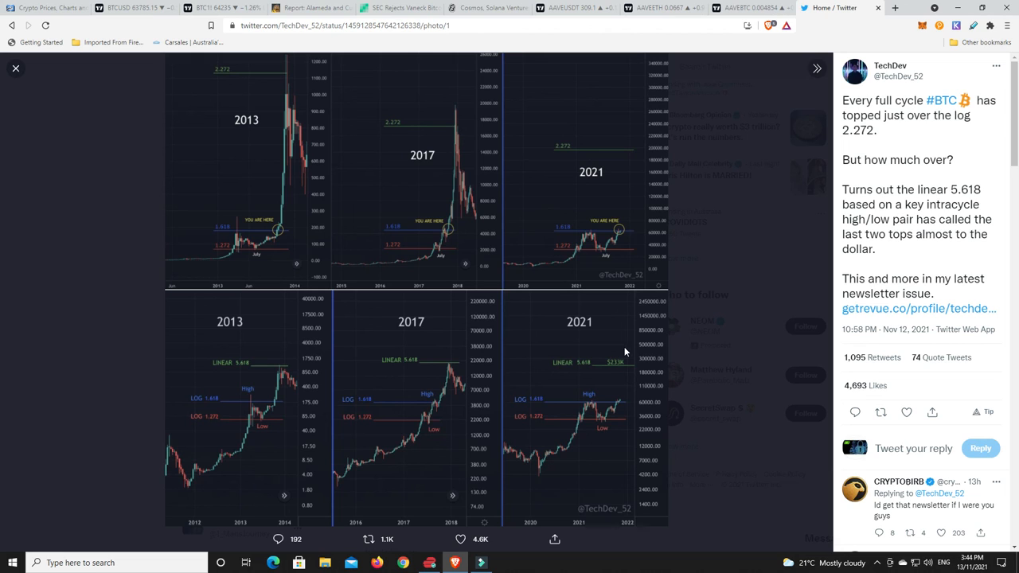
mouse_move(624, 387)
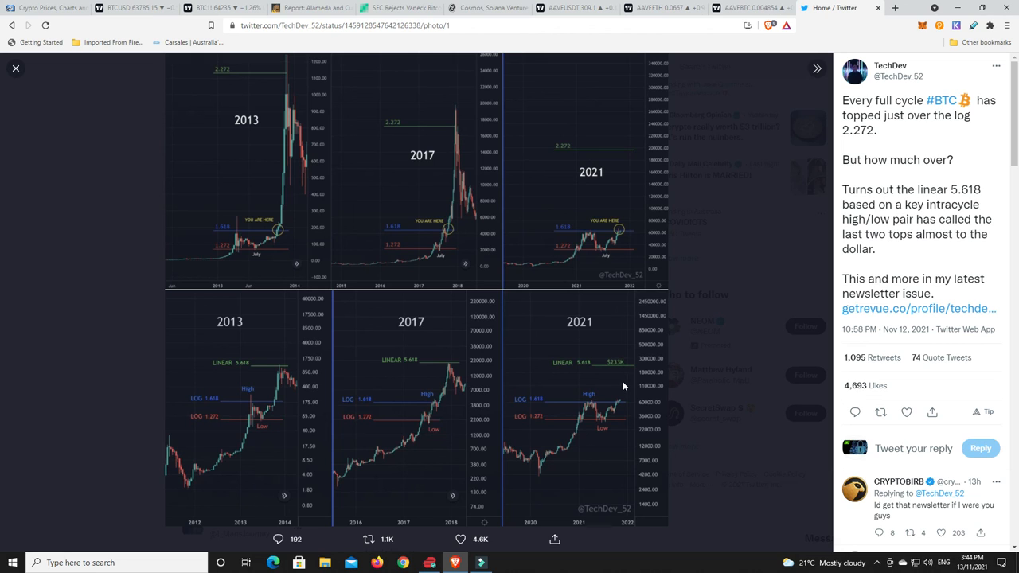
mouse_move(630, 375)
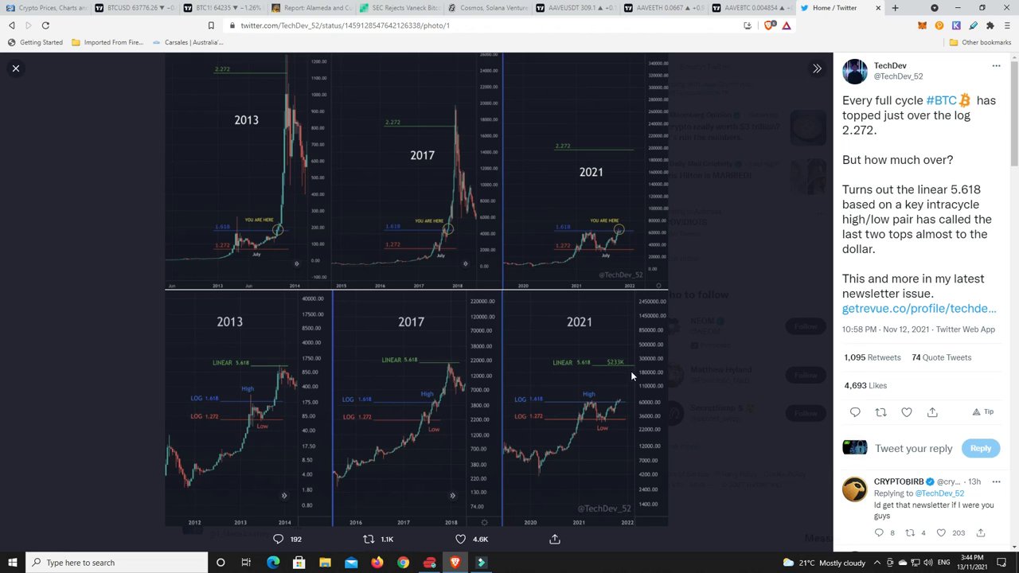
mouse_move(621, 383)
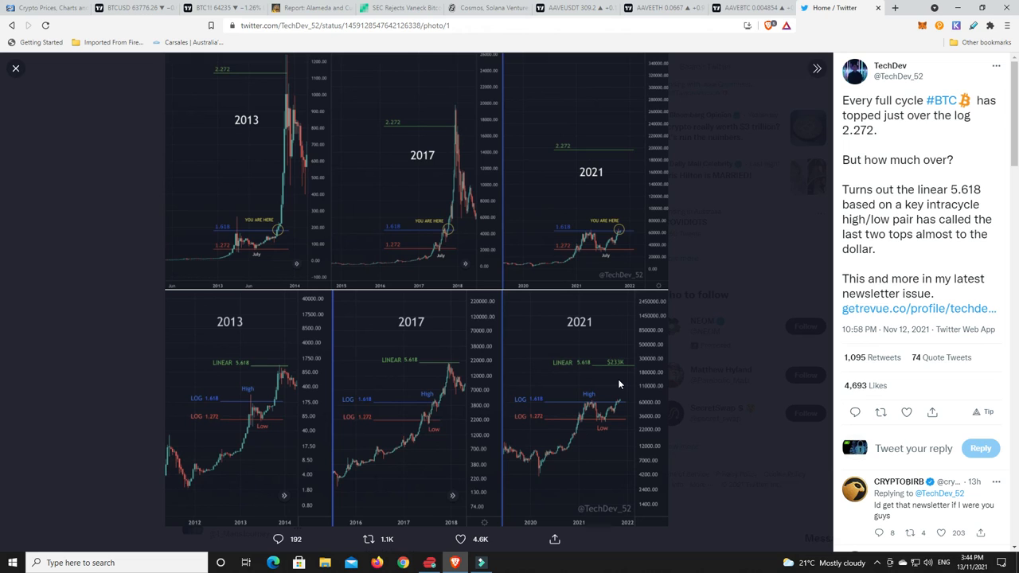
mouse_move(620, 382)
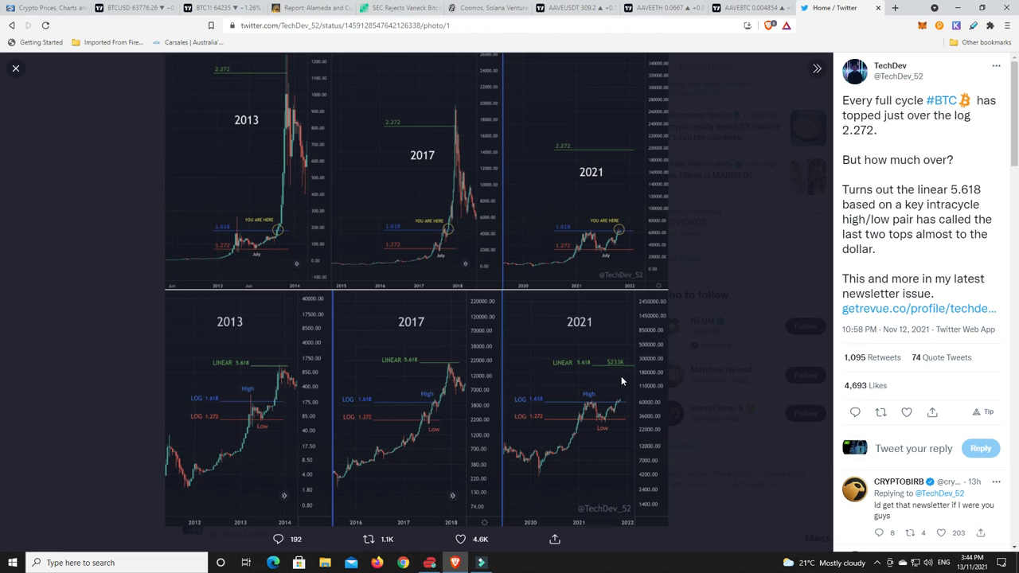
mouse_move(412, 271)
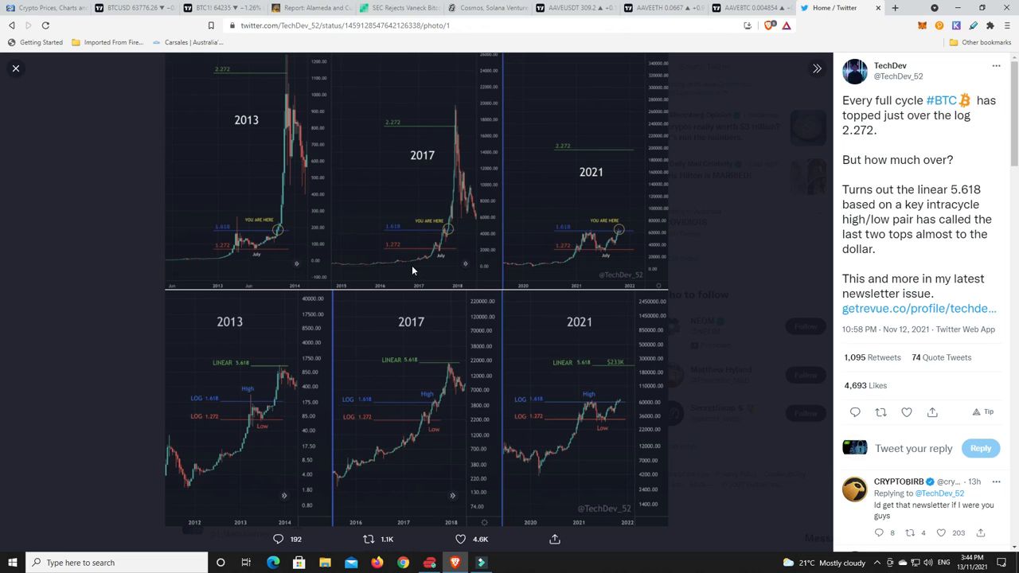
mouse_move(637, 357)
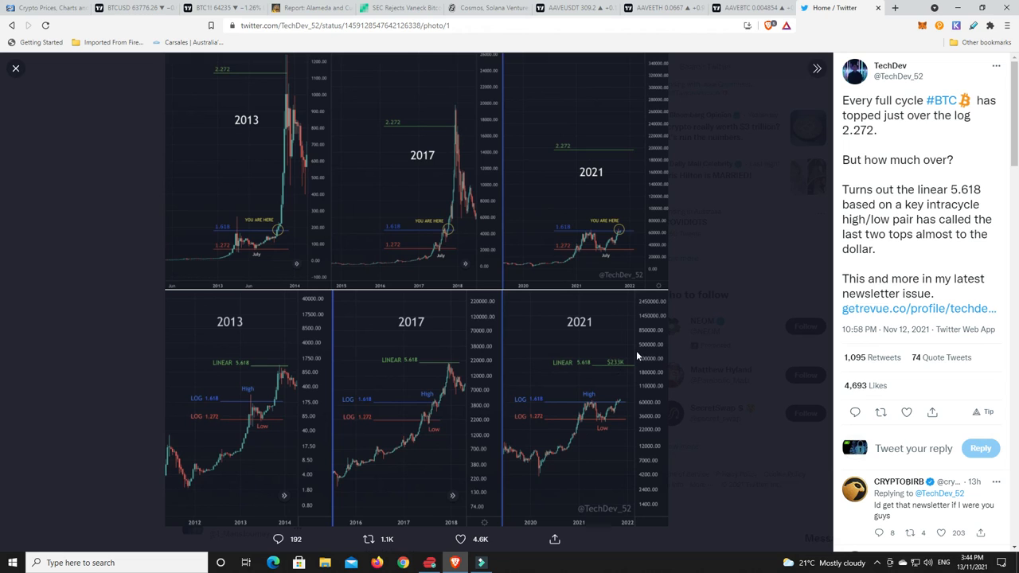
mouse_move(624, 369)
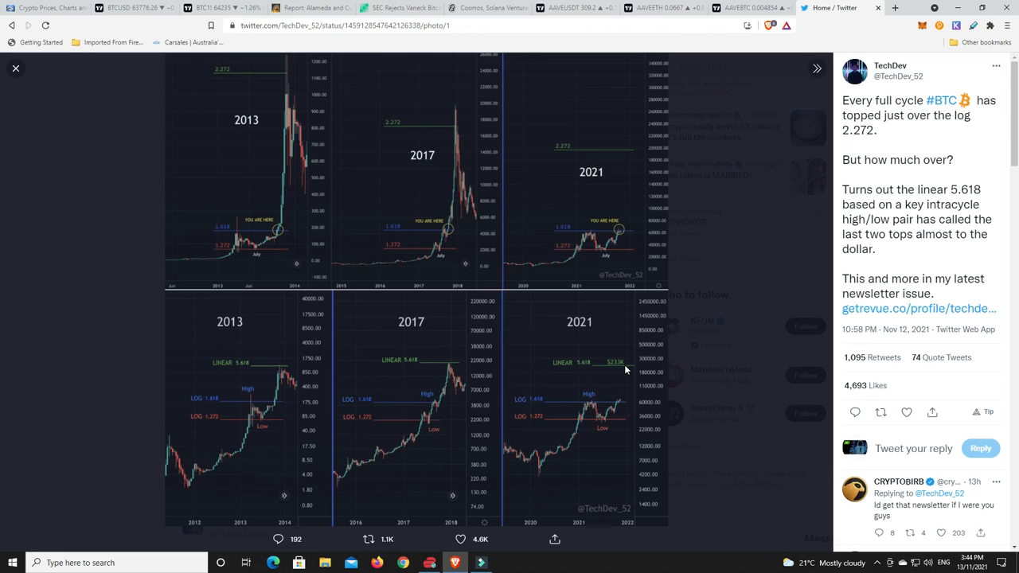
mouse_move(716, 355)
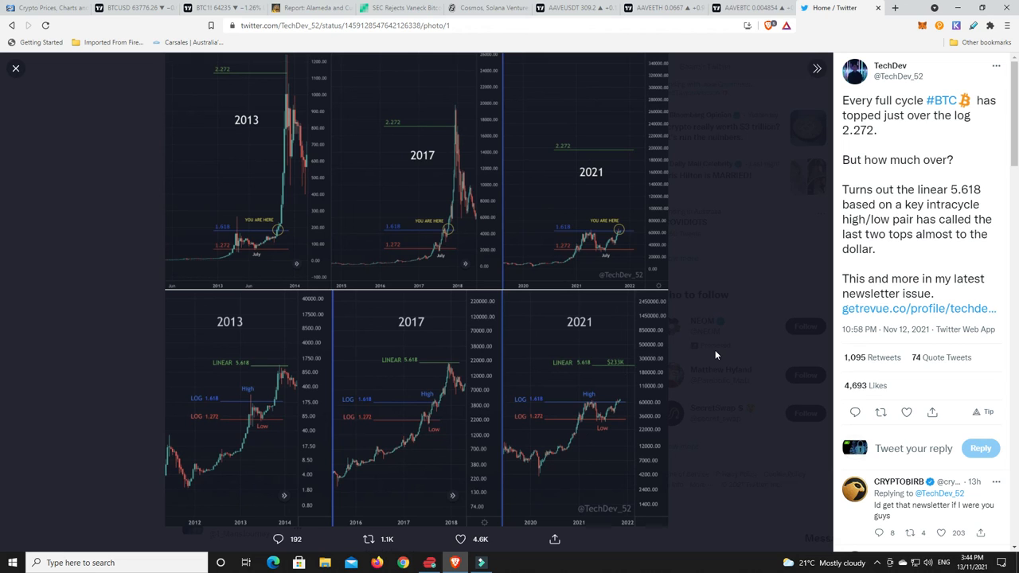